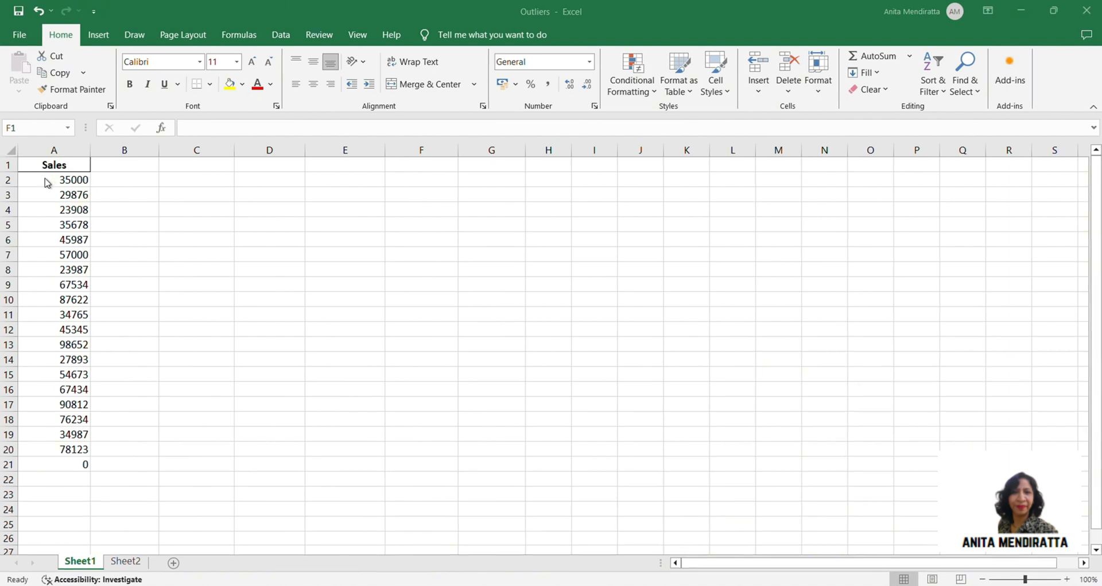
- Inspect the Sales values, then enter 'Min' in D2 and 'Max' in D3
{"action": "left_click_drag", "start_coordinate": [53, 180], "coordinate": [54, 449]}
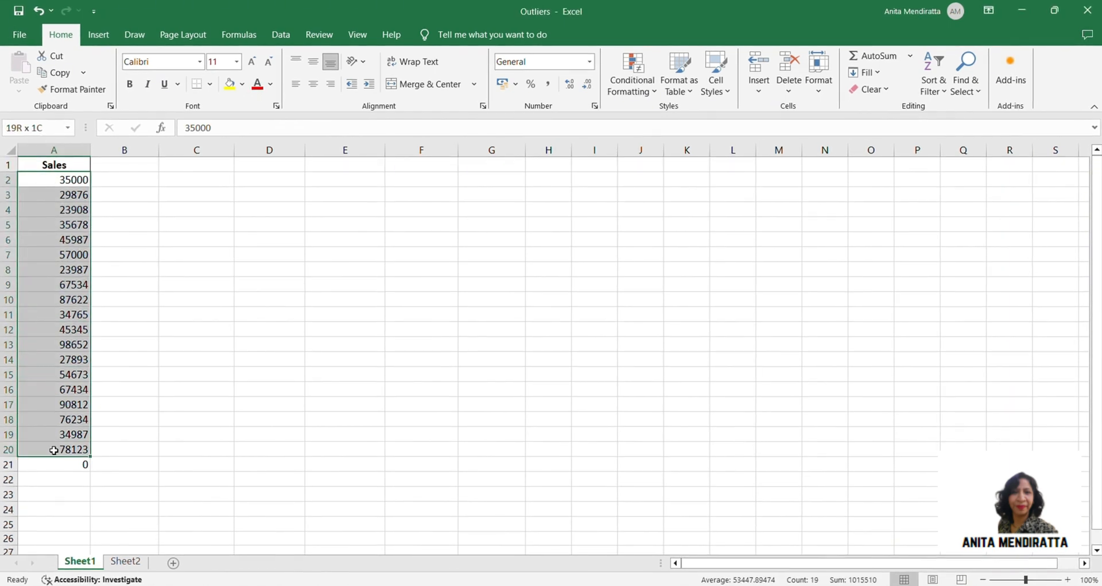
{"action": "left_click", "coordinate": [196, 300]}
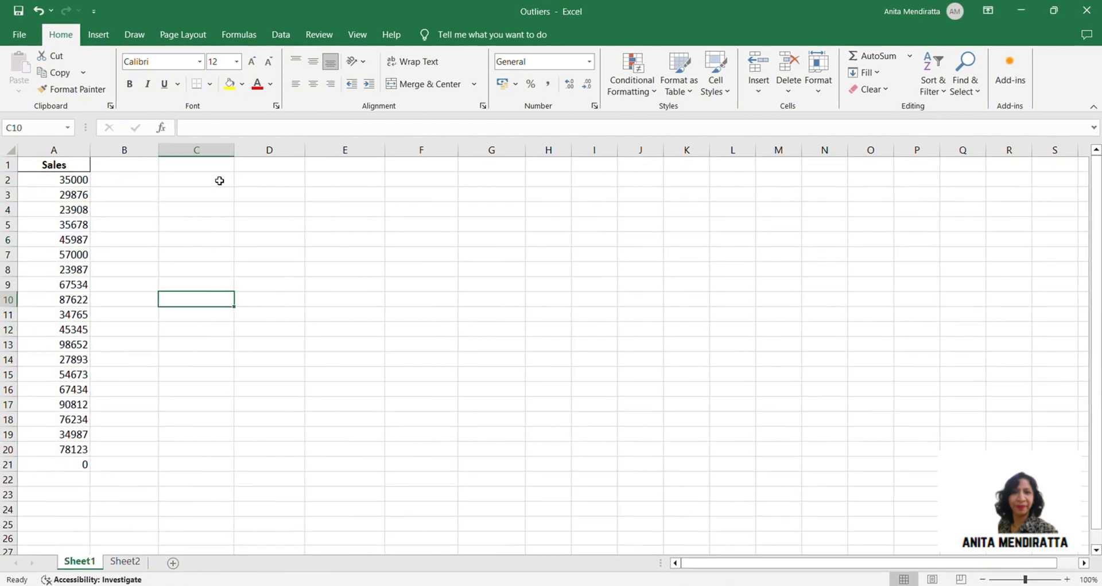
{"action": "type", "text": "Max"}
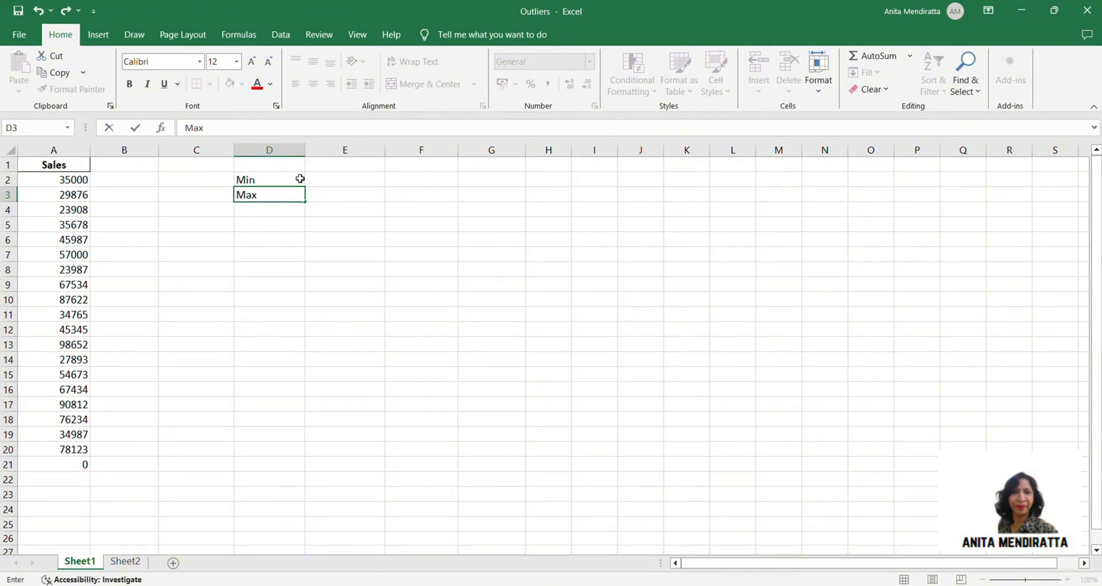
{"action": "mouse_move", "coordinate": [305, 178]}
{"action": "type", "text": "="}
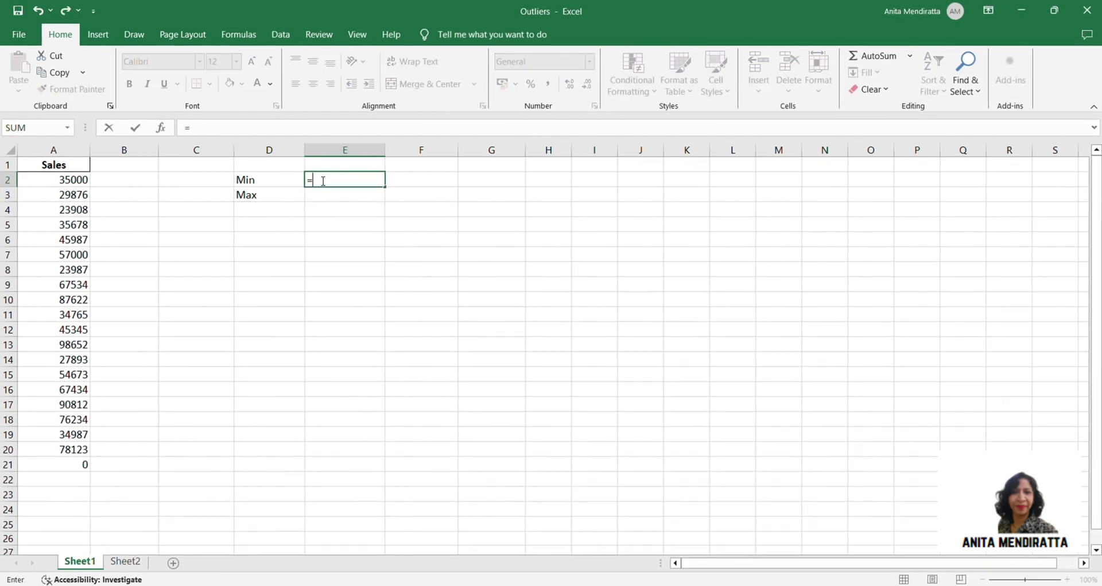
- Enter =MIN(A2:A20) in E2 and =MAX(A2:A20) in E3, and label D5 'Quartiles'
{"action": "type", "text": "MIN("}
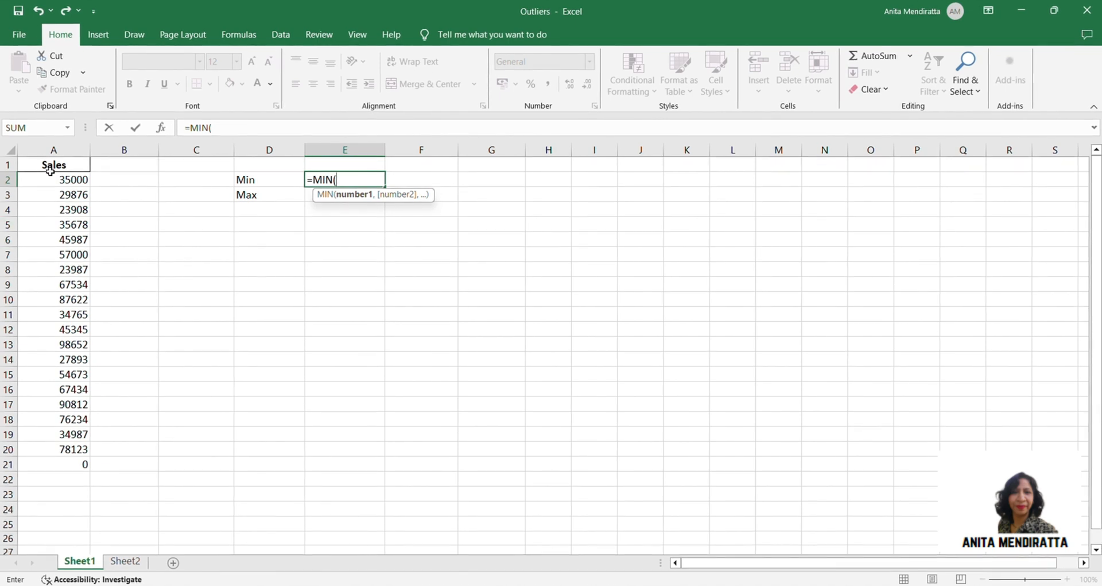
{"action": "left_click", "coordinate": [53, 179]}
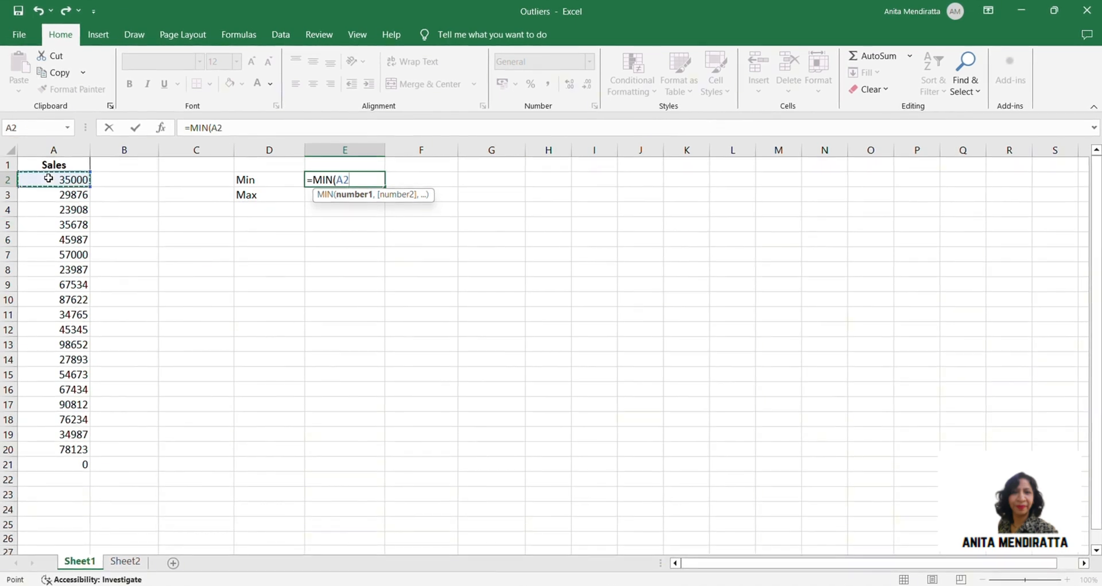
{"action": "left_click_drag", "start_coordinate": [53, 179], "coordinate": [54, 195]}
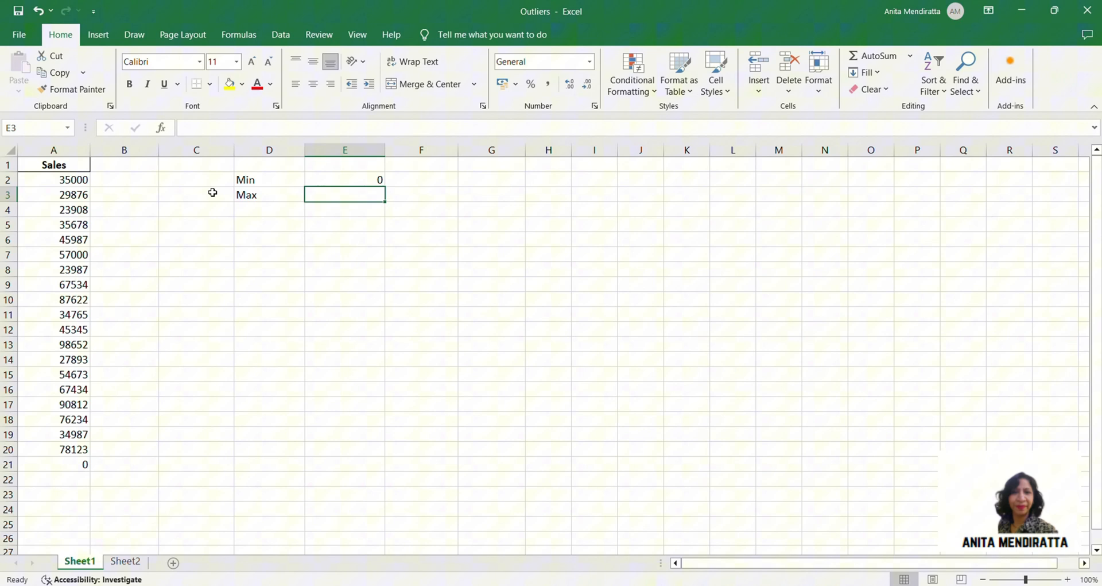
{"action": "mouse_move", "coordinate": [336, 194]}
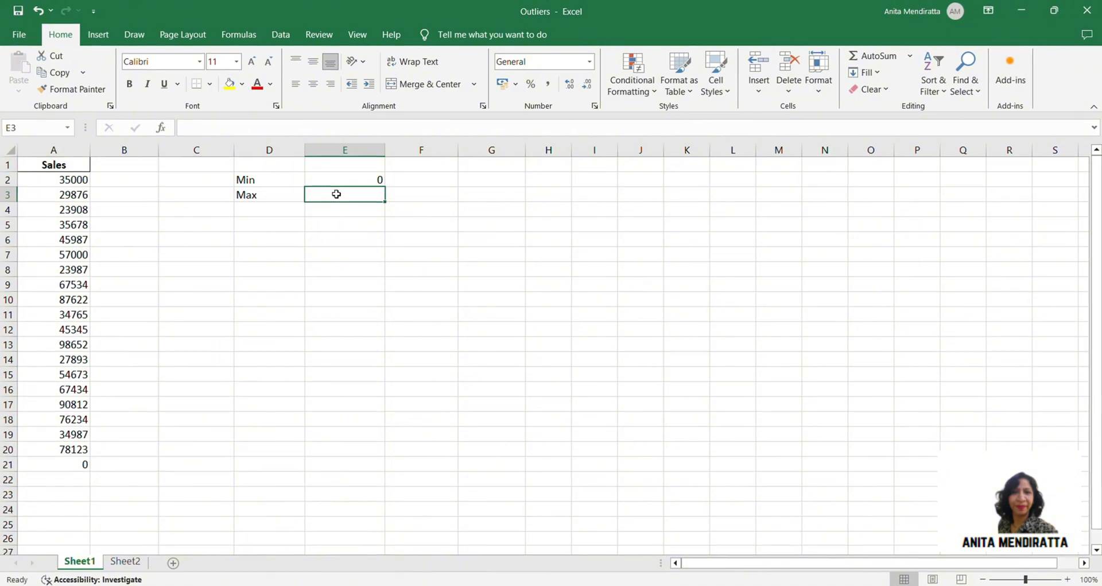
{"action": "type", "text": "=MAX("}
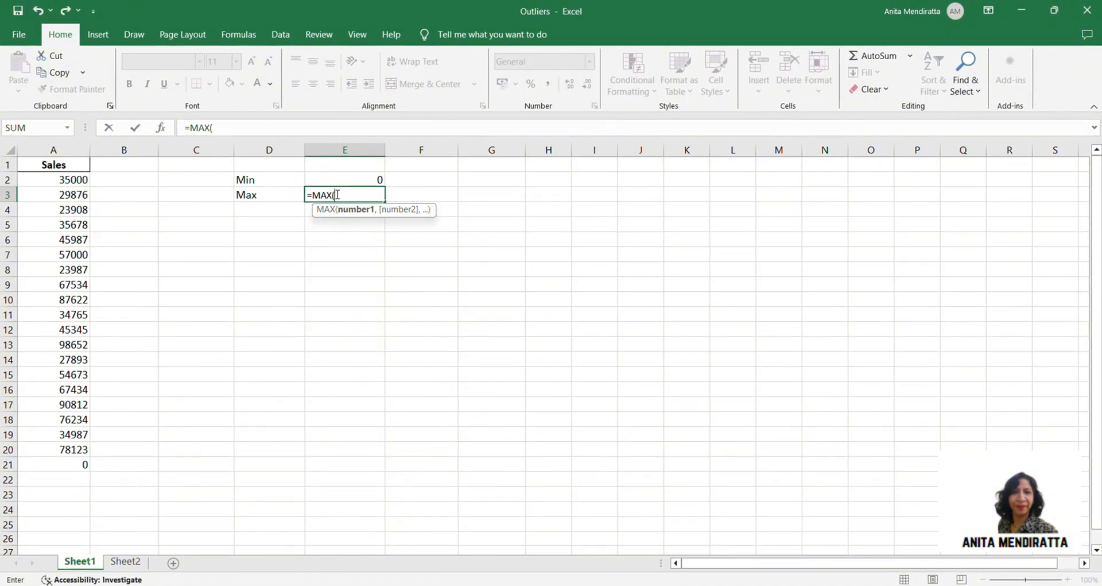
{"action": "left_click", "coordinate": [53, 179]}
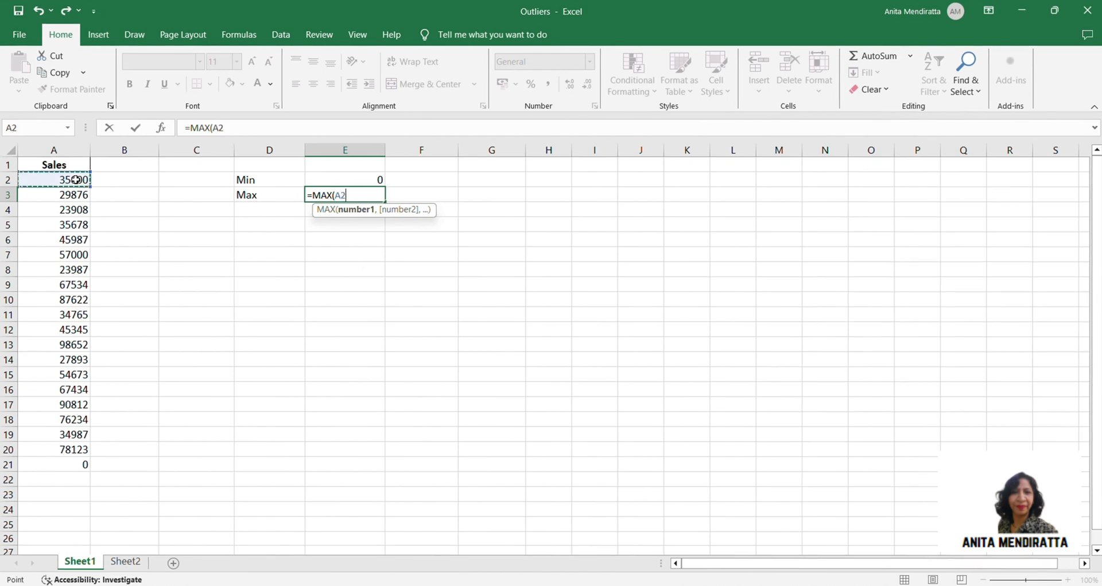
{"action": "left_click_drag", "start_coordinate": [53, 179], "coordinate": [53, 463]}
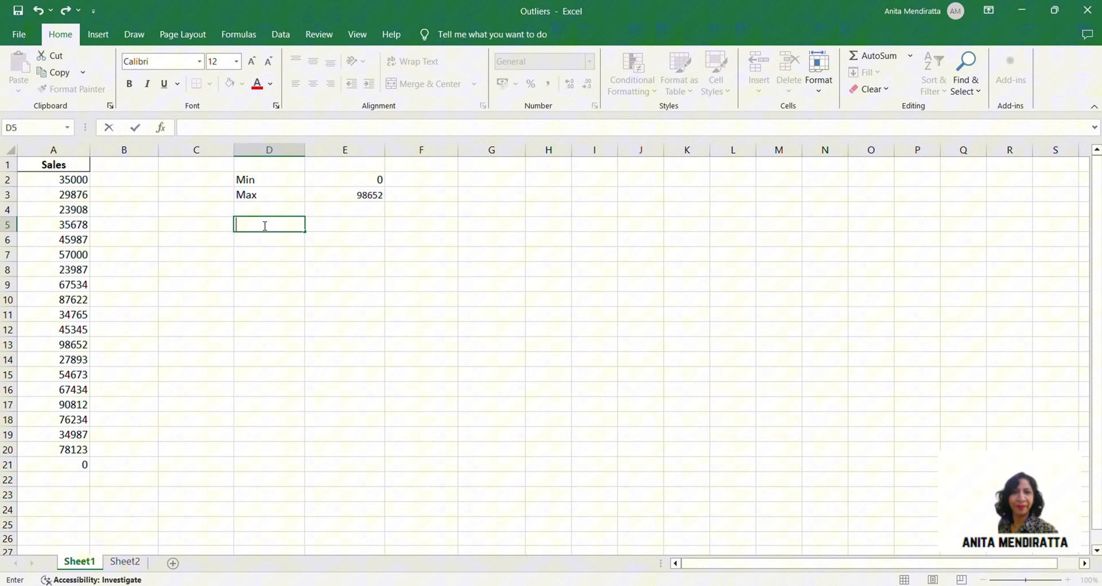
{"action": "type", "text": "Quartile"}
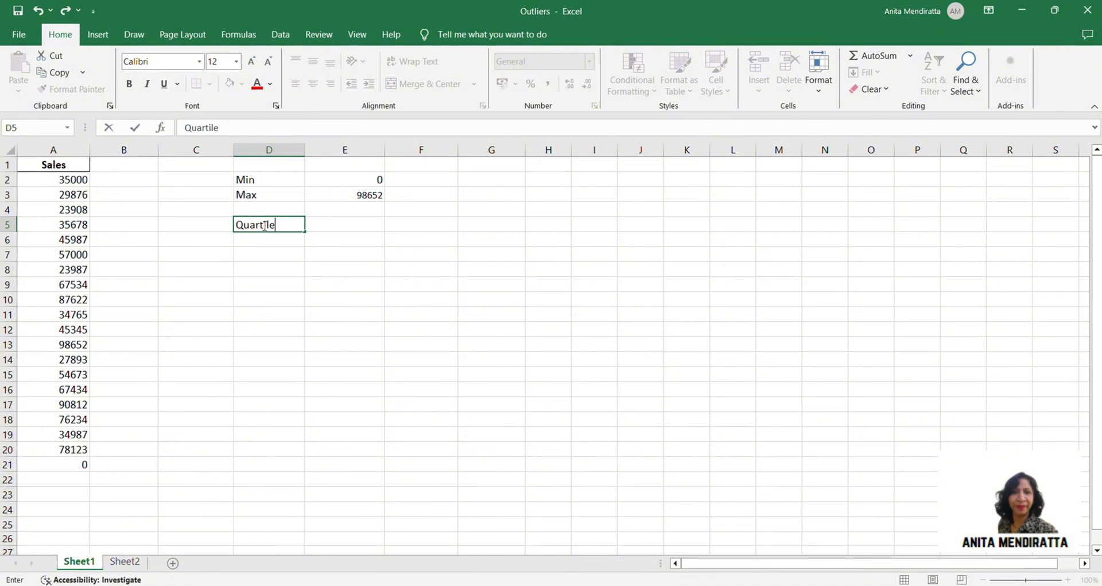
{"action": "left_click", "coordinate": [269, 314]}
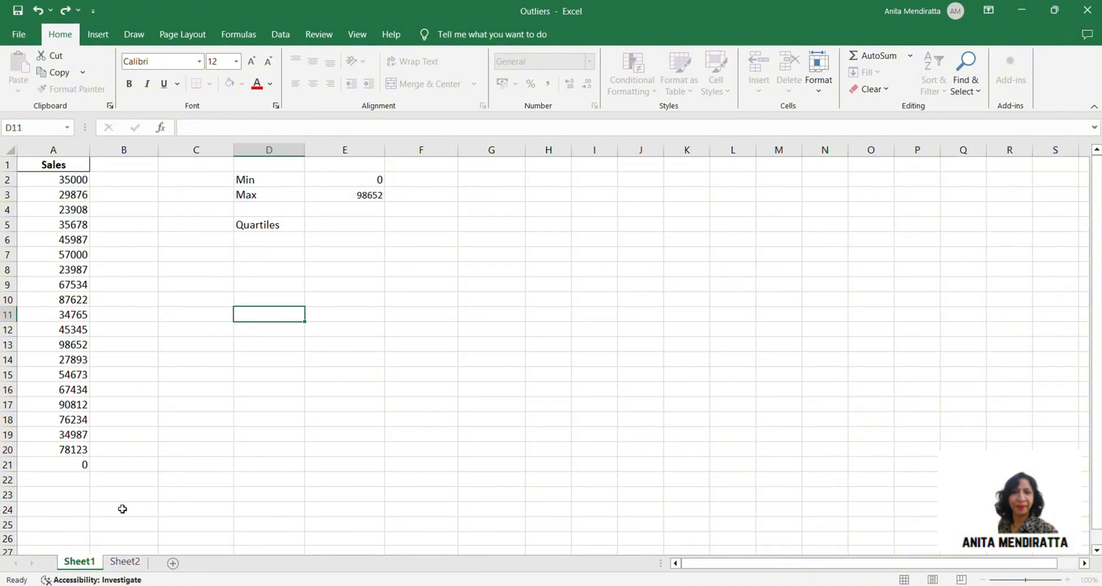
- Switch to Sheet2 to view the hand-drawn quartile and IQR diagram
{"action": "left_click", "coordinate": [125, 560]}
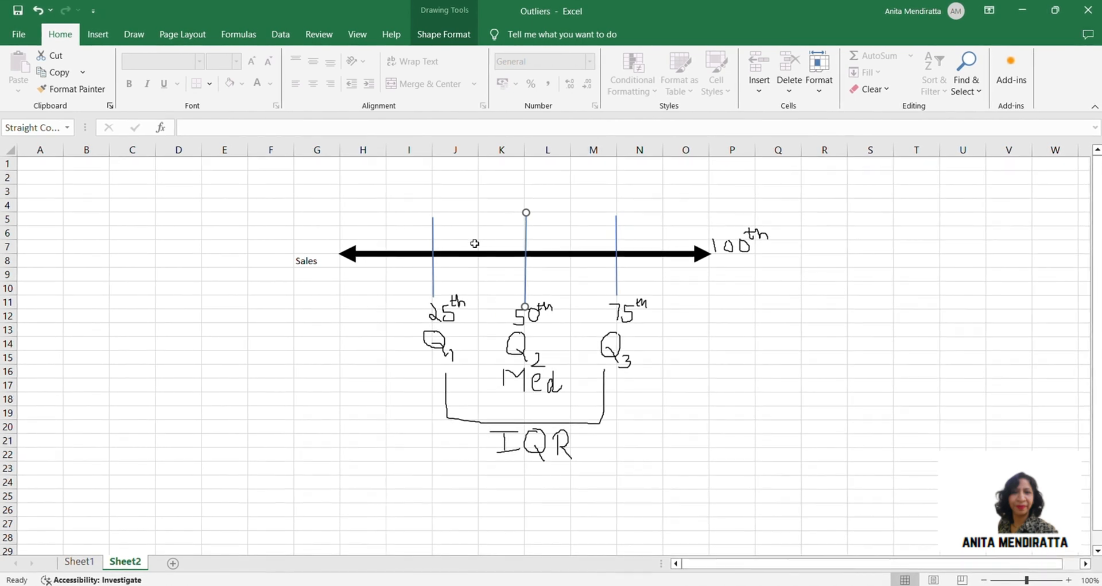
{"action": "mouse_move", "coordinate": [441, 391]}
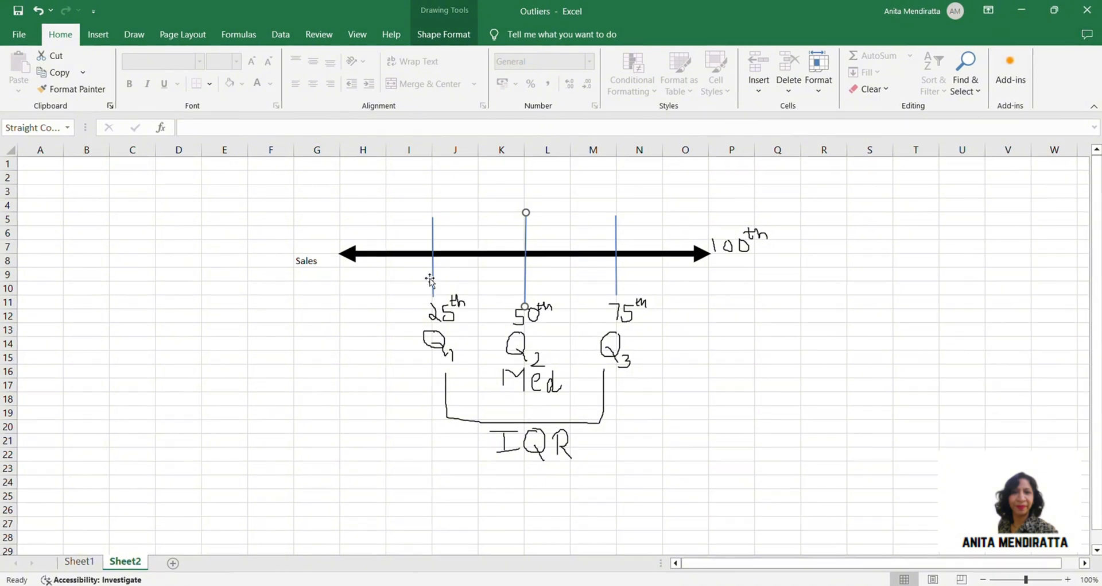
{"action": "mouse_move", "coordinate": [579, 340]}
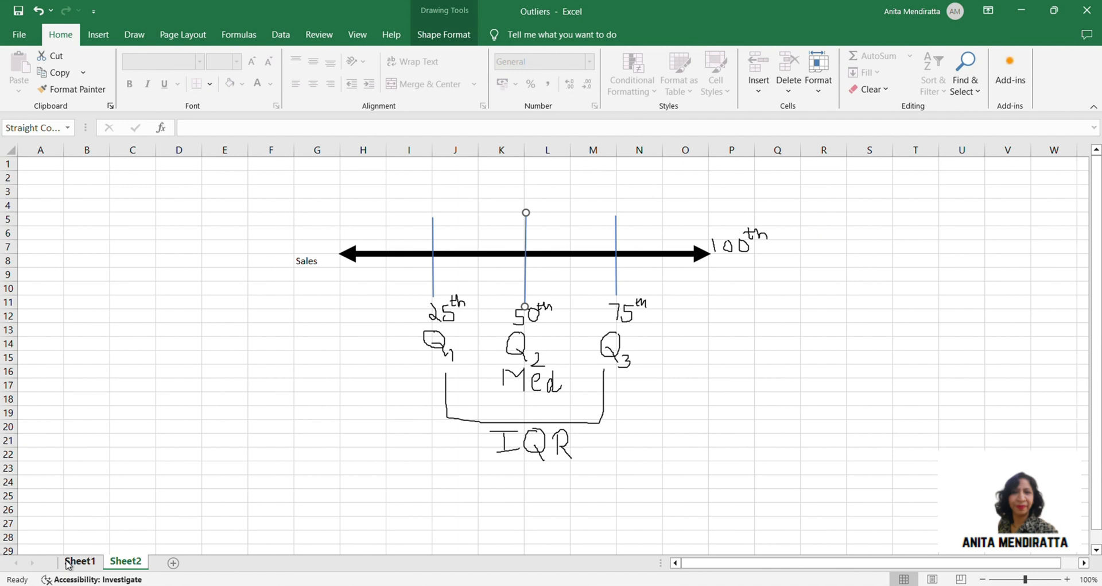
- Return to Sheet1 and select cell A22 below the Sales data
{"action": "left_click", "coordinate": [80, 561]}
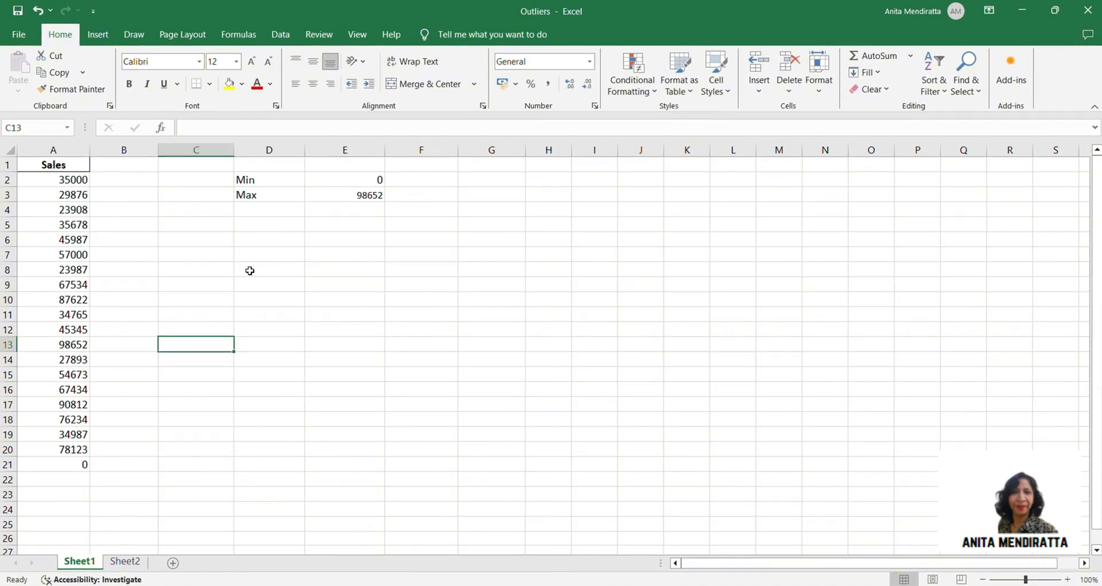
{"action": "mouse_move", "coordinate": [95, 488]}
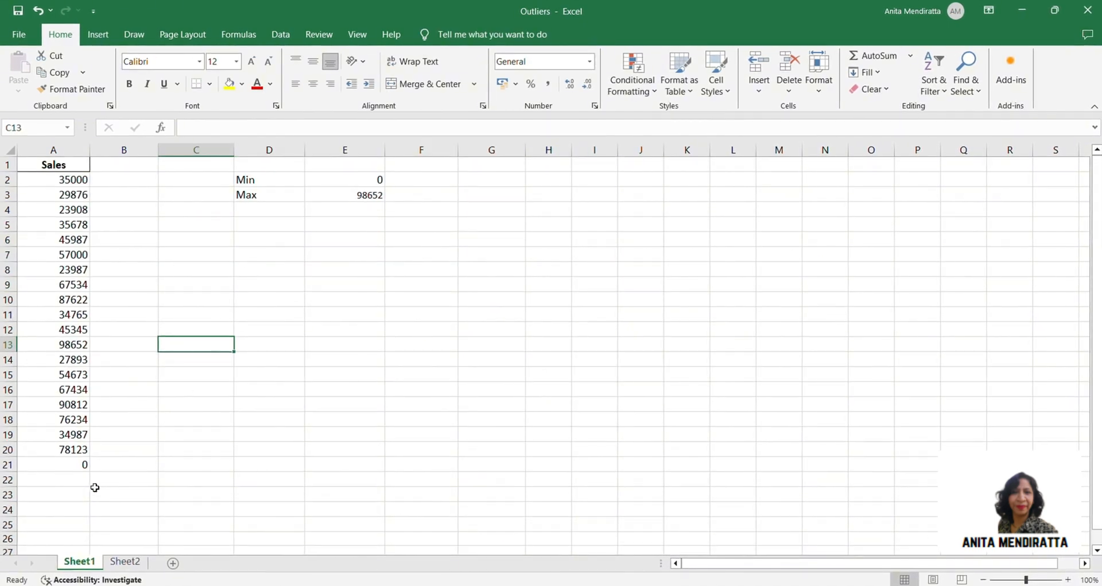
{"action": "left_click", "coordinate": [53, 480]}
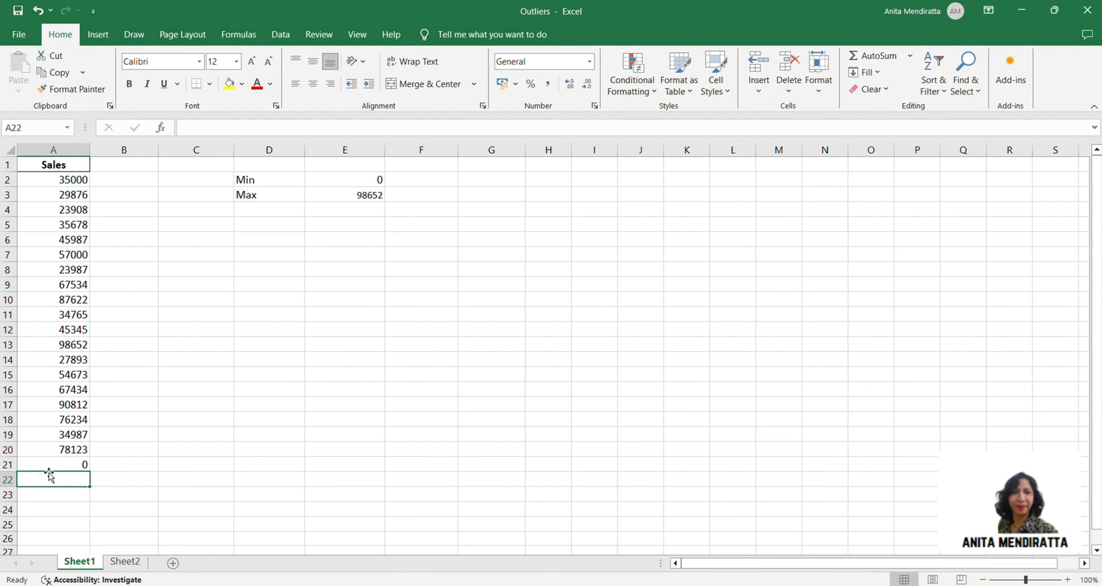
{"action": "mouse_move", "coordinate": [50, 476]}
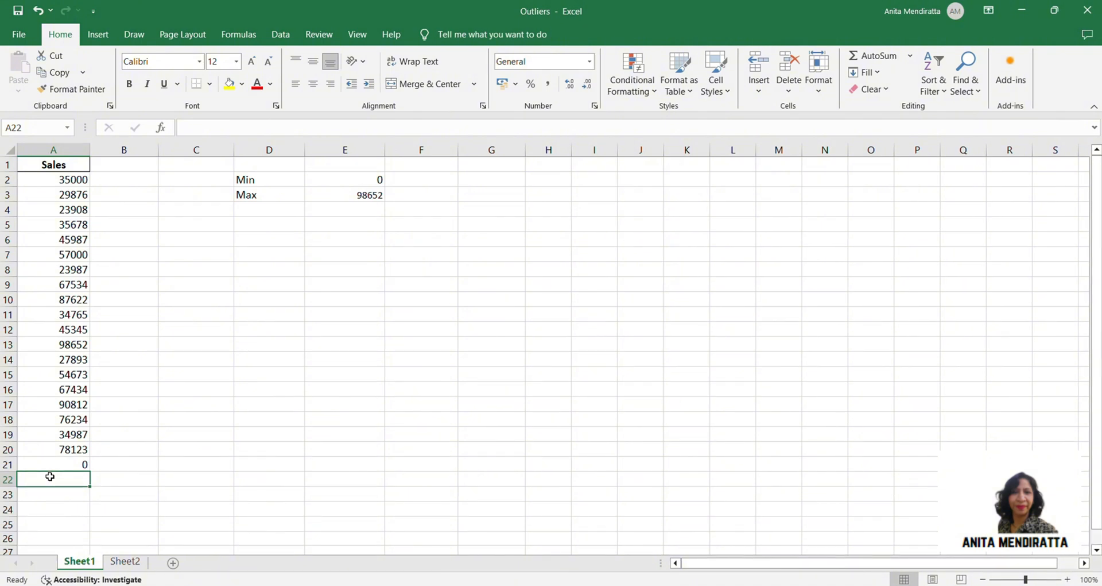
- Enter -119000, 200000, 250000 and 300000 into A22:A25 and select them
{"action": "type", "text": "-119000"}
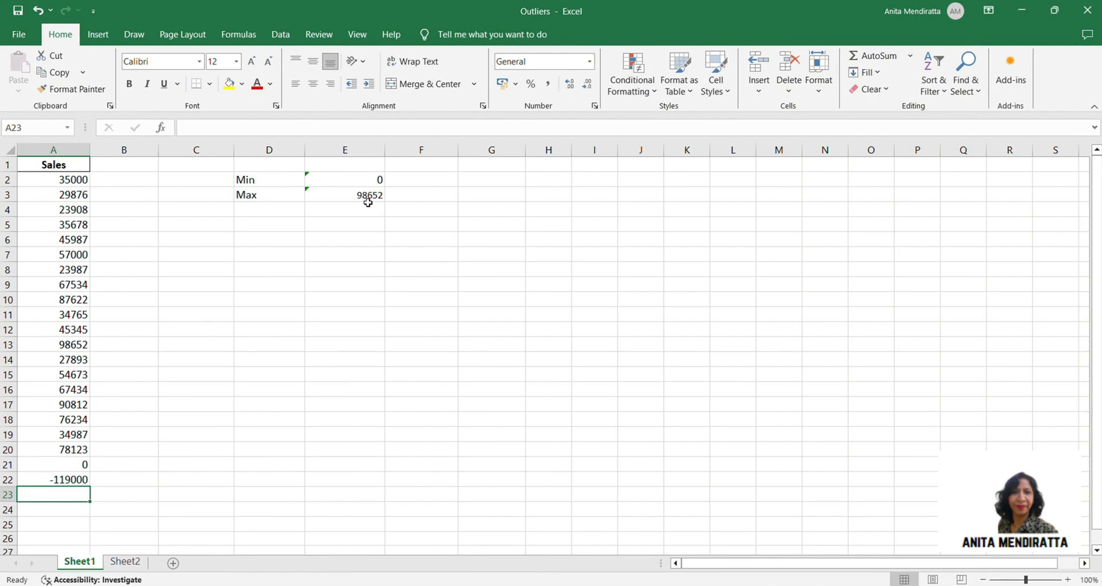
{"action": "mouse_move", "coordinate": [361, 207]}
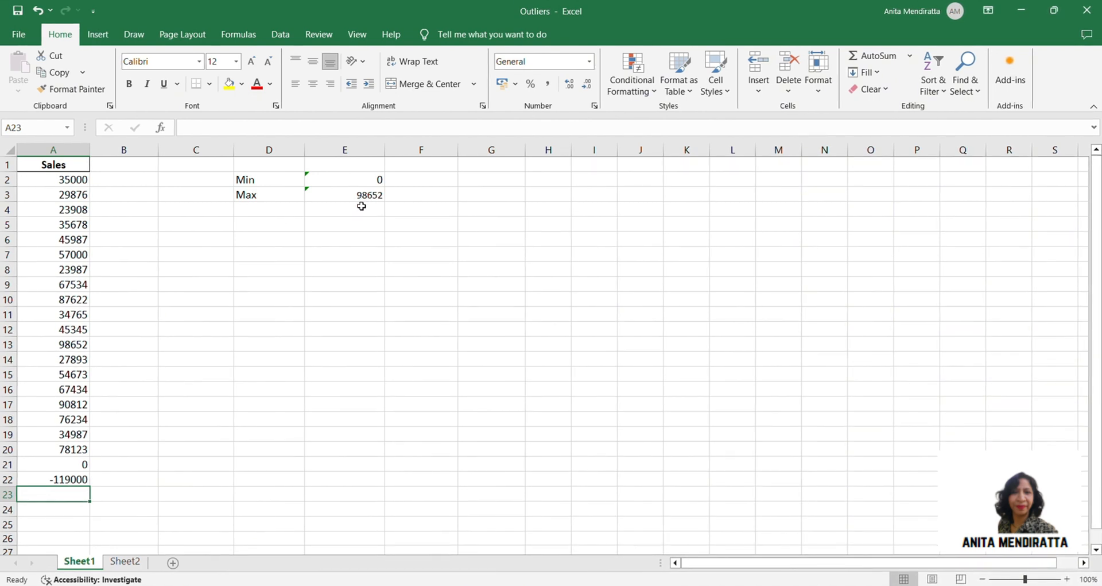
{"action": "type", "text": "200000"}
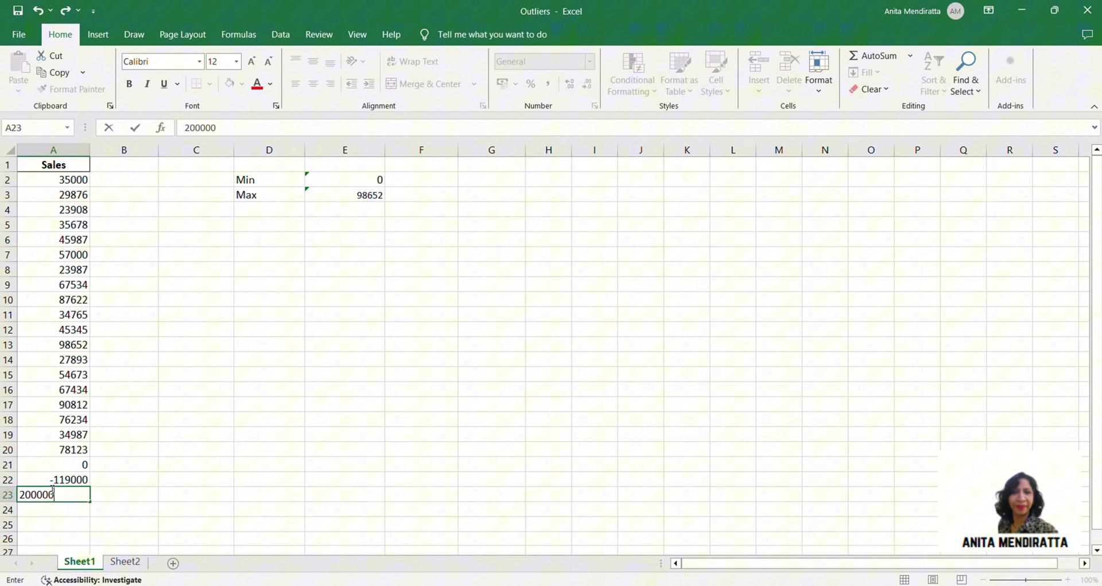
{"action": "type", "text": "250000"}
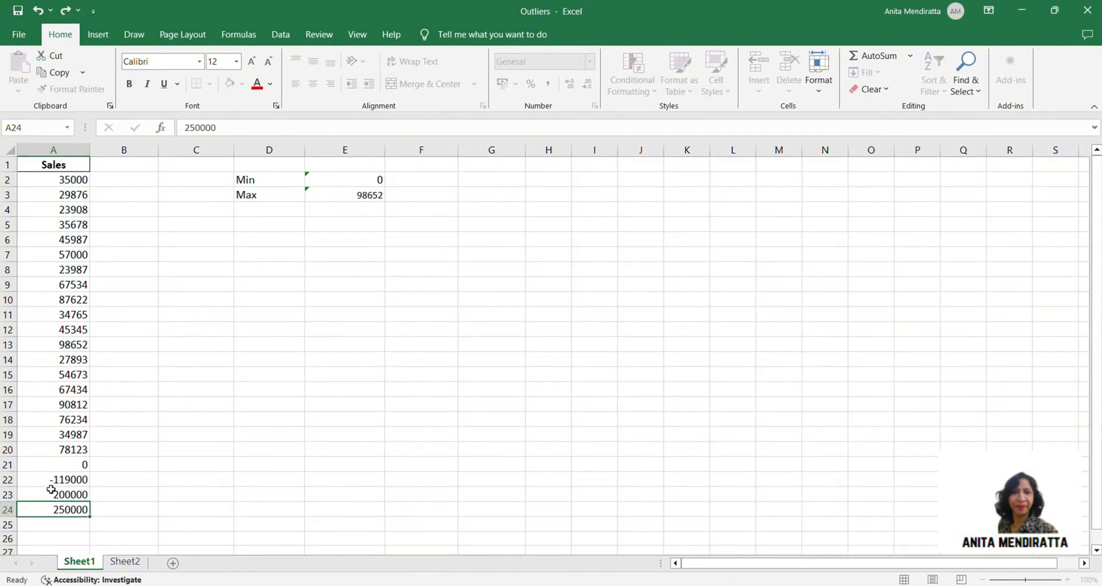
{"action": "type", "text": "300000"}
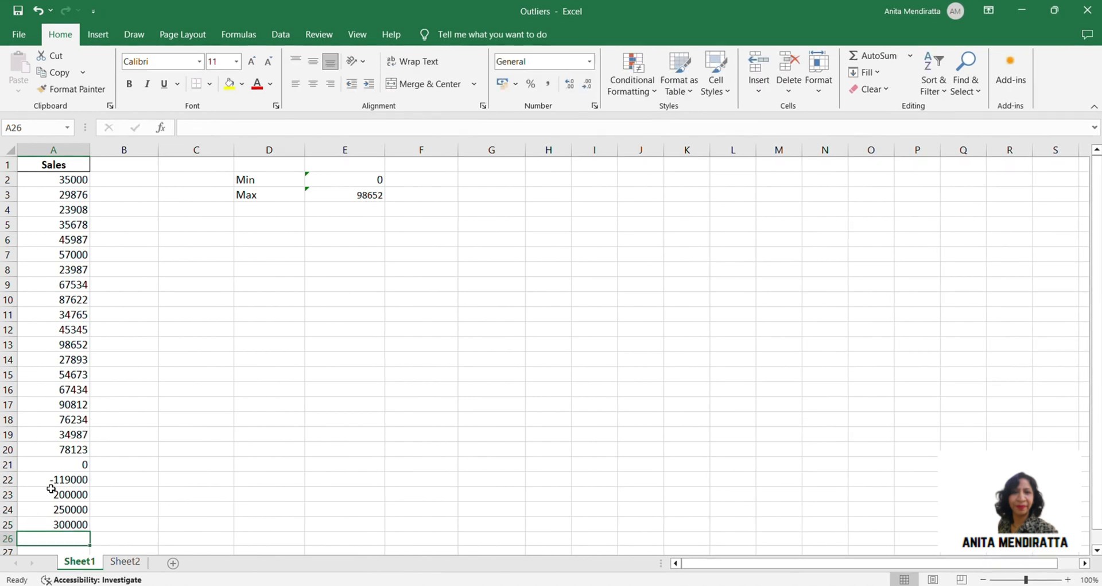
{"action": "left_click_drag", "start_coordinate": [53, 479], "coordinate": [53, 523]}
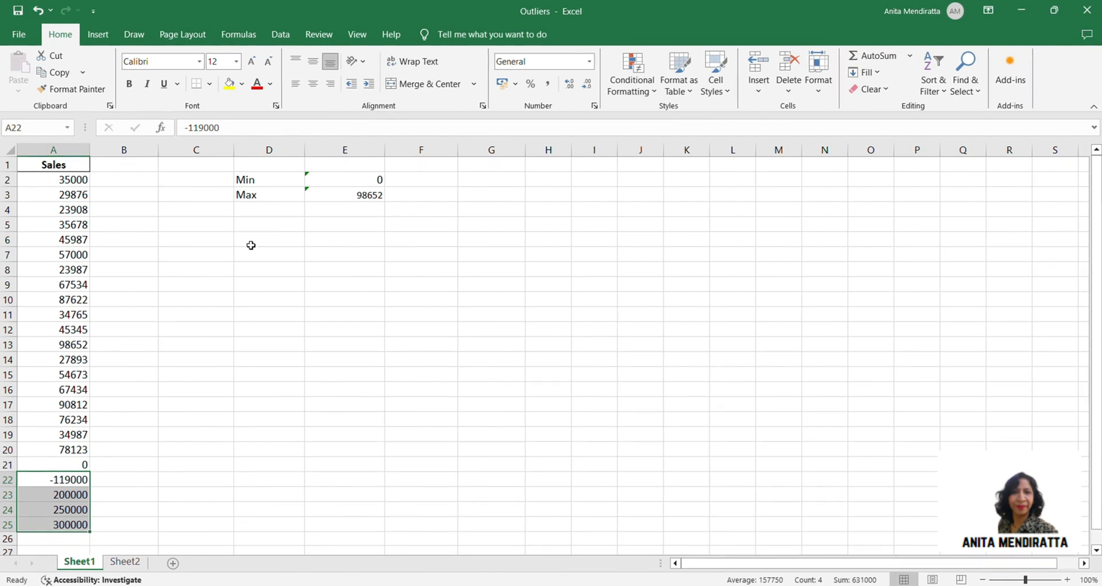
- Add the Quartiles heading, Q2 and Q3 labels in D8:D9, and 'Median' in C8
{"action": "left_click", "coordinate": [268, 239]}
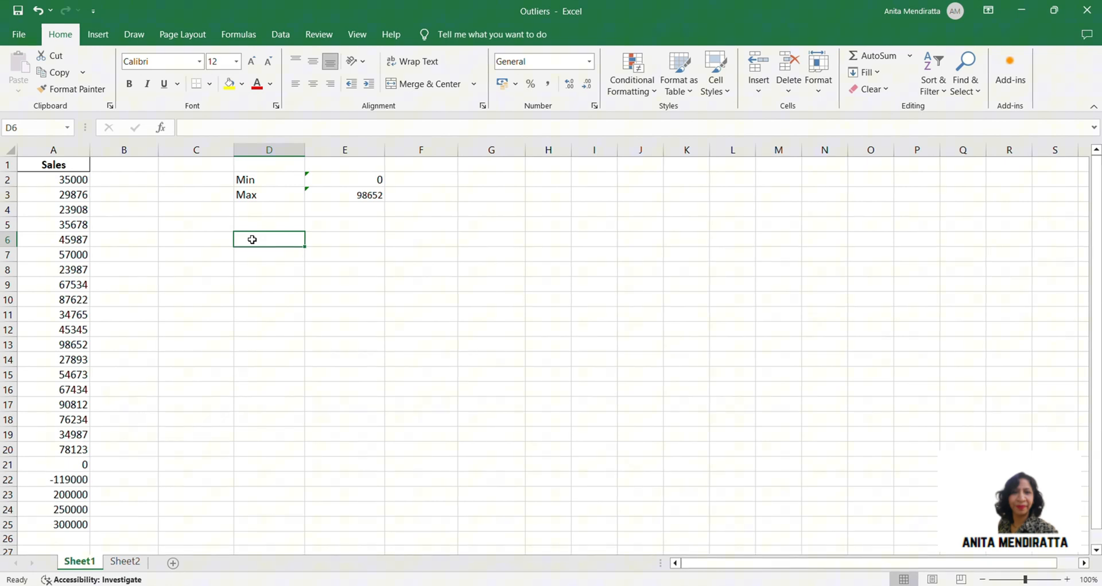
{"action": "type", "text": "Quartiles"}
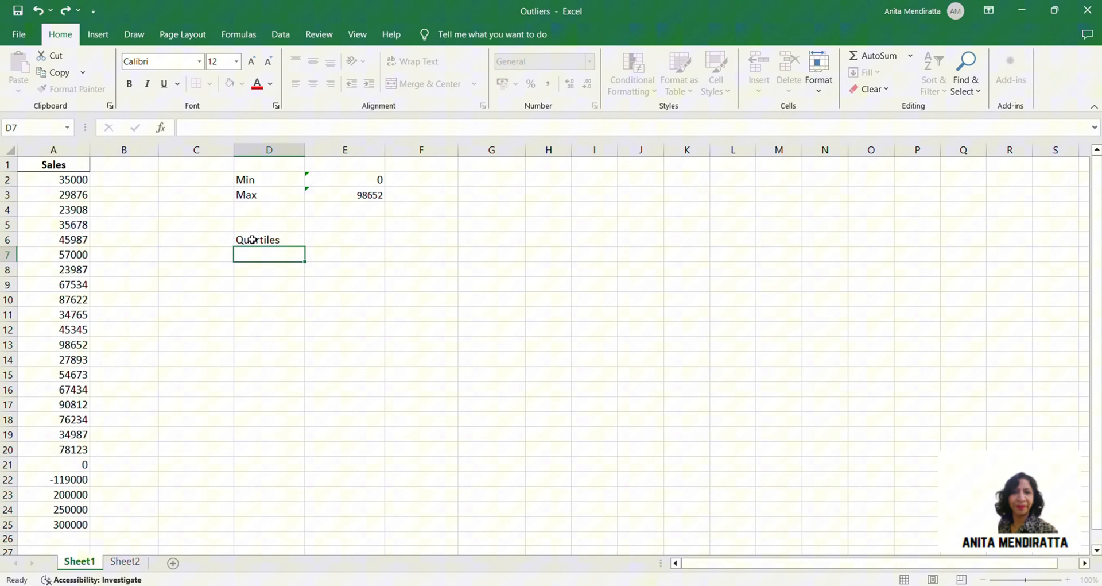
{"action": "type", "text": "Quartiles"}
{"action": "type", "text": "Q1"}
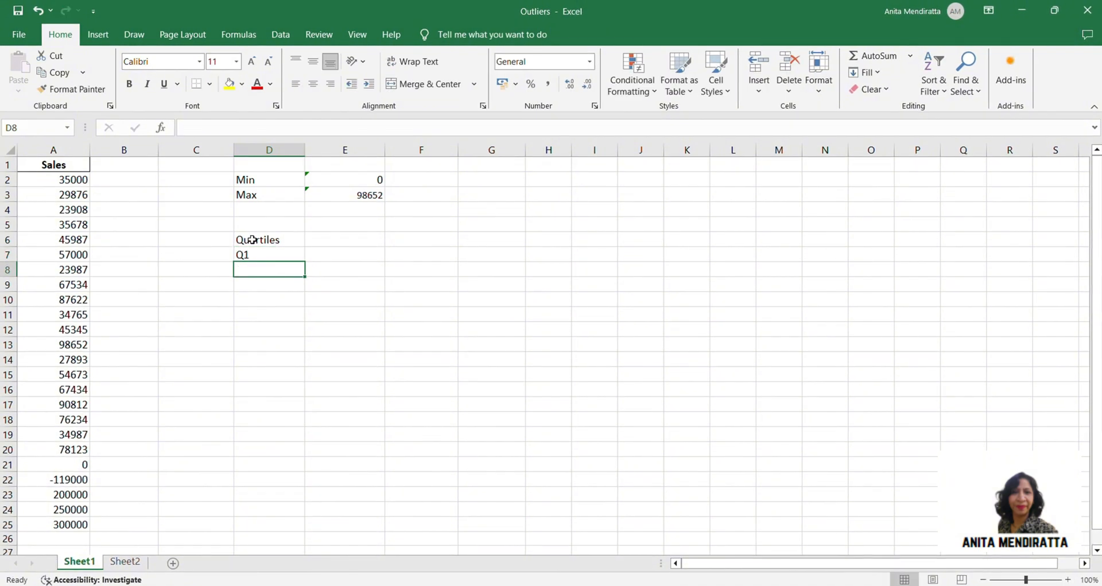
{"action": "type", "text": "Q2"}
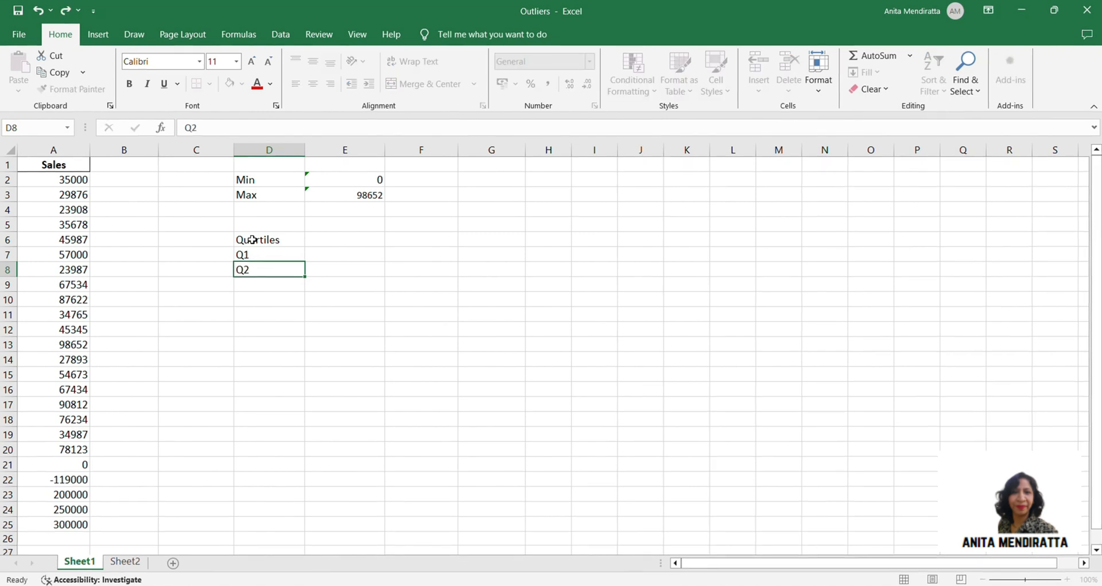
{"action": "type", "text": "Q3"}
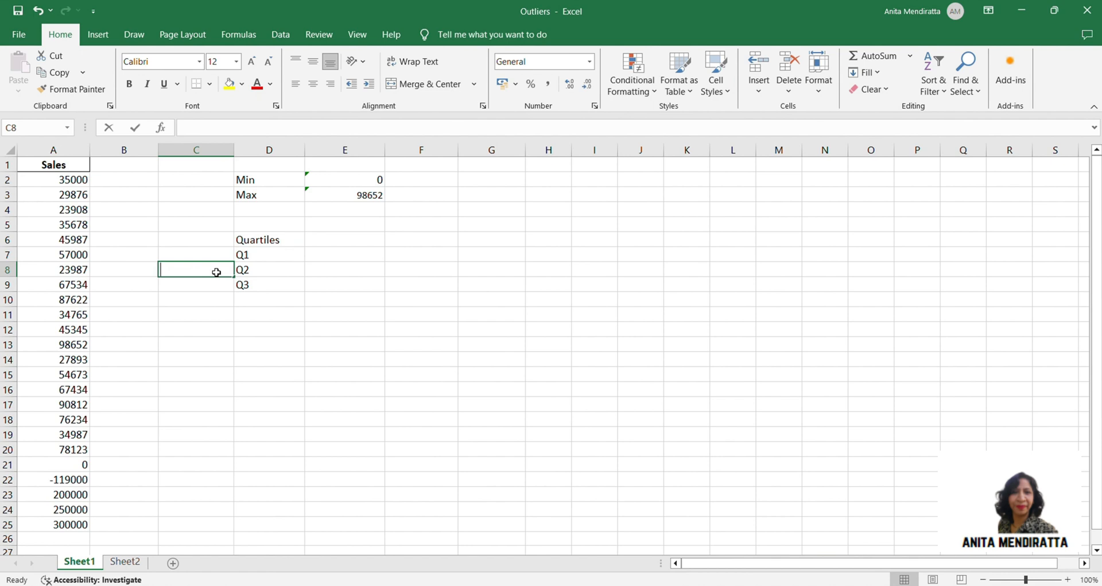
{"action": "type", "text": "Med"}
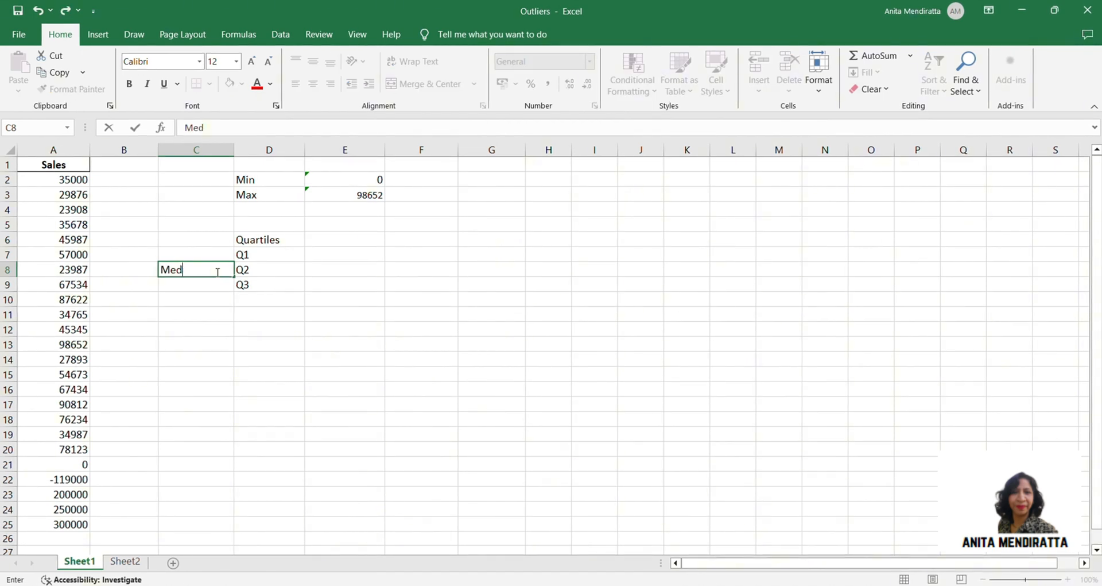
{"action": "left_click", "coordinate": [345, 254]}
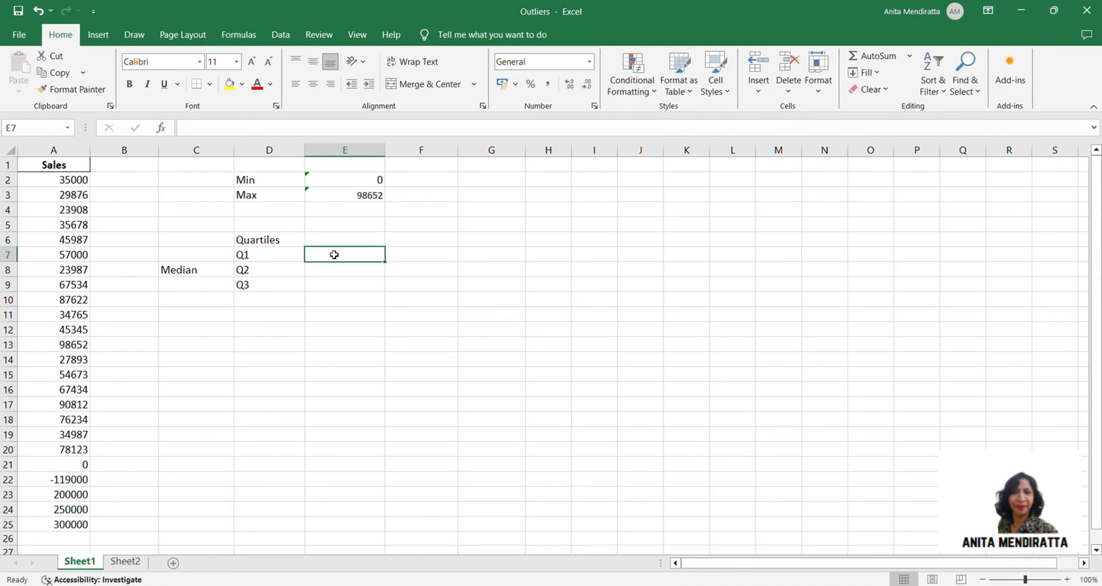
- Enter =QUARTILE.EXC(A2:A25,1) in E7, returning 31098.25
{"action": "type", "text": "=Q"}
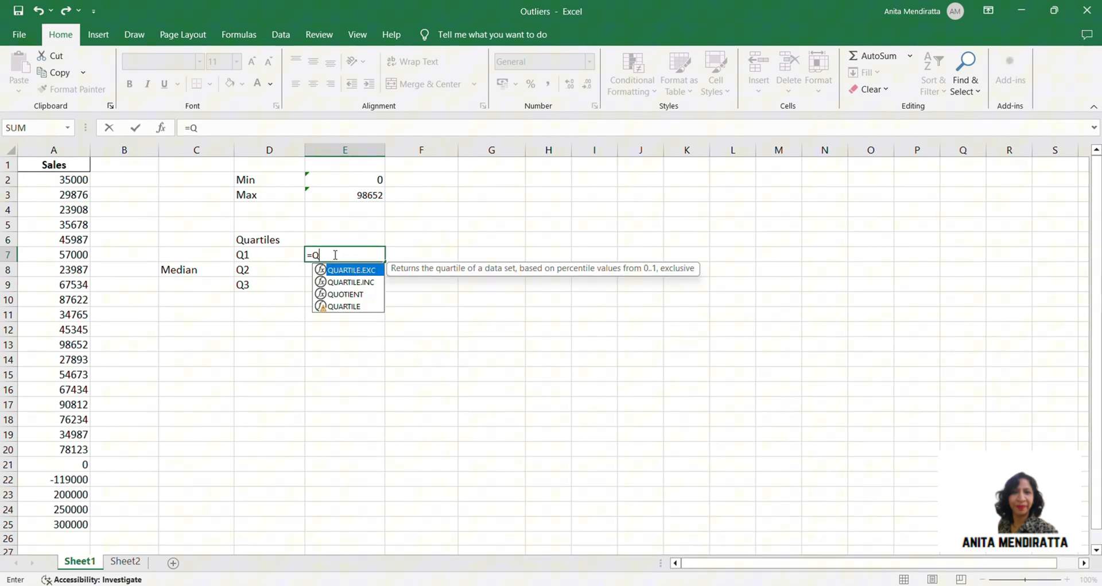
{"action": "type", "text": "UARTILE.EXC("}
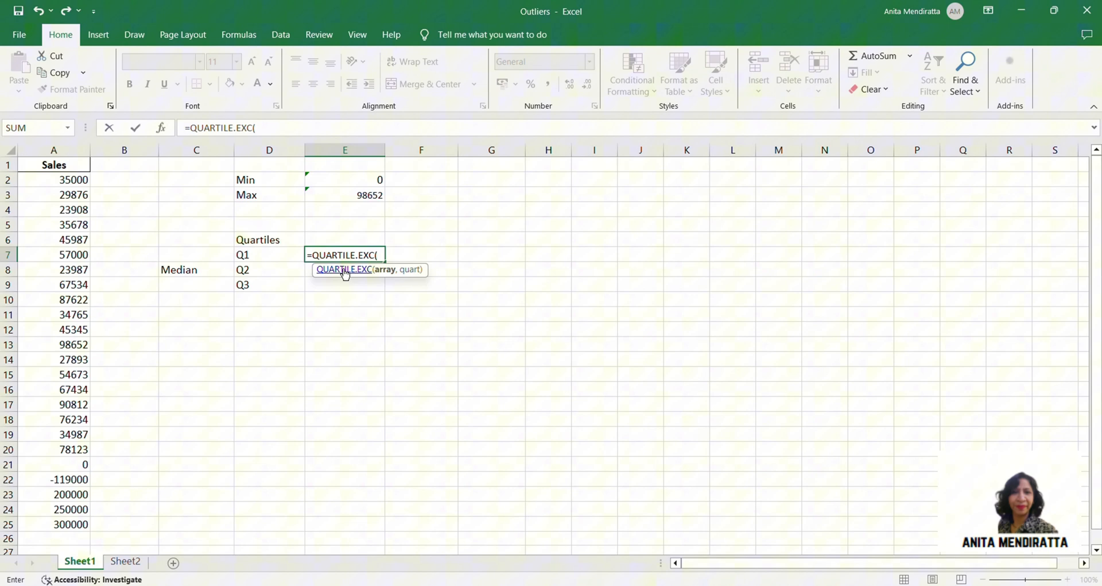
{"action": "left_click", "coordinate": [53, 179]}
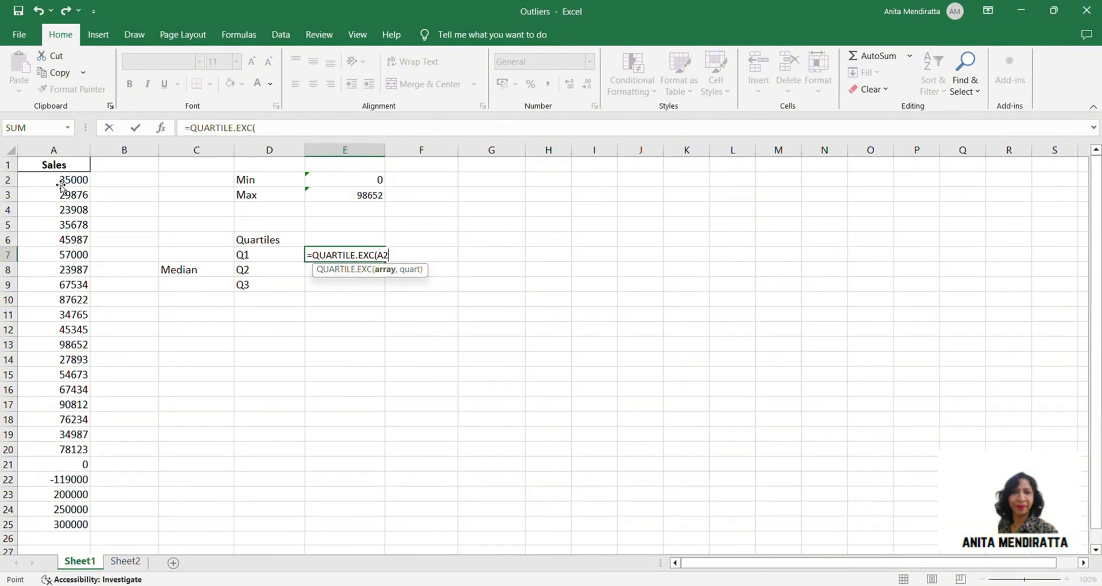
{"action": "left_click", "coordinate": [53, 179]}
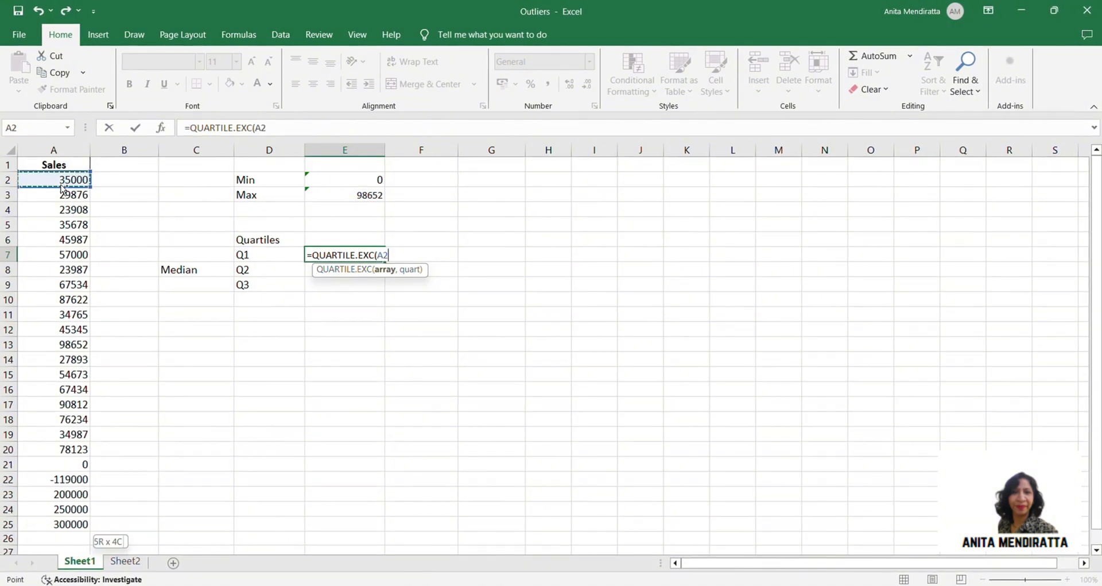
{"action": "left_click_drag", "start_coordinate": [54, 180], "coordinate": [53, 523]}
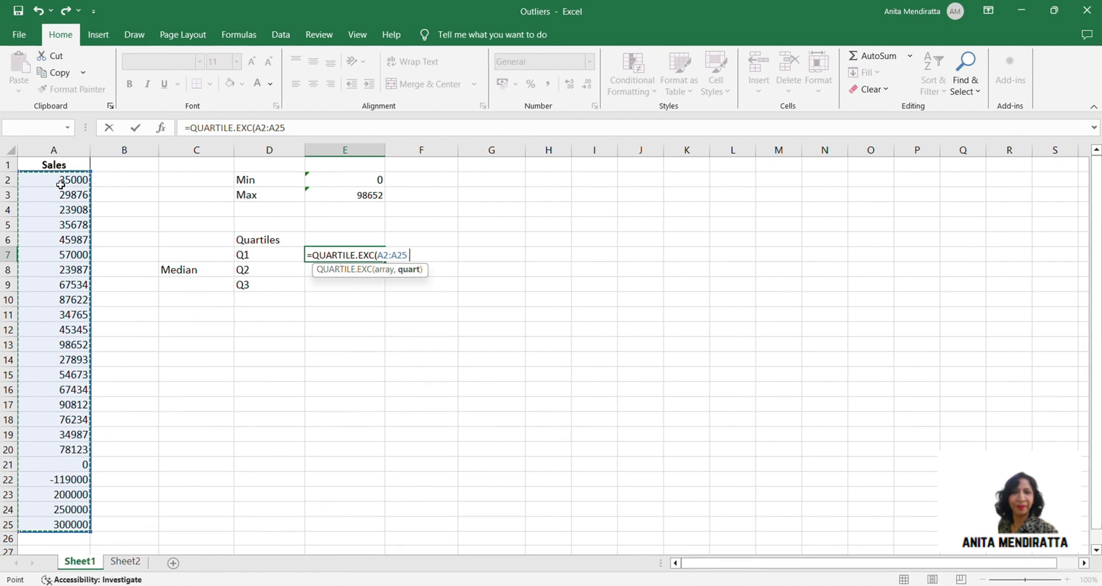
{"action": "type", "text": ",1"}
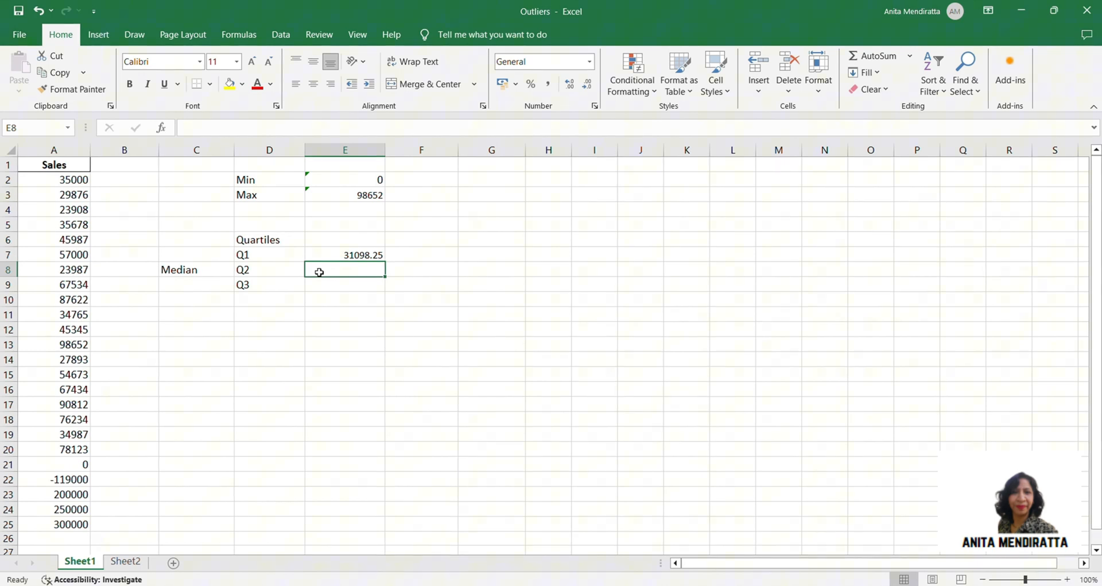
- Enter a MEDIAN formula over A2:A25 in E8, returning 50330
{"action": "type", "text": "="}
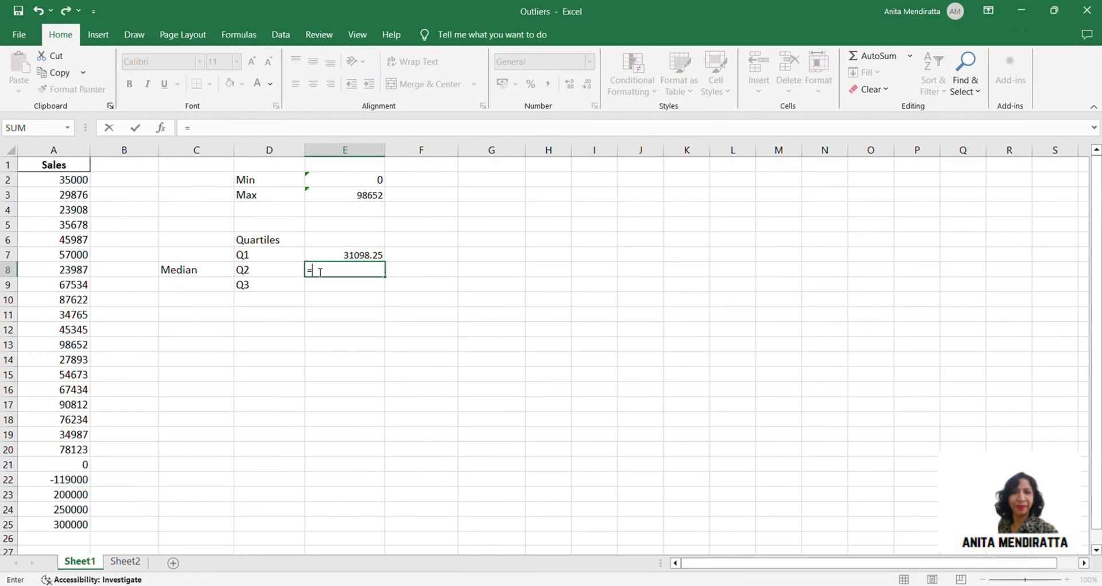
{"action": "type", "text": "MEDIAN("}
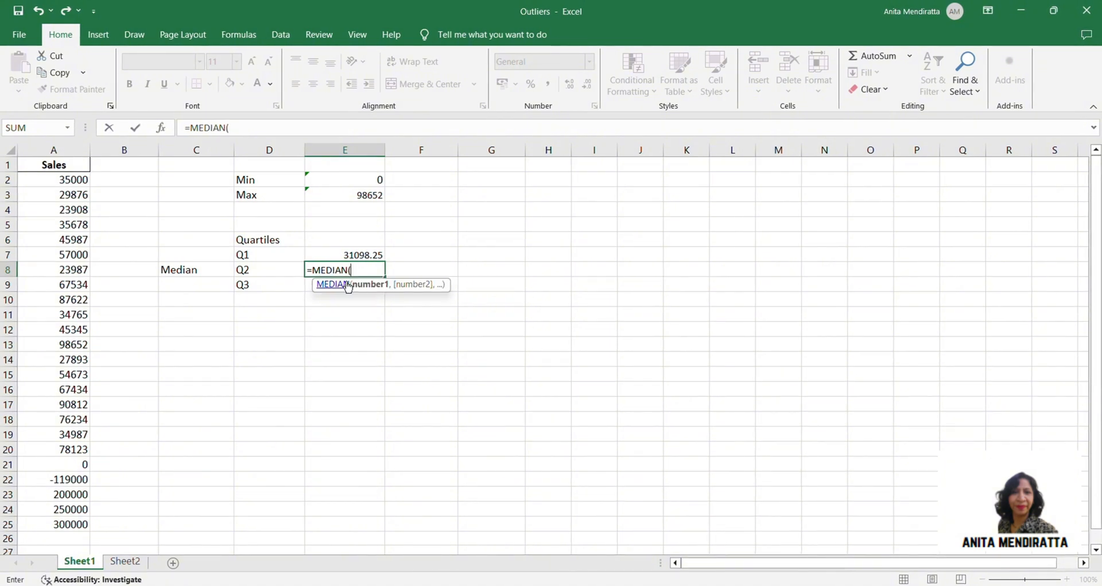
{"action": "left_click", "coordinate": [53, 180]}
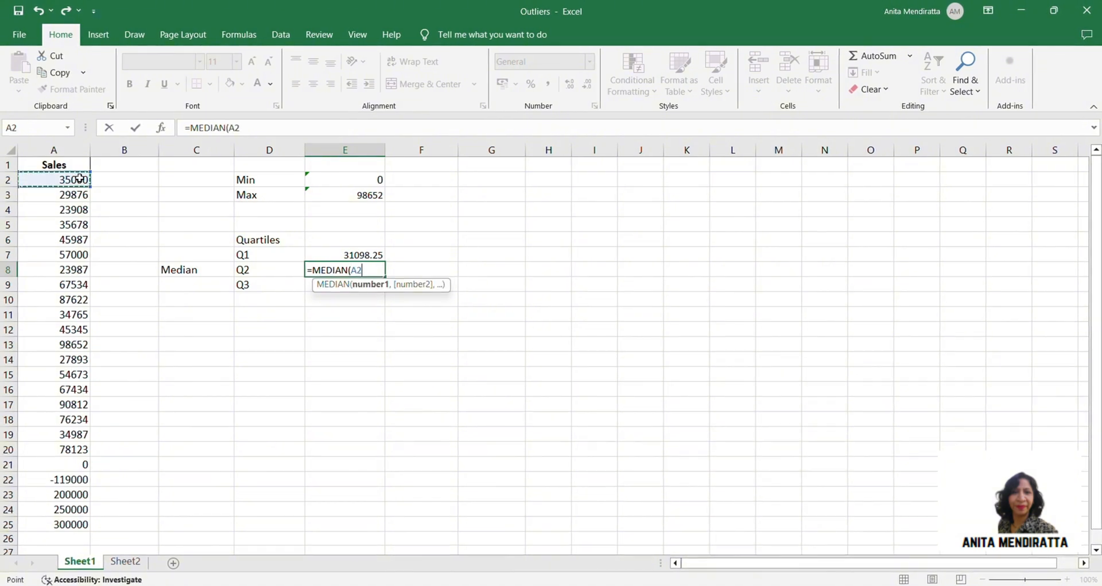
{"action": "key", "text": "Enter"}
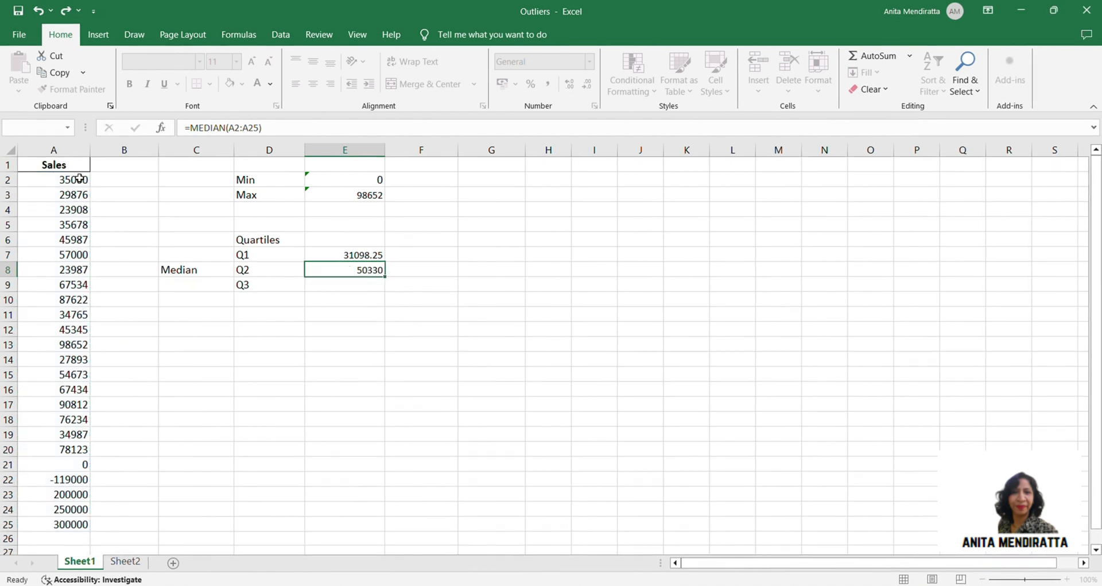
{"action": "left_click", "coordinate": [344, 284]}
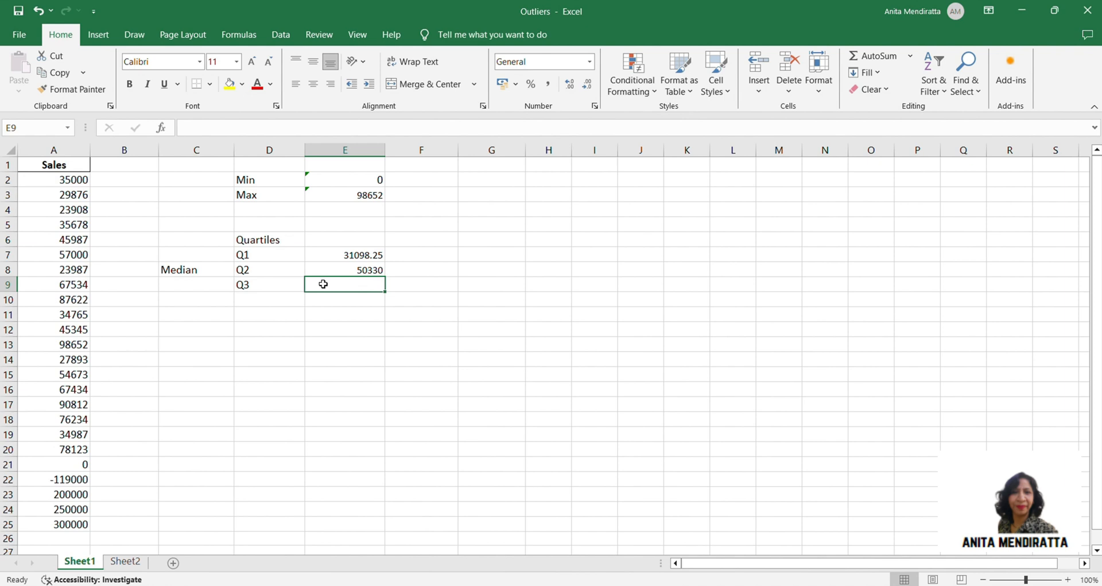
- Enter =QUARTILE.EXC(A2:A25,3) in E9, returning 85247.25
{"action": "type", "text": "="}
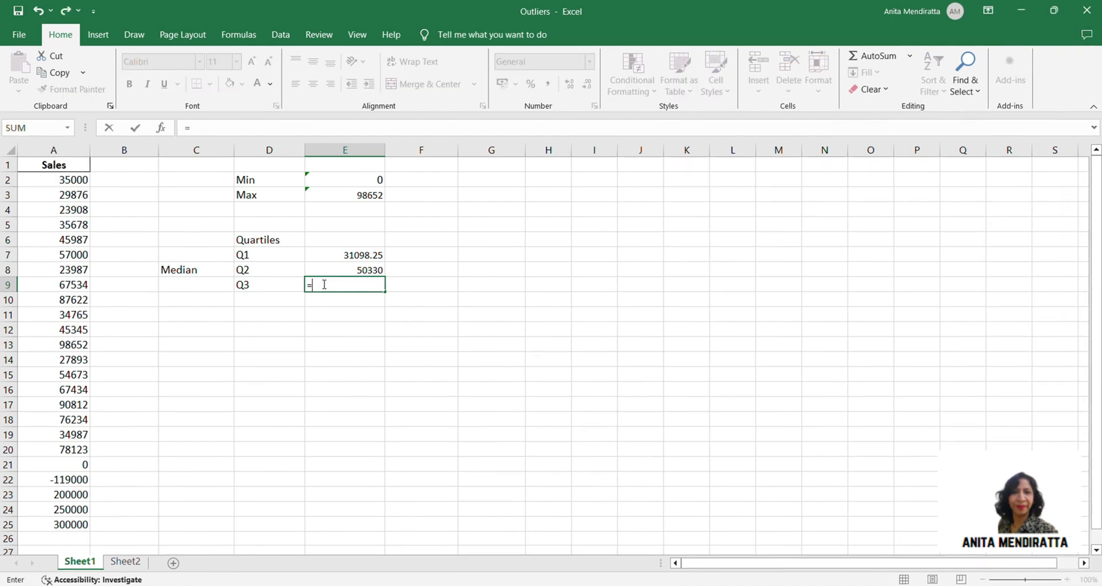
{"action": "type", "text": "QUARTILE.EXC("}
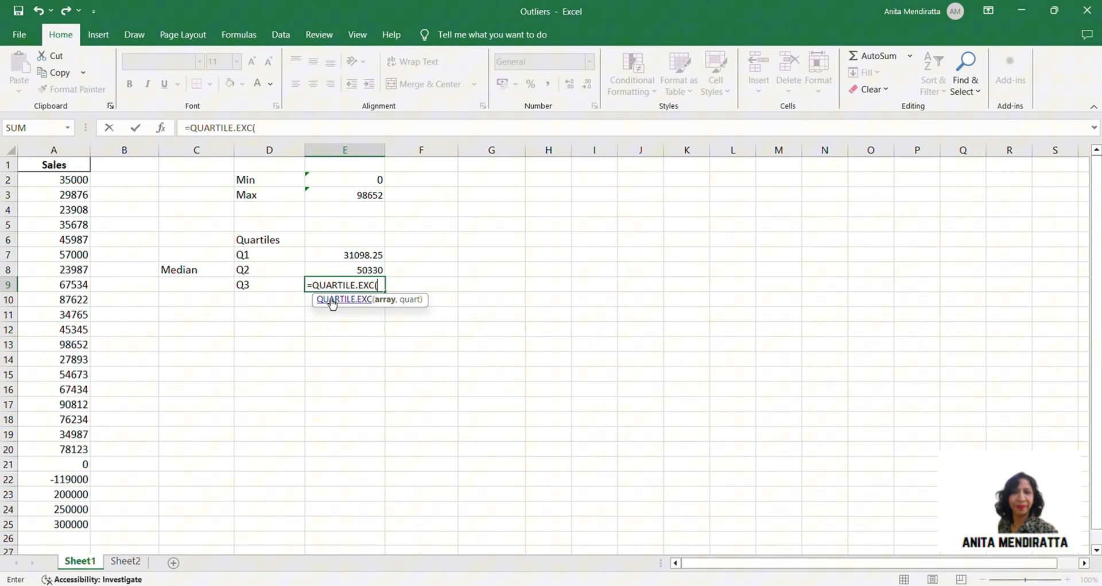
{"action": "left_click", "coordinate": [54, 179]}
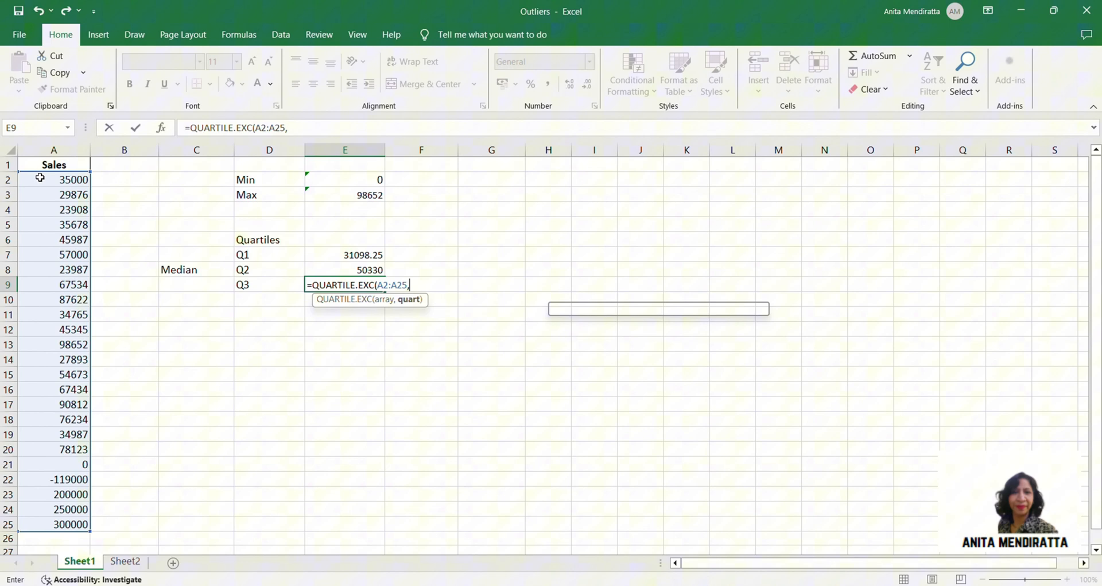
{"action": "type", "text": "3)"}
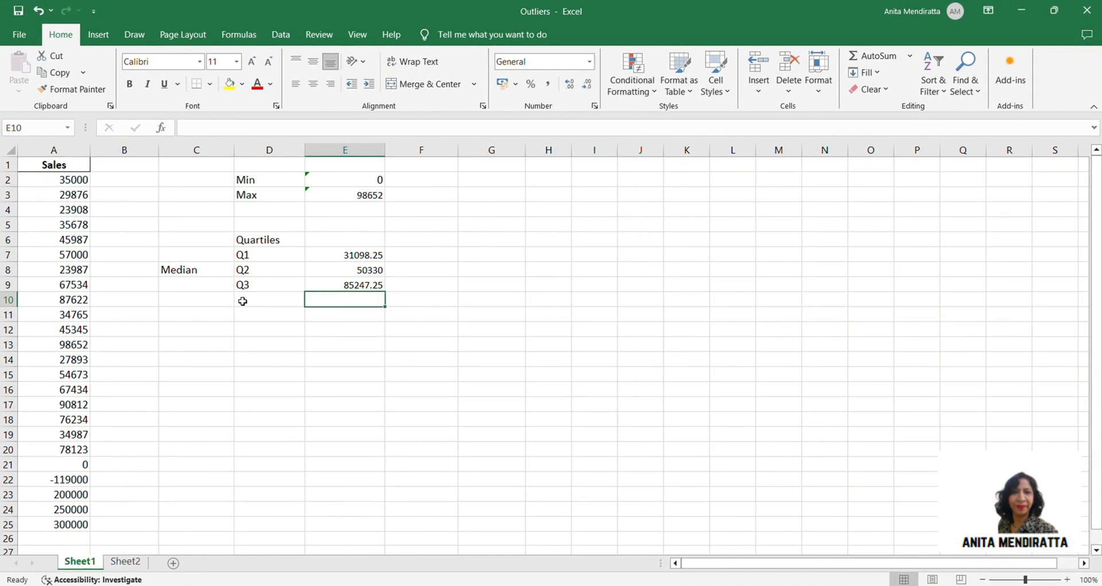
- Label C10 'IQR' and D10 'Q3-Q1'
{"action": "left_click", "coordinate": [197, 300]}
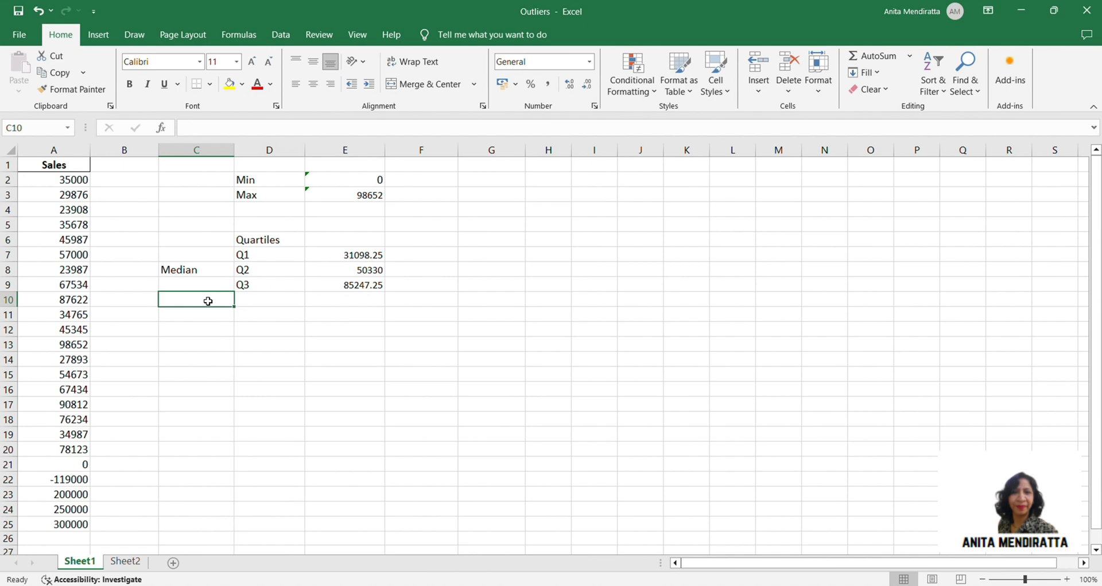
{"action": "type", "text": "IQ"}
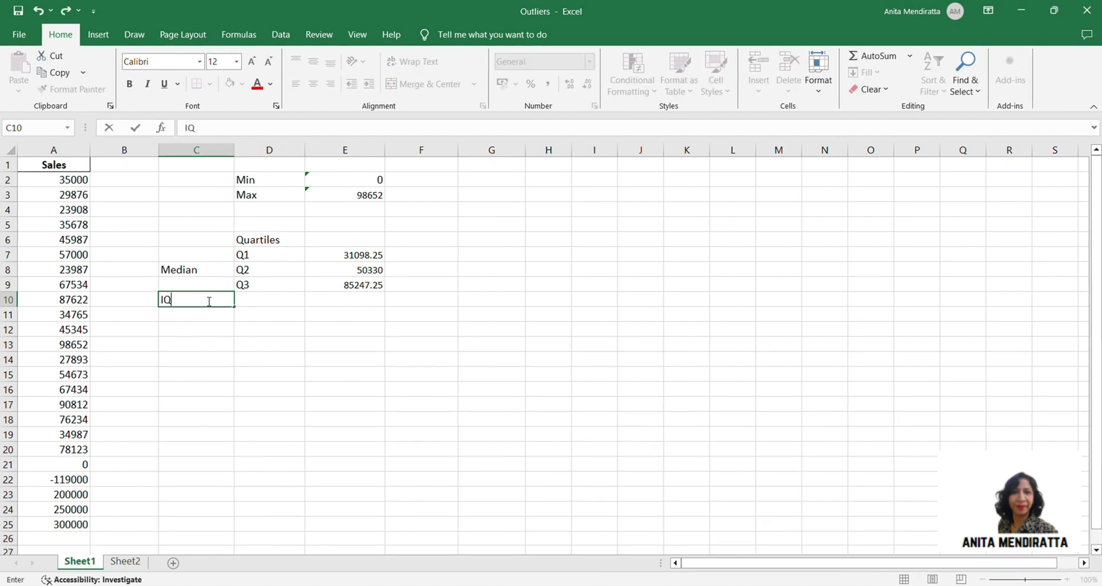
{"action": "key", "text": "Tab"}
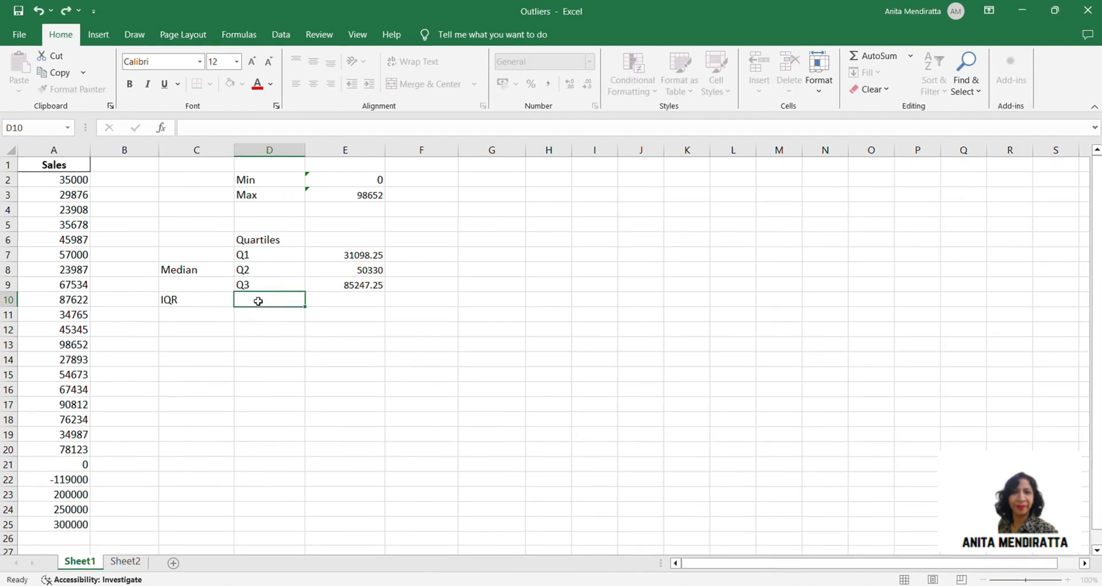
{"action": "type", "text": "Q3"}
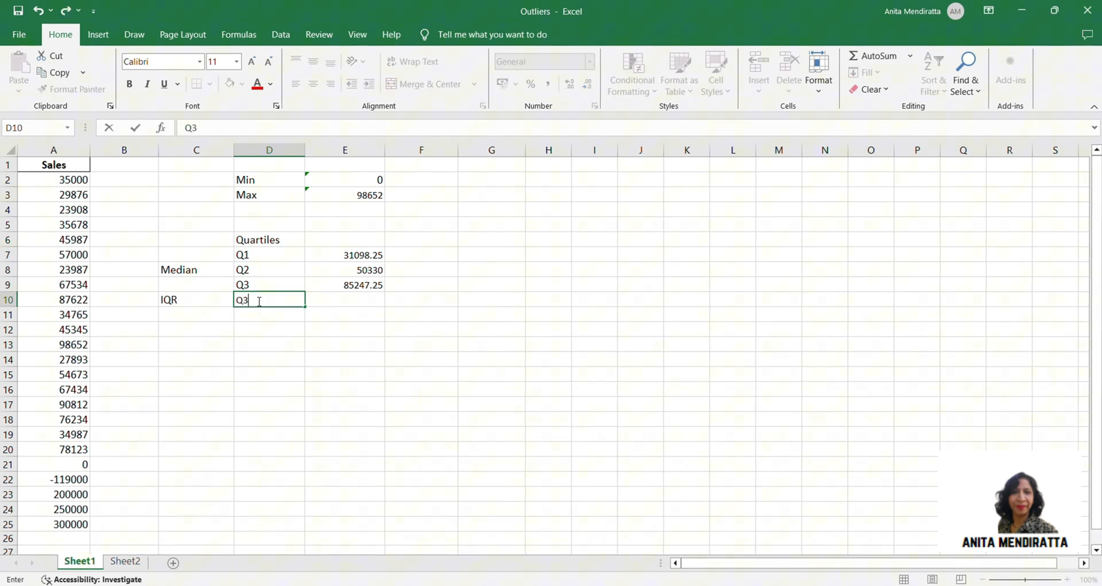
{"action": "type", "text": "-Q1"}
{"action": "left_click", "coordinate": [344, 299]}
{"action": "type", "text": "="}
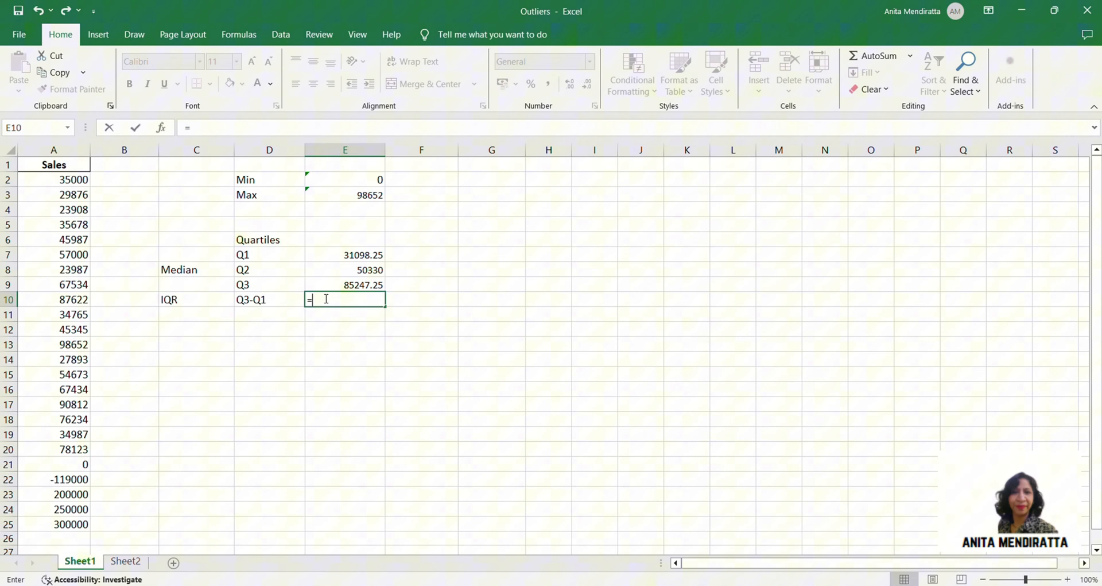
- In E10, subtract the Q1 cell from the Q3 cell, giving 54149
{"action": "left_click", "coordinate": [344, 285]}
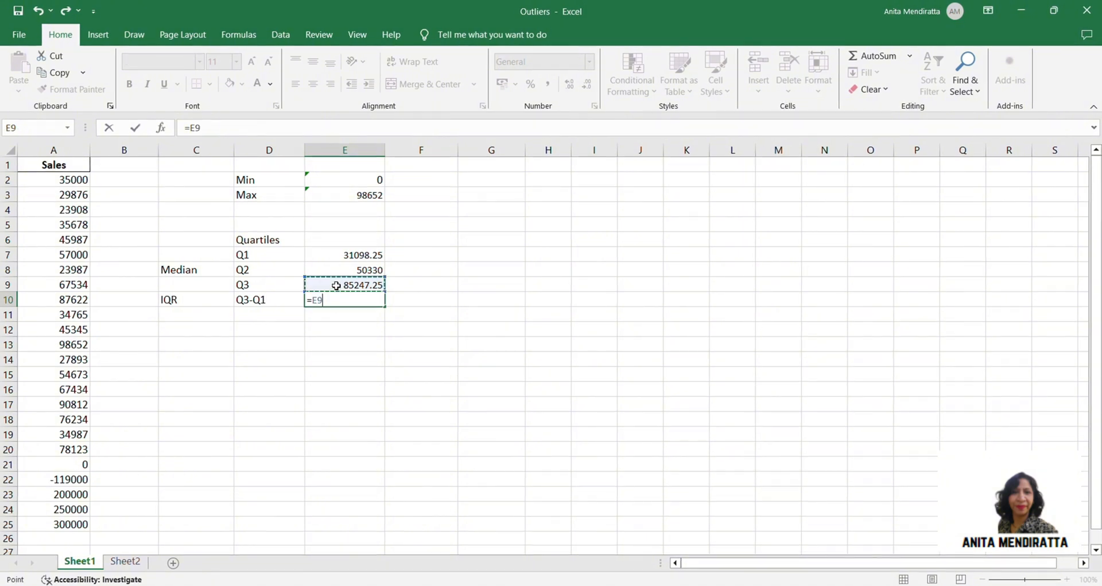
{"action": "type", "text": "-"}
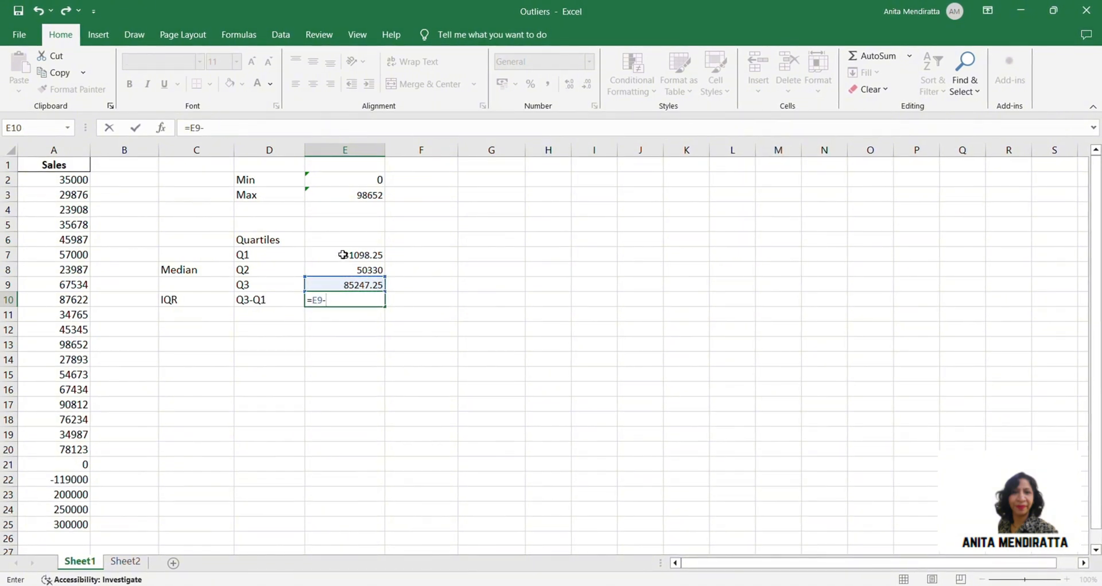
{"action": "left_click", "coordinate": [345, 254]}
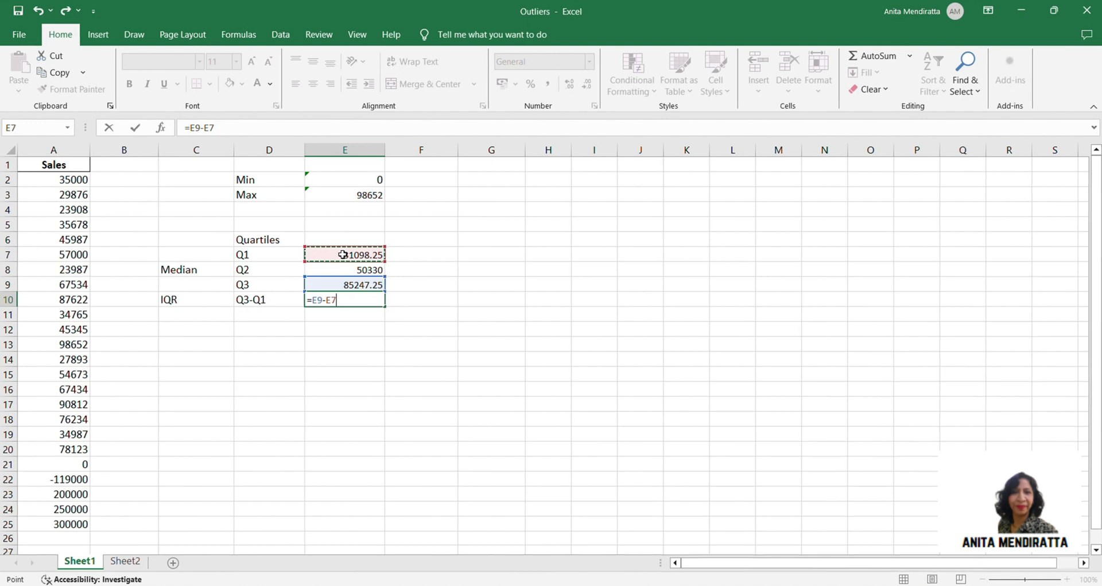
{"action": "key", "text": "enter"}
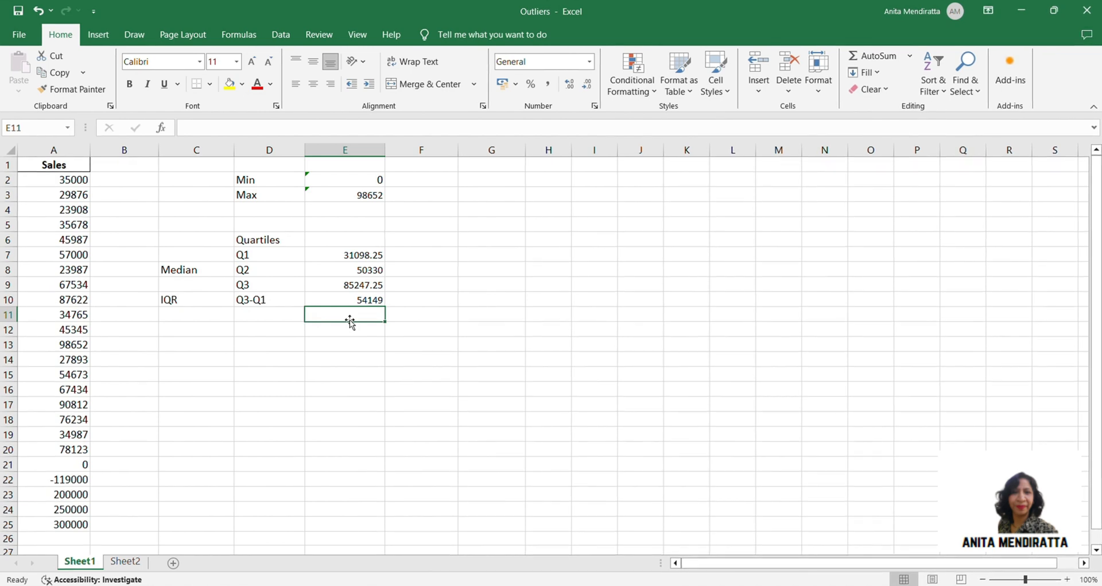
{"action": "mouse_move", "coordinate": [249, 331]}
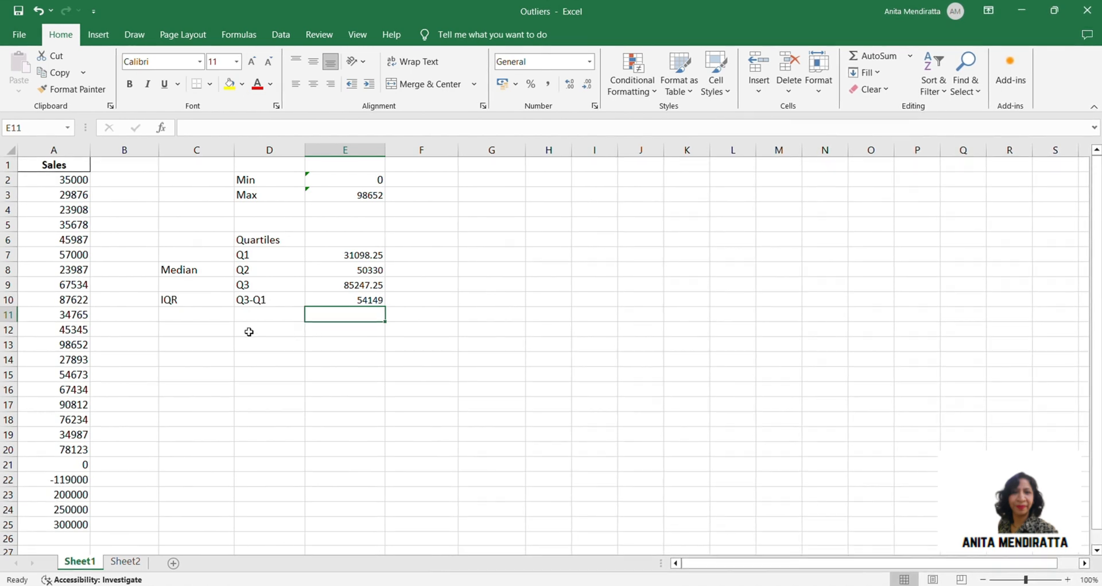
{"action": "mouse_move", "coordinate": [180, 327]}
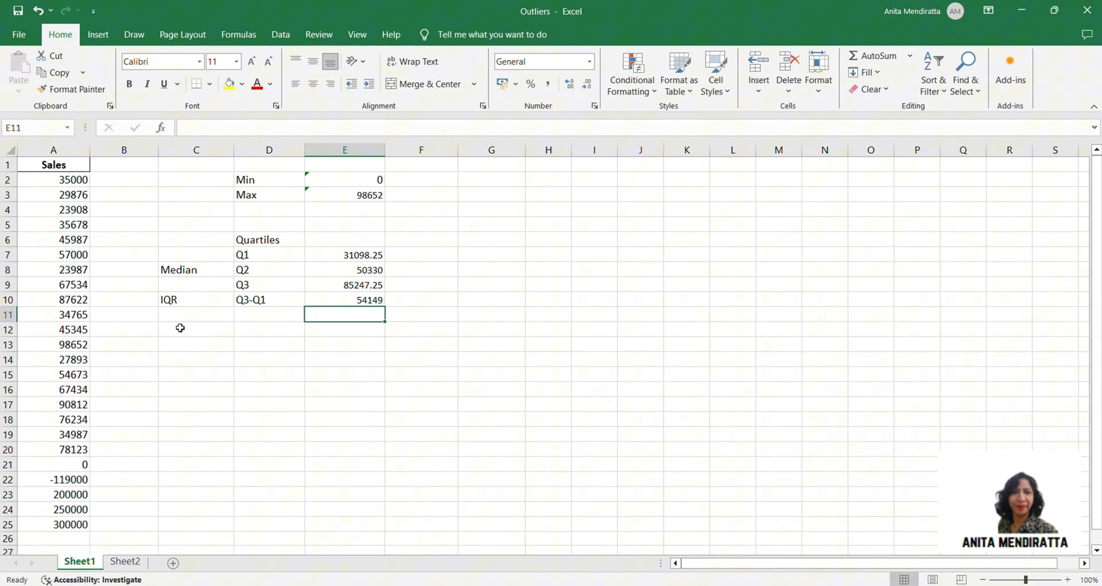
- Label C12 'Outliers', with 'Lower Limit' in D12 and 'Upper limit' in D13
{"action": "type", "text": "Outliers"}
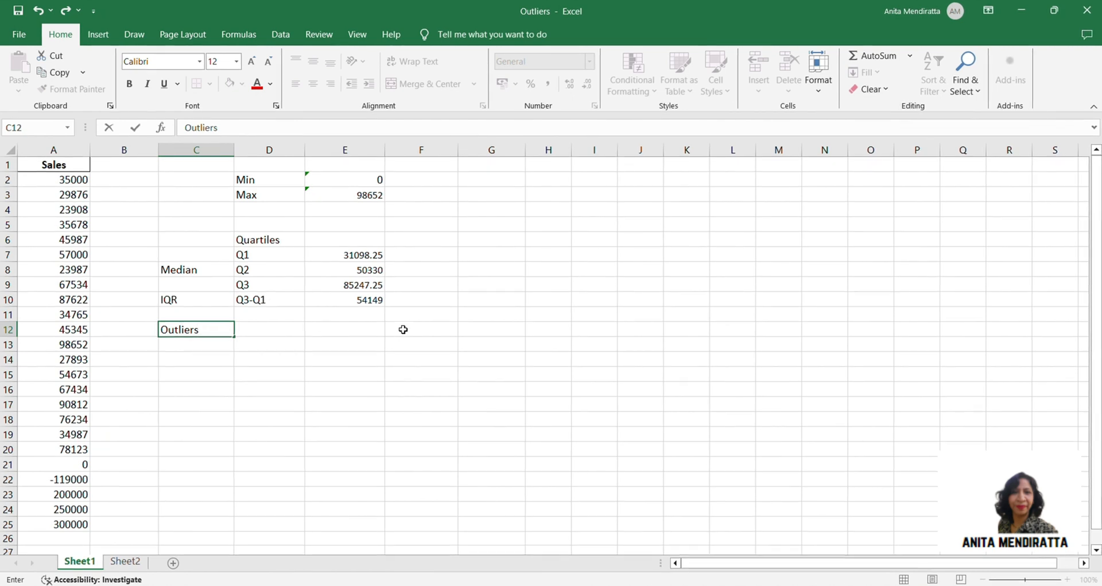
{"action": "left_click", "coordinate": [345, 329]}
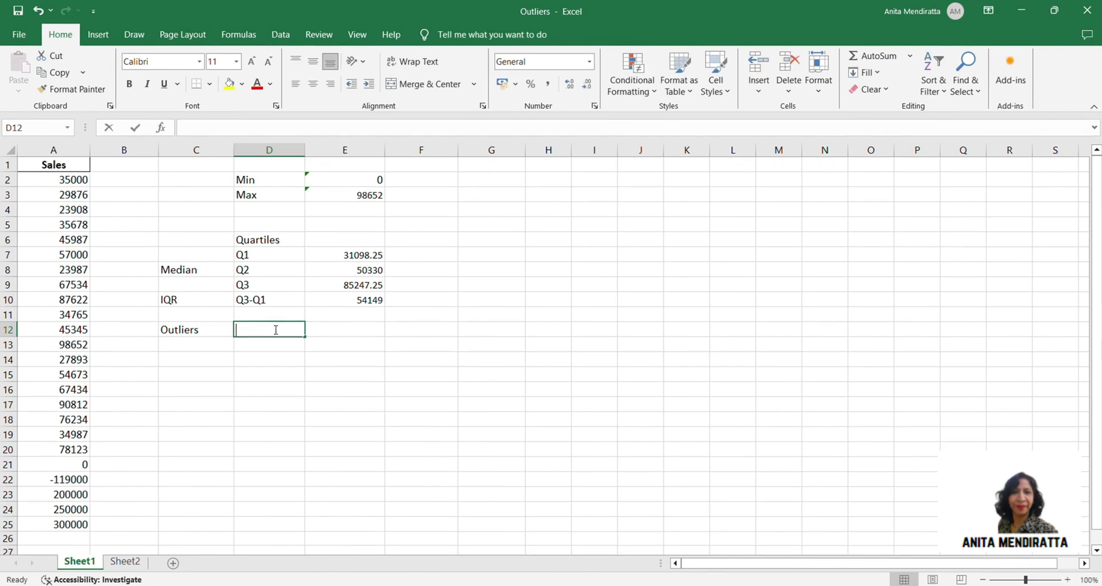
{"action": "type", "text": "Upper limit"}
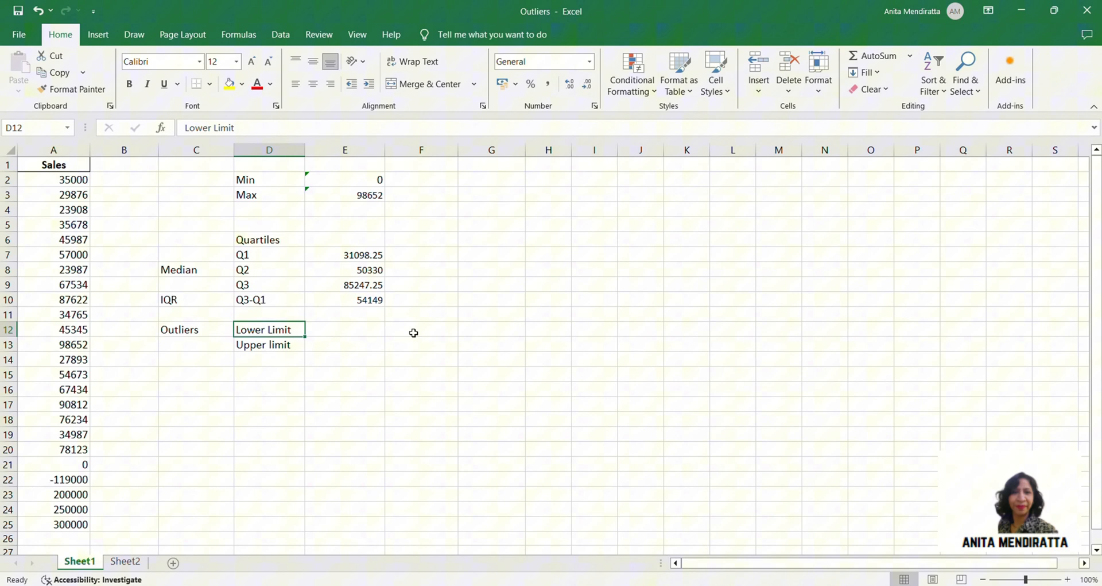
- Add the note Q1-1.5*IQR in F12 beside Lower Limit
{"action": "type", "text": "Q1"}
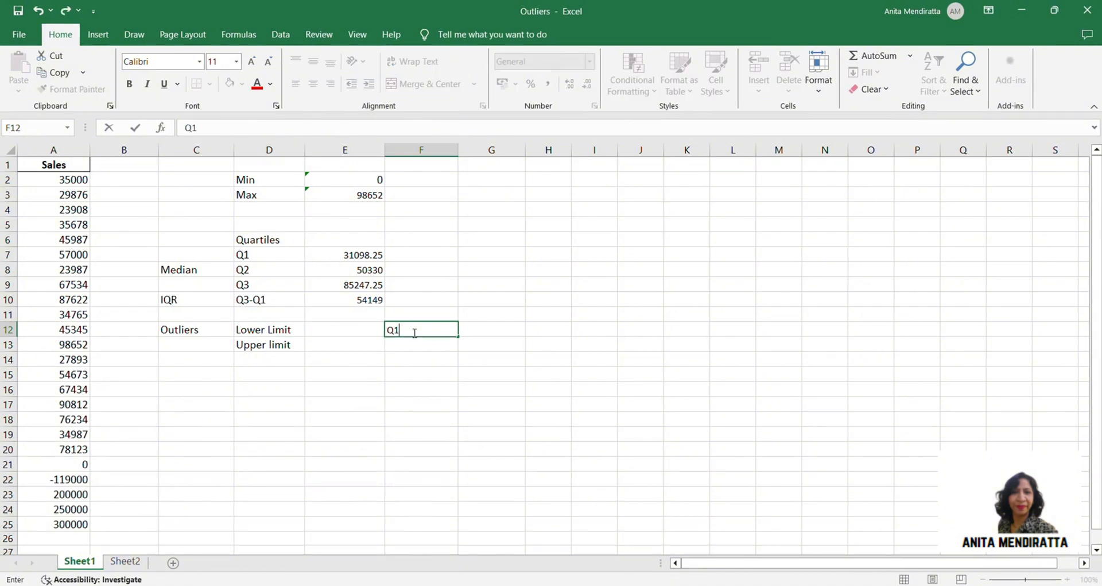
{"action": "type", "text": "-"}
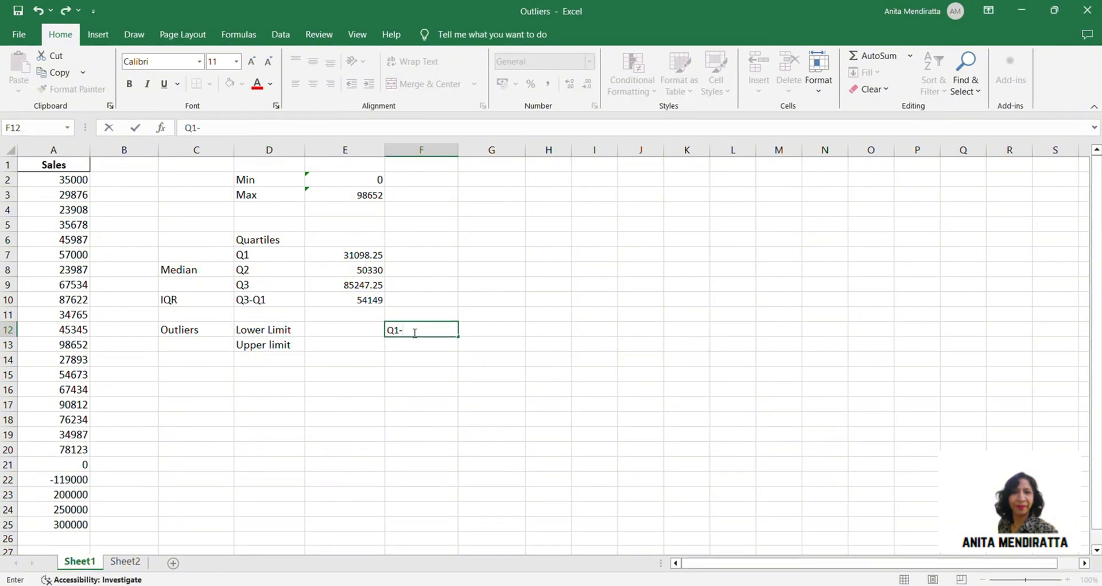
{"action": "type", "text": "1.5*"}
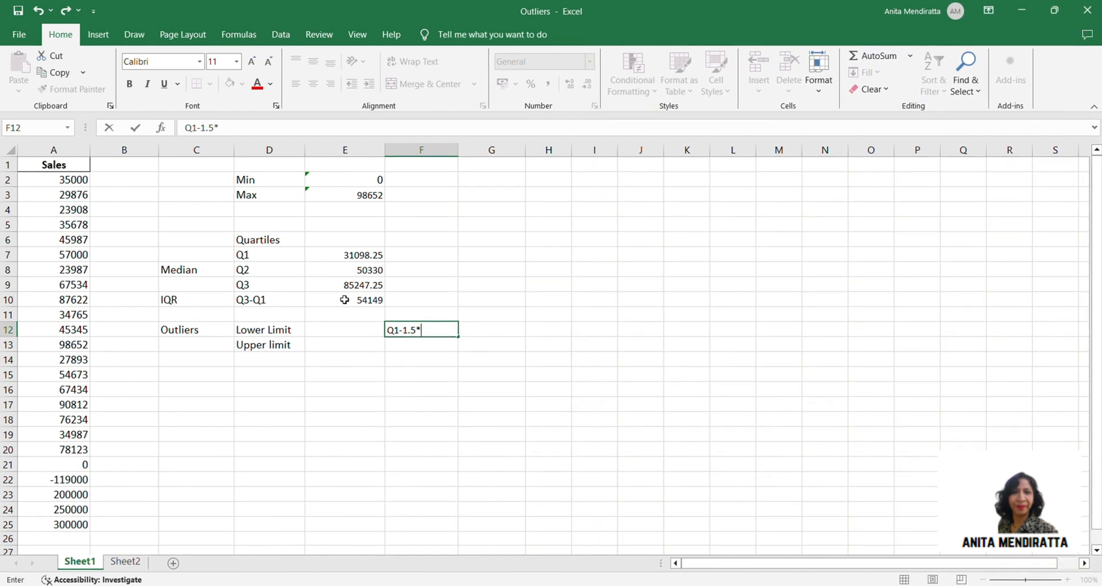
{"action": "type", "text": "IQR"}
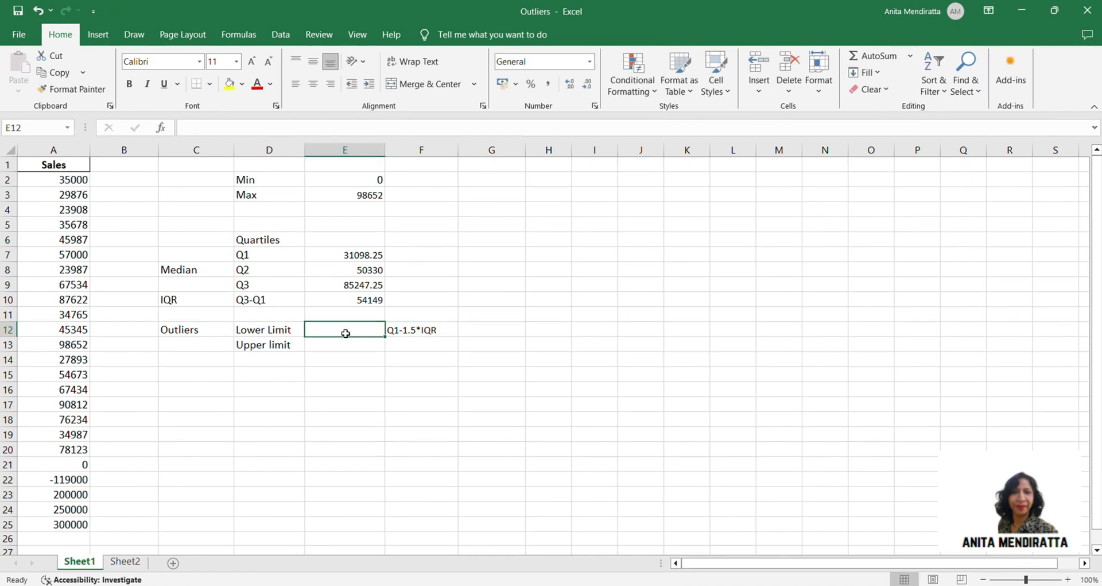
- Enter =E7-1.5*E10 in E12, giving a lower limit of -50125.25
{"action": "type", "text": "="}
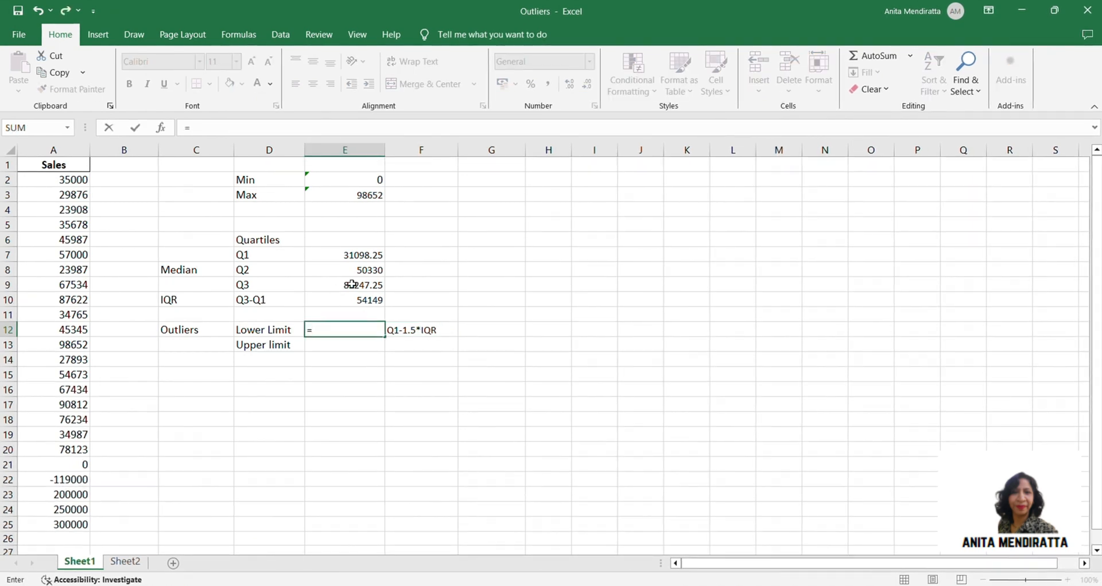
{"action": "left_click", "coordinate": [345, 254]}
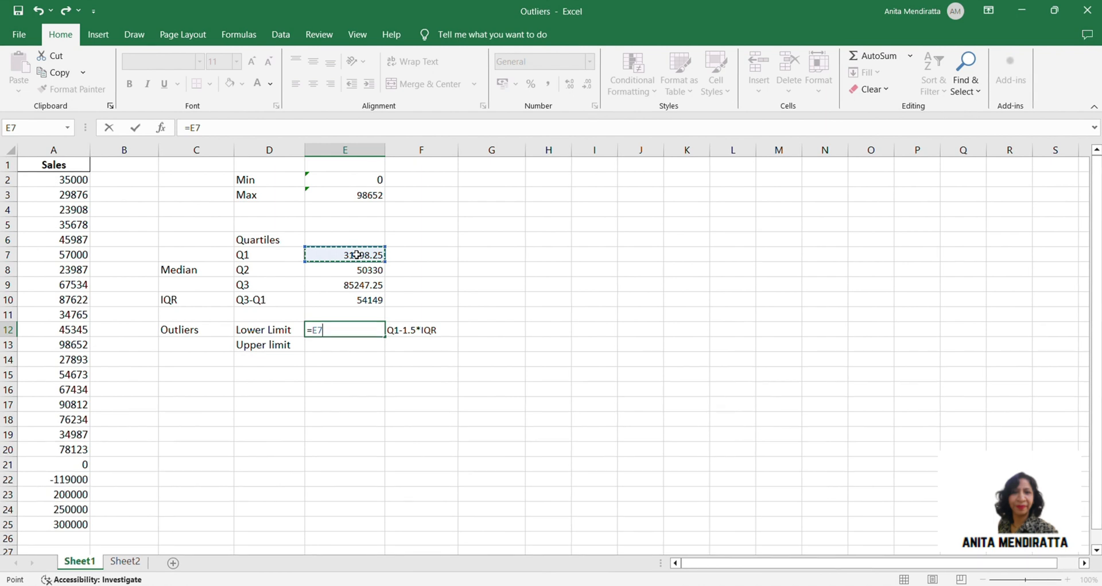
{"action": "type", "text": "-"}
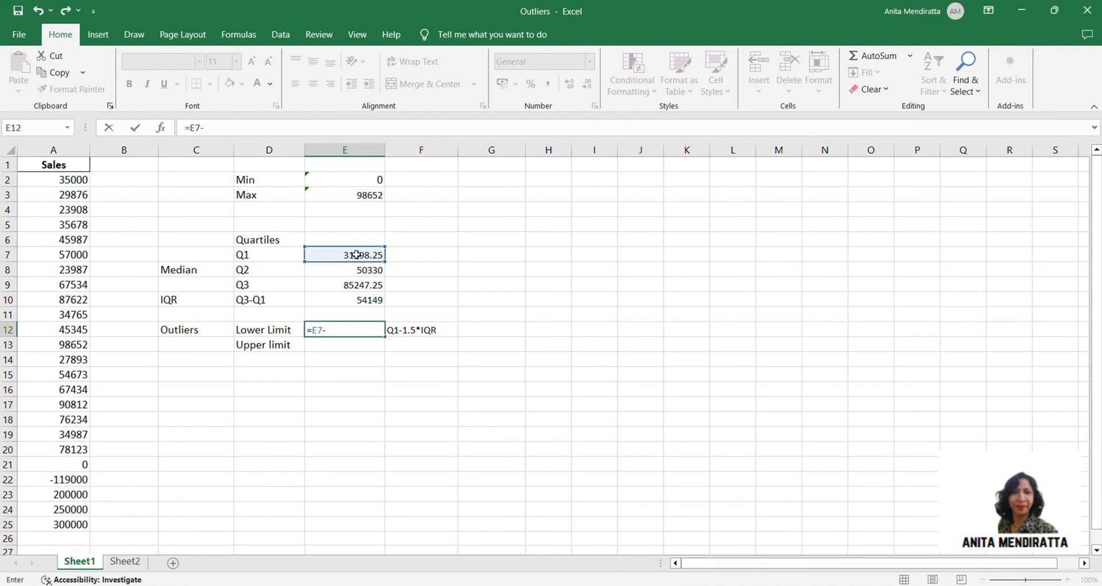
{"action": "type", "text": "1.5"}
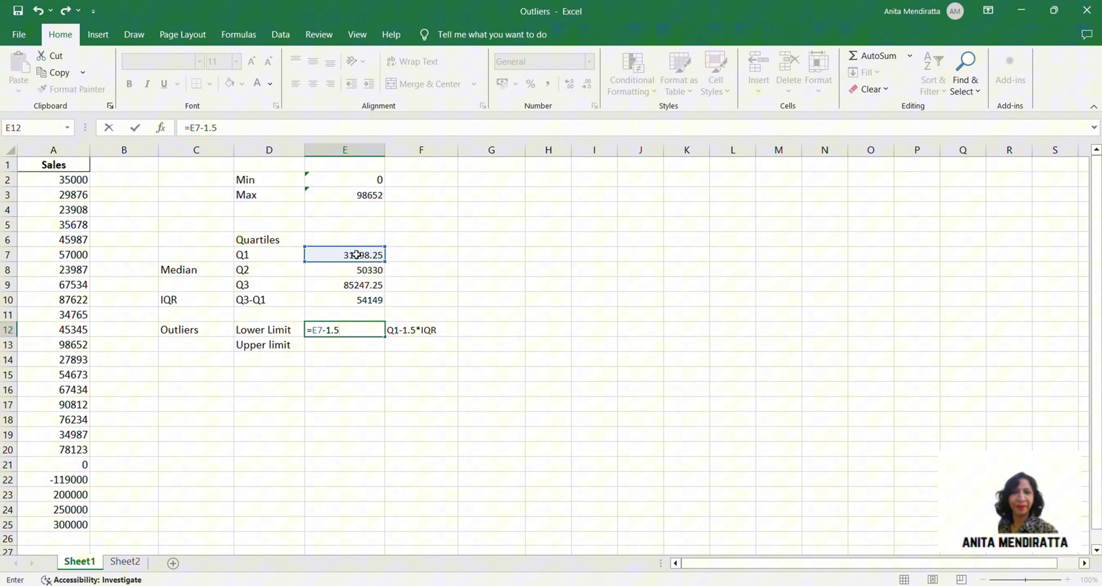
{"action": "type", "text": "*"}
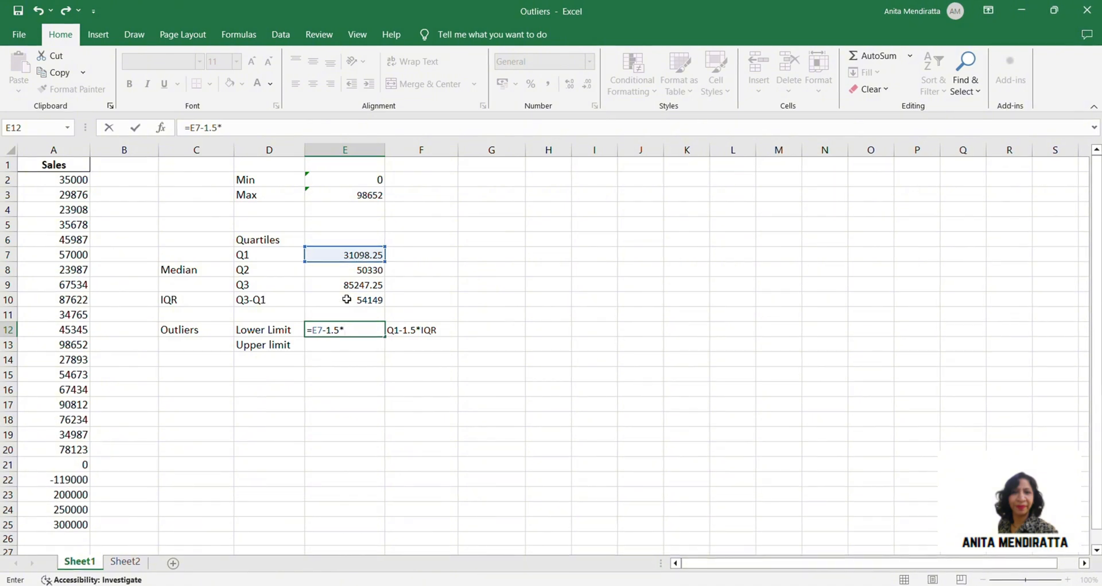
{"action": "left_click", "coordinate": [344, 298]}
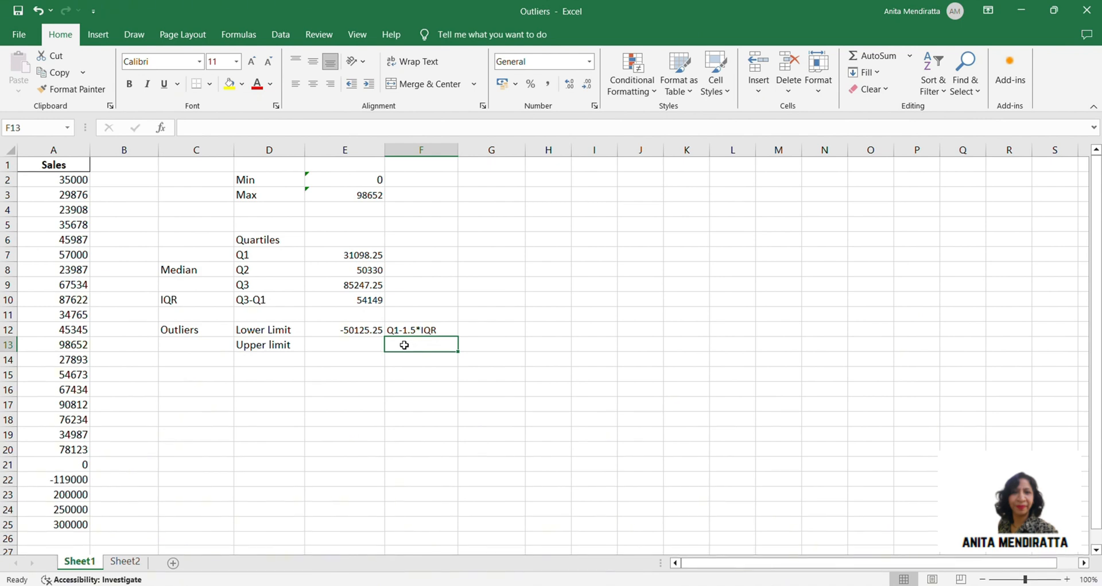
- Type the note Q3+1.5*IQR in F13 beside the Upper limit label
{"action": "type", "text": "Q1-1.5*IQR"}
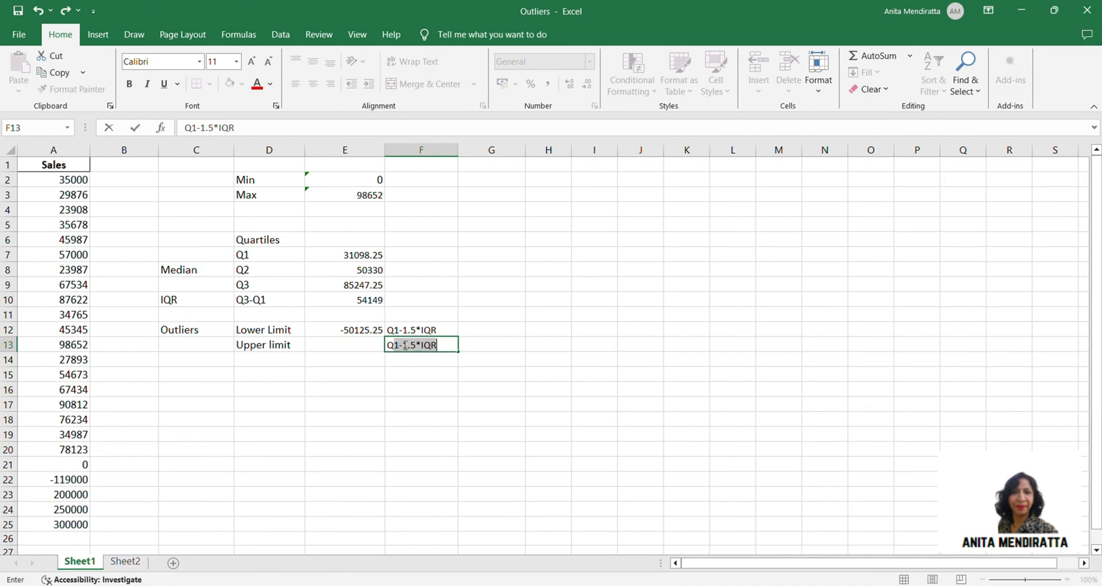
{"action": "type", "text": "Q3+"}
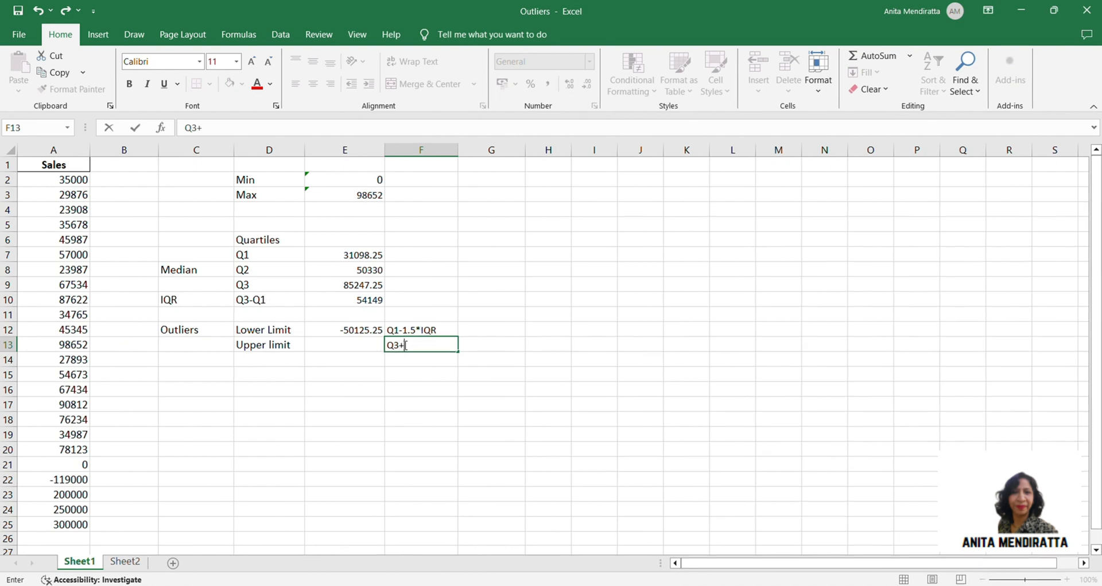
{"action": "type", "text": "1.5"}
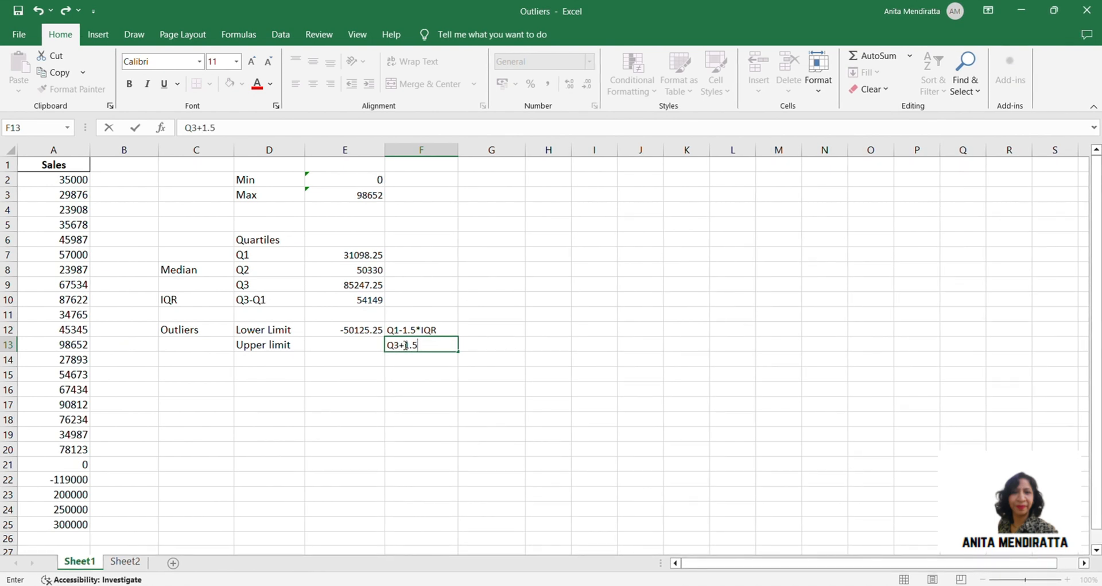
{"action": "type", "text": "*IQR"}
{"action": "left_click", "coordinate": [344, 345]}
{"action": "type", "text": "="}
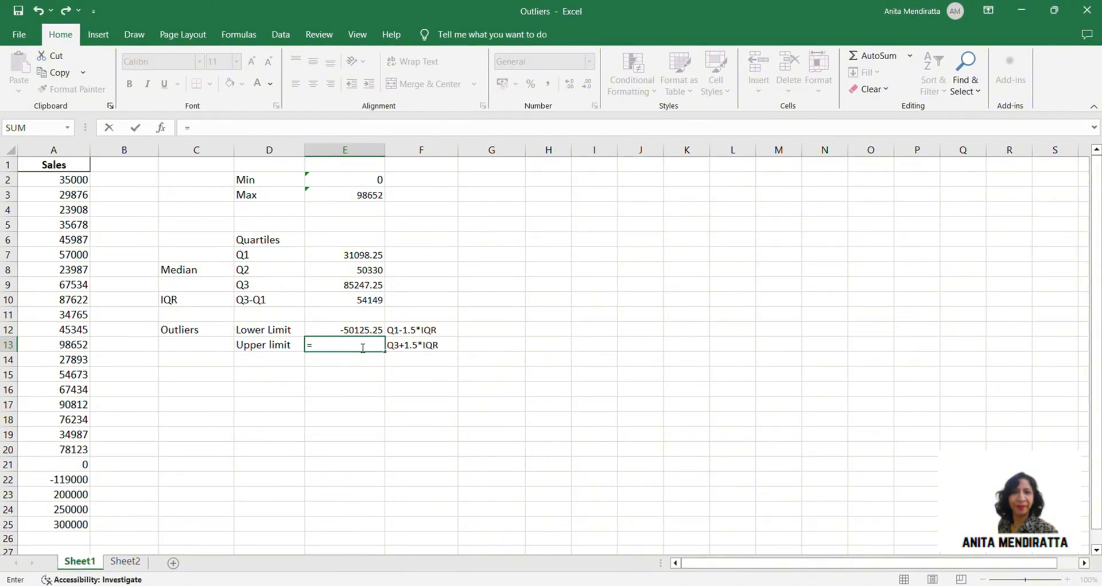
- Enter =E9+1.5*E10 in E13, giving an upper limit of 166470.75
{"action": "left_click", "coordinate": [345, 284]}
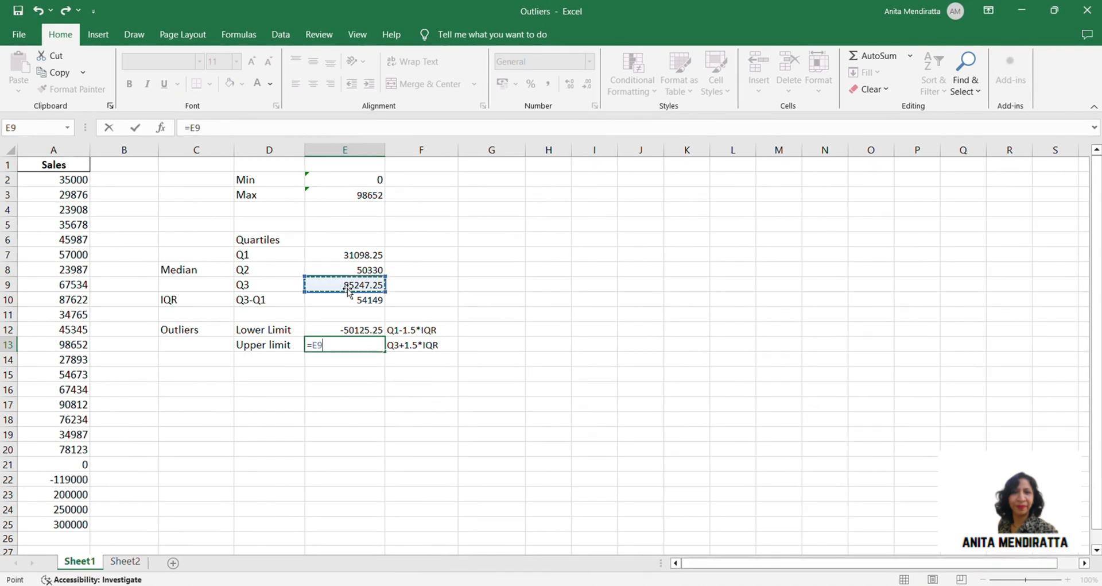
{"action": "type", "text": "+1"}
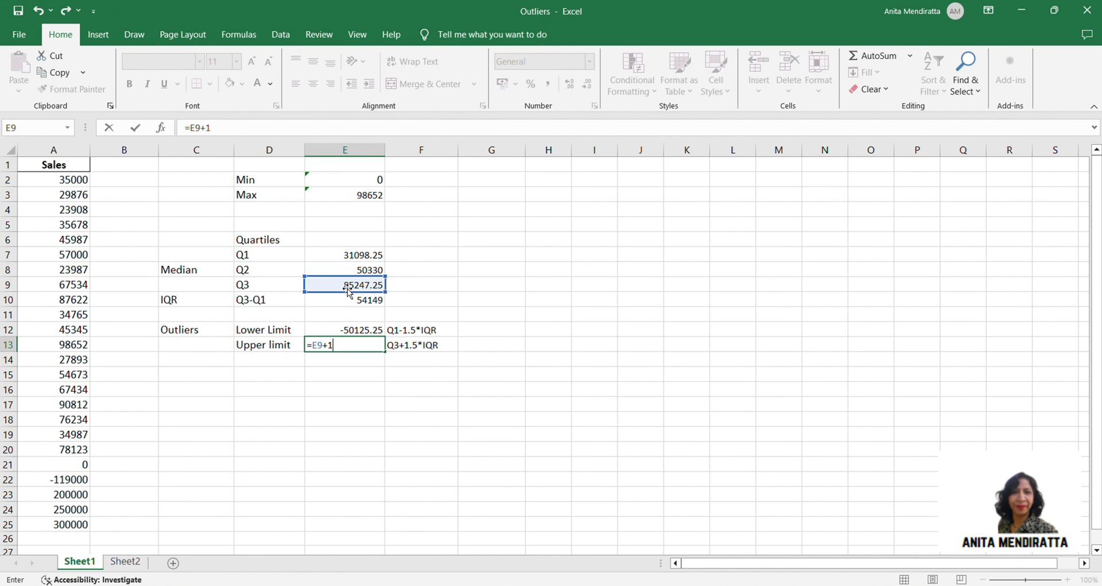
{"action": "type", "text": ".5*"}
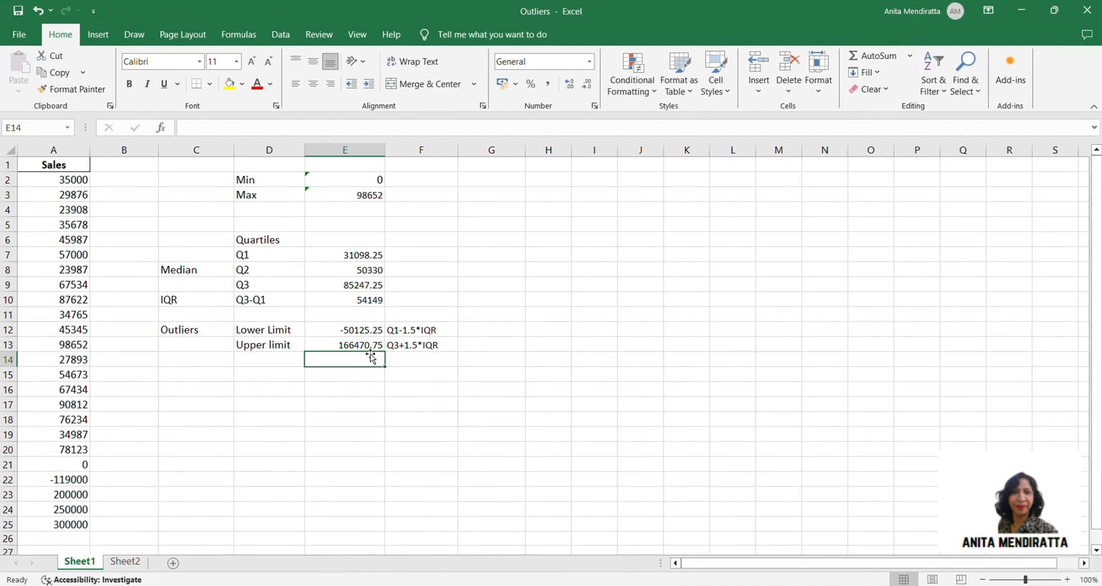
- Type 'Below the lower Limit, Is my outlier' in G12 and 'Above The upper Limit, lies my outlier' in G13
{"action": "type", "text": "B"}
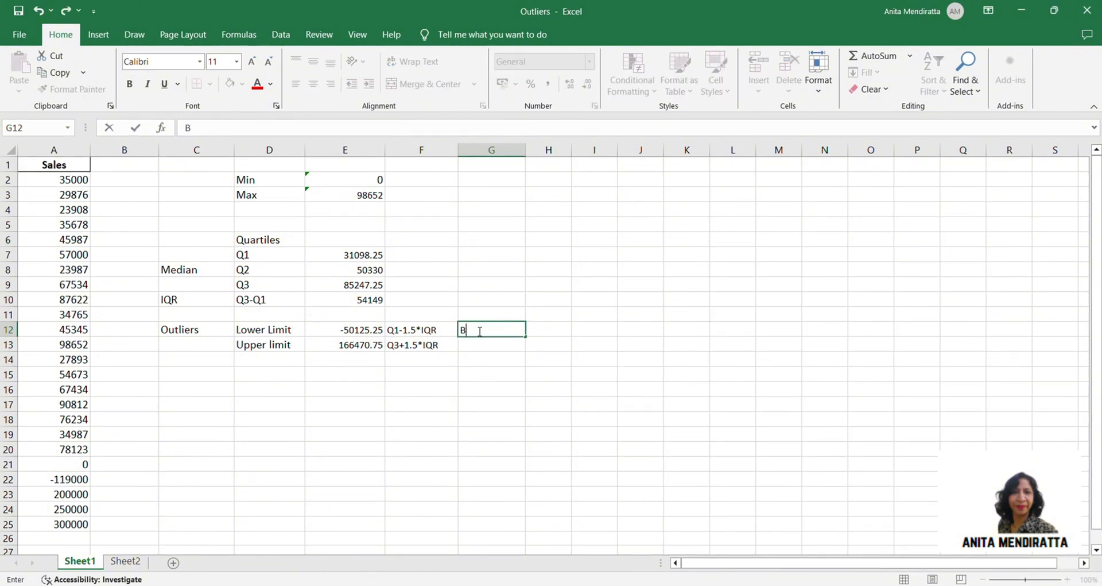
{"action": "type", "text": "Below the lower Limit, Is my outlier"}
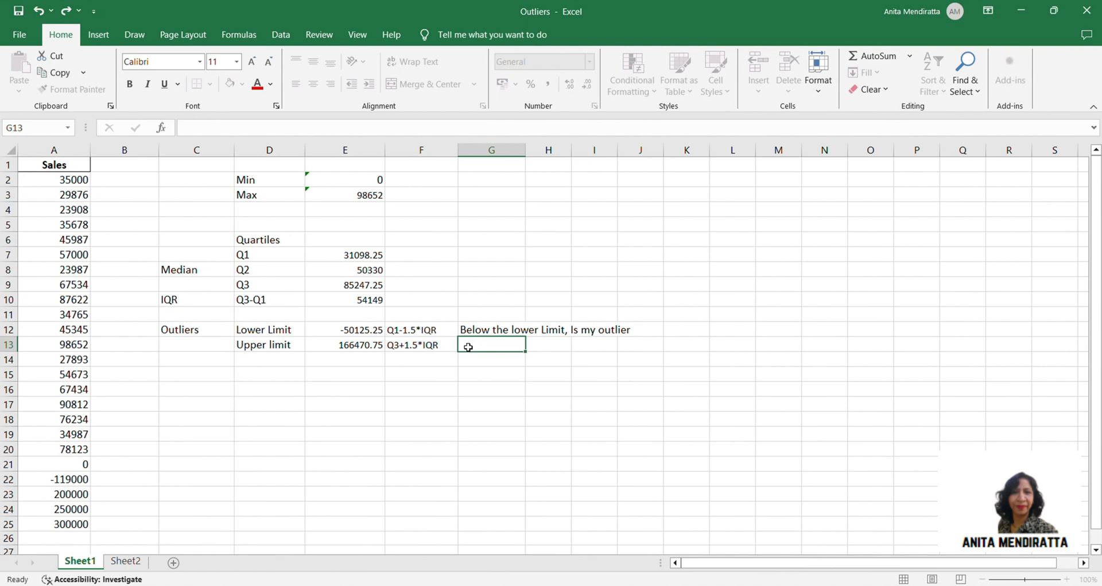
{"action": "type", "text": "Above The upper Limit, lies"}
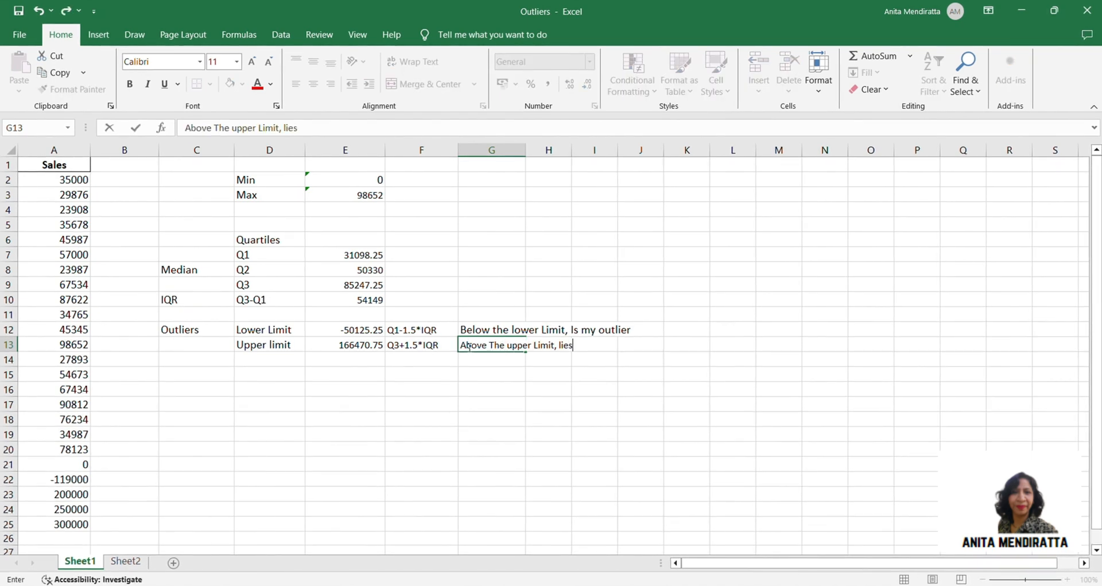
{"action": "type", "text": "my outlier"}
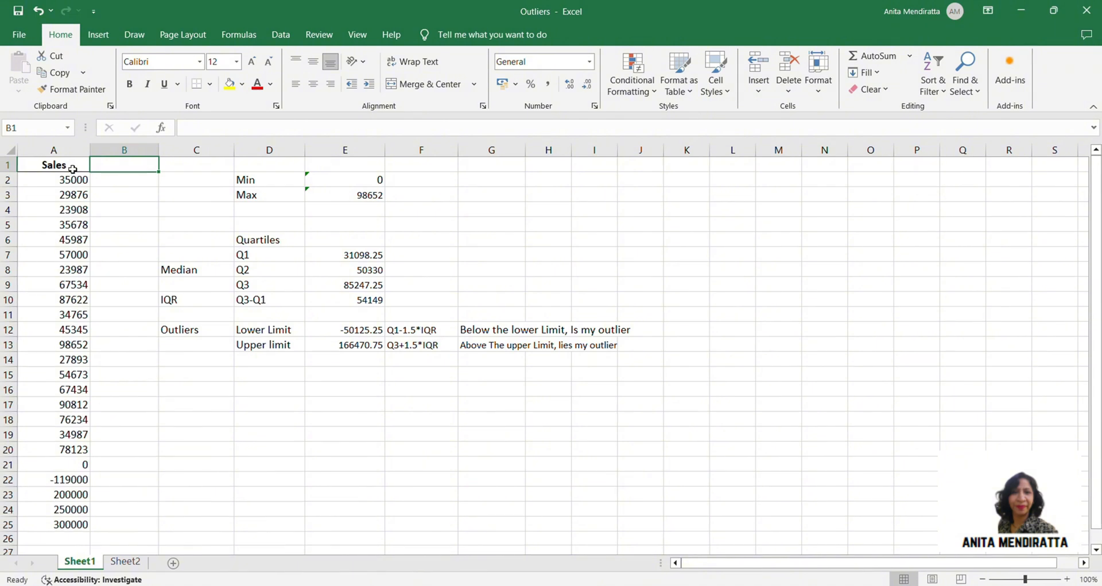
- Replace the -50125.25 Lower Limit in E12 with 0
{"action": "left_click", "coordinate": [345, 329]}
{"action": "type", "text": "0"}
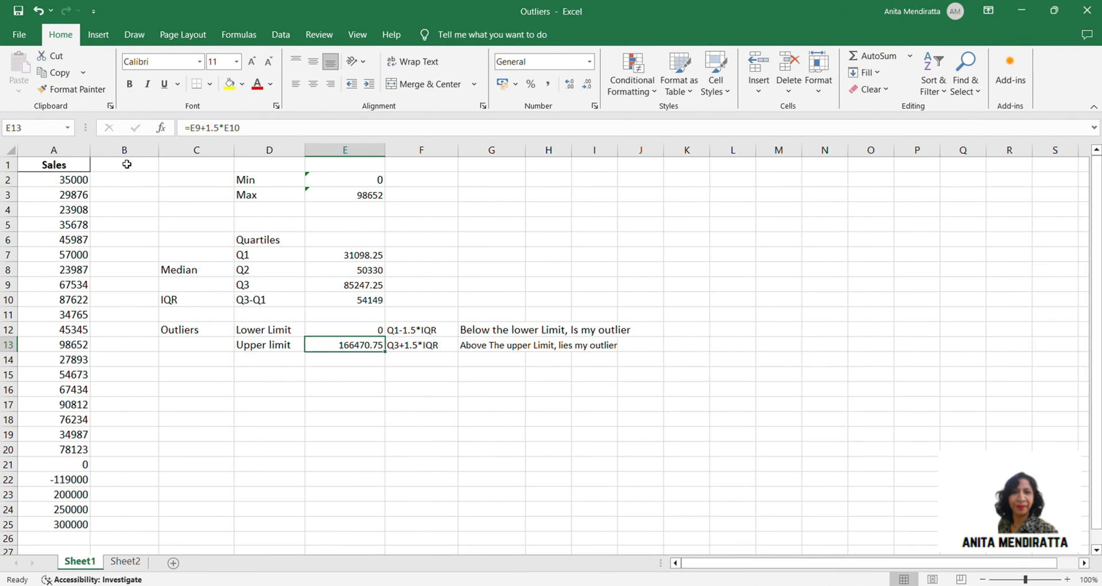
{"action": "left_click", "coordinate": [124, 164]}
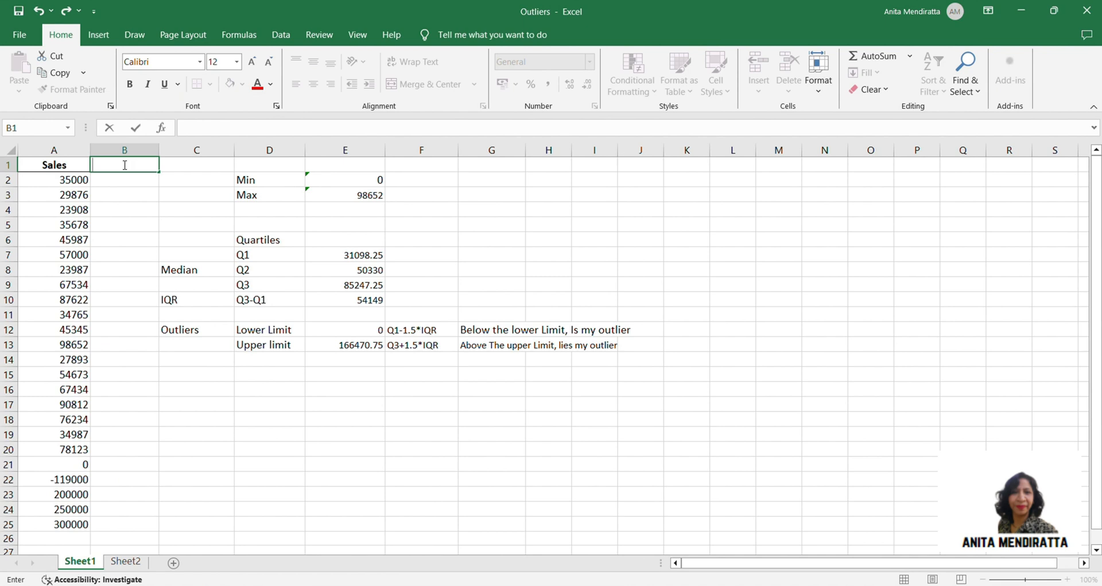
- Add an OR column with =OR(A2<$E$12,A2>$E$13) in B2, filled down to B25
{"action": "type", "text": "OR"}
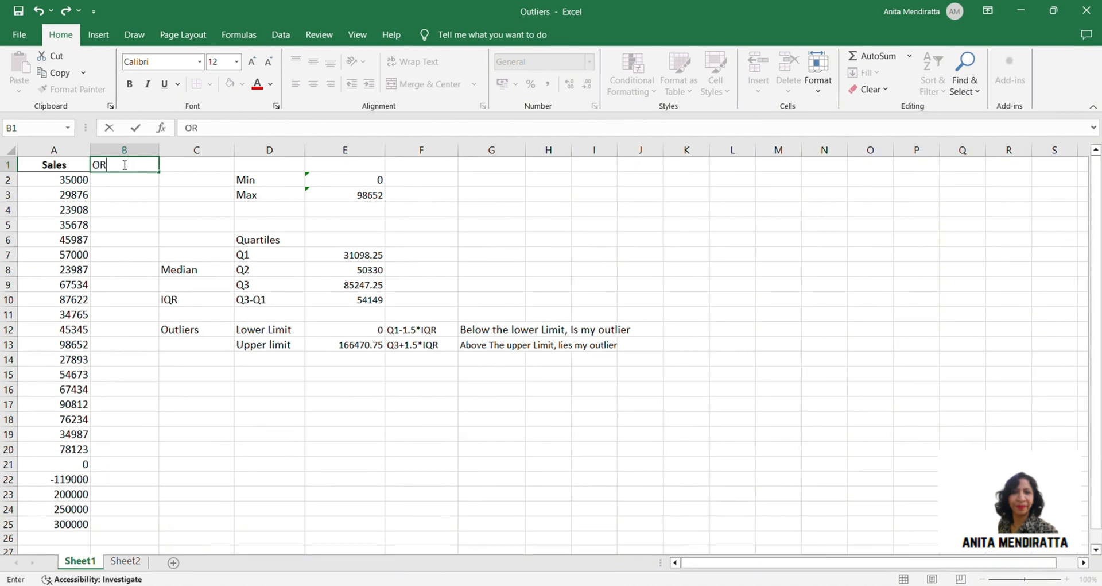
{"action": "type", "text": "=OR("}
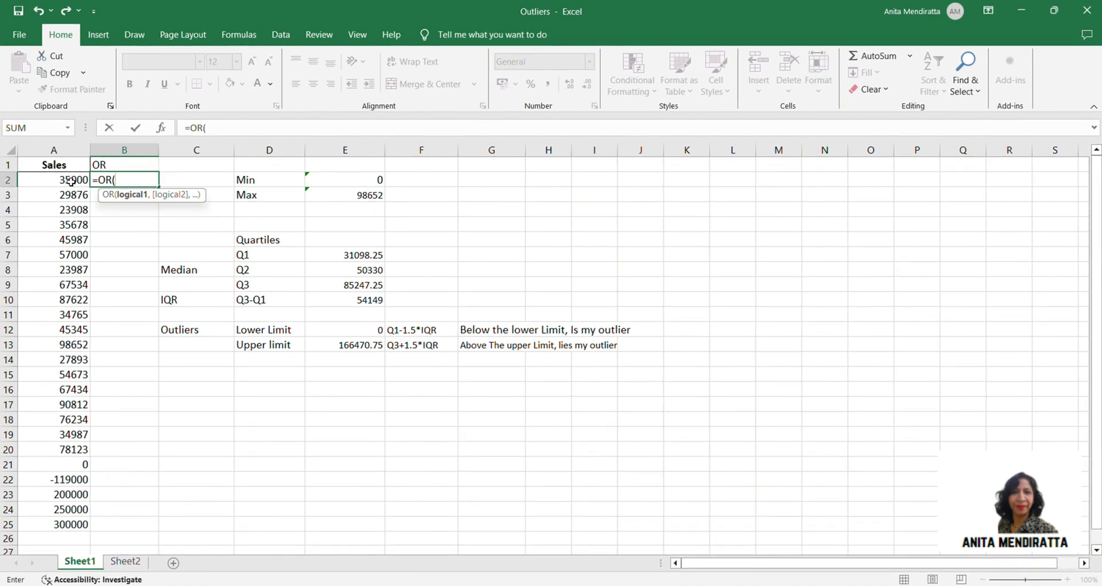
{"action": "left_click", "coordinate": [53, 180]}
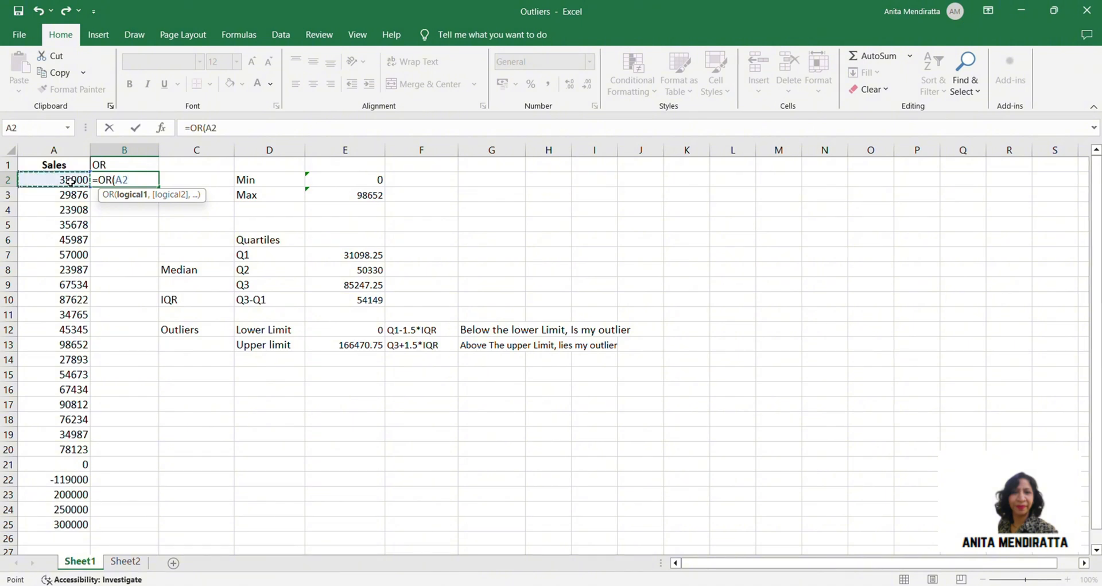
{"action": "type", "text": "<"}
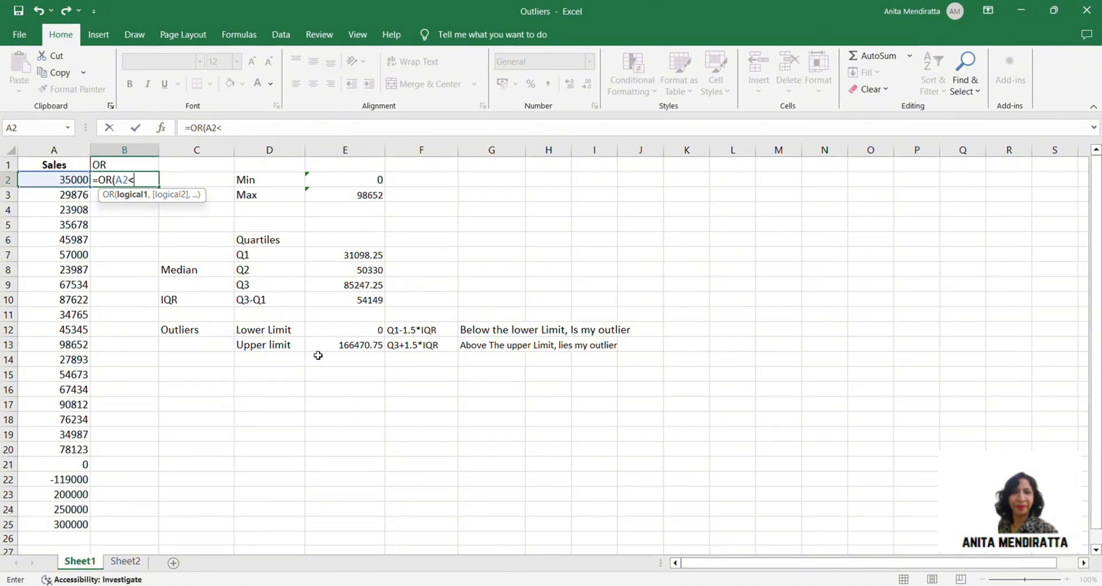
{"action": "left_click", "coordinate": [344, 329]}
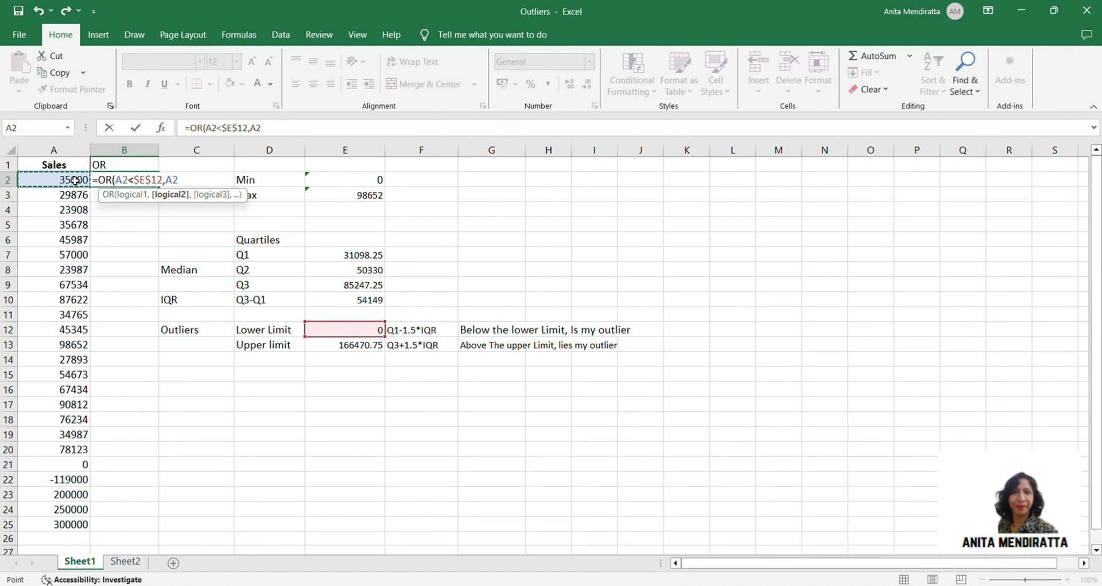
{"action": "type", "text": ">"}
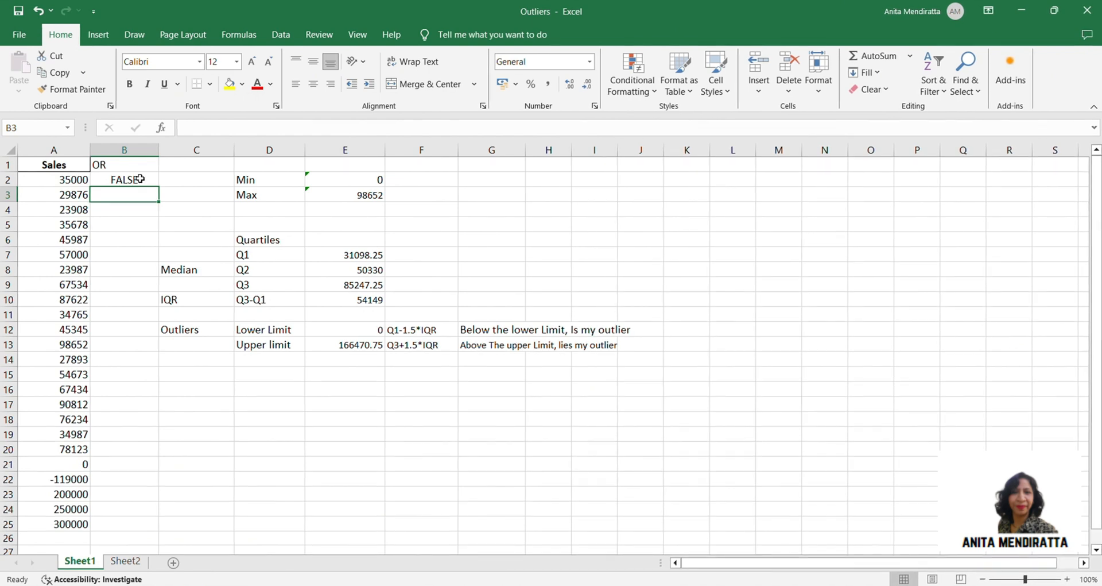
{"action": "left_click_drag", "start_coordinate": [125, 179], "coordinate": [125, 524]}
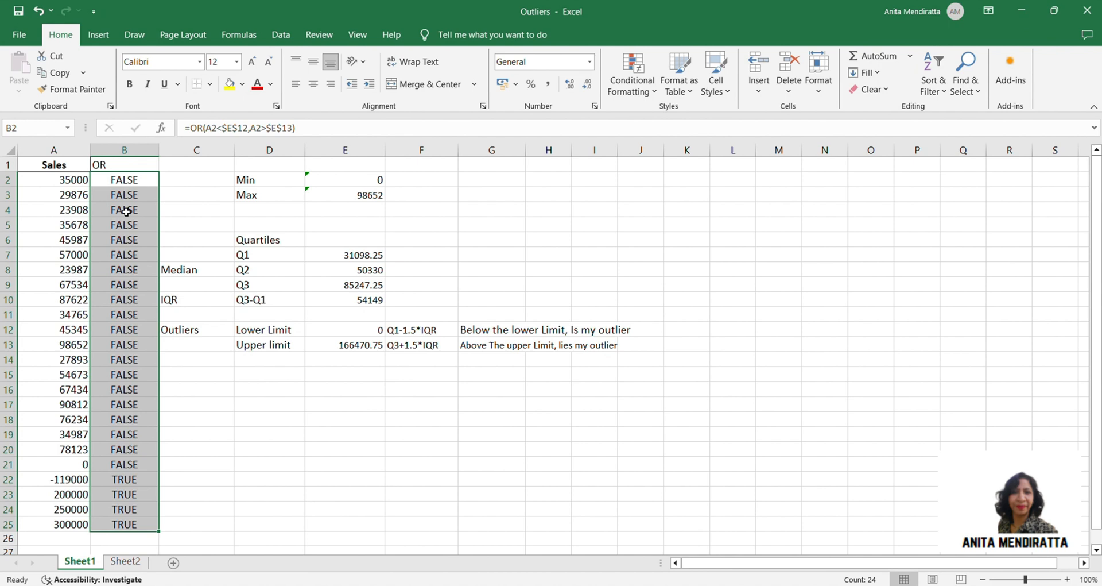
- Fill A22:B25, the -119000 to 300000 outlier rows, with yellow
{"action": "left_click", "coordinate": [195, 448]}
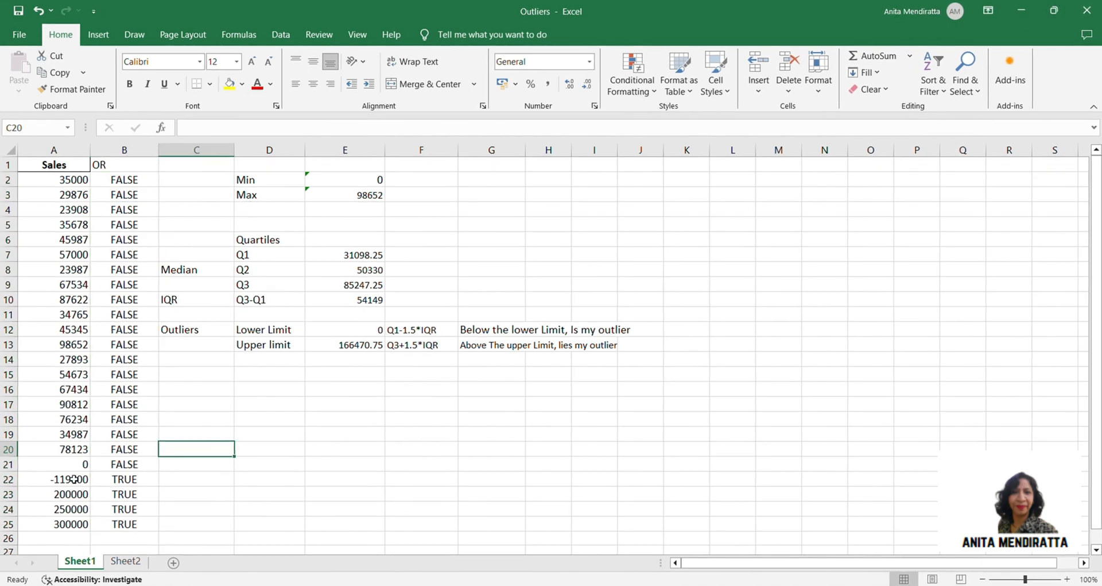
{"action": "left_click_drag", "start_coordinate": [70, 478], "coordinate": [124, 523]}
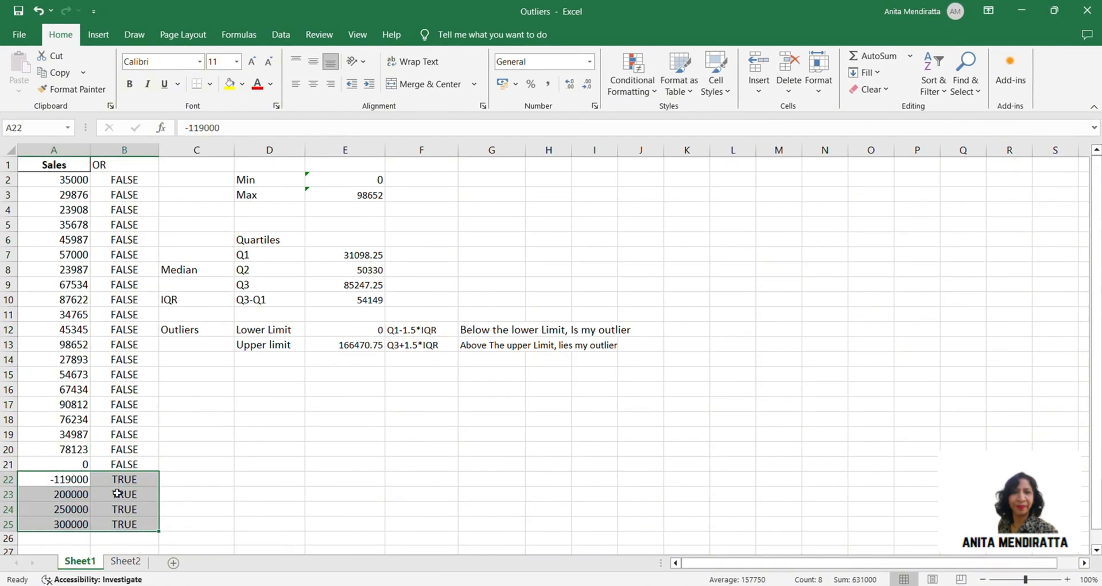
{"action": "left_click", "coordinate": [228, 84]}
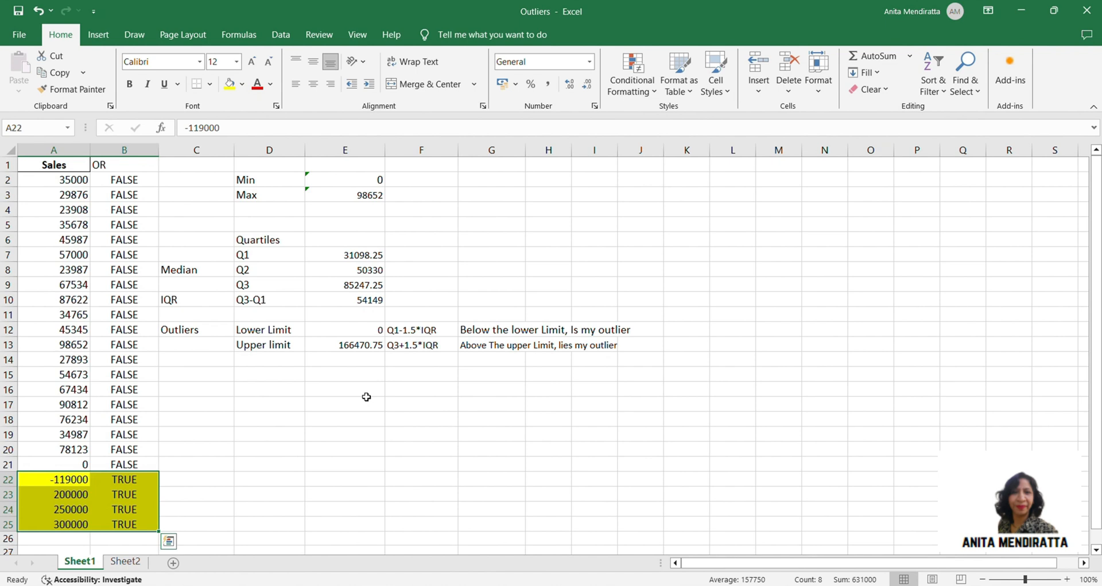
{"action": "left_click", "coordinate": [344, 463]}
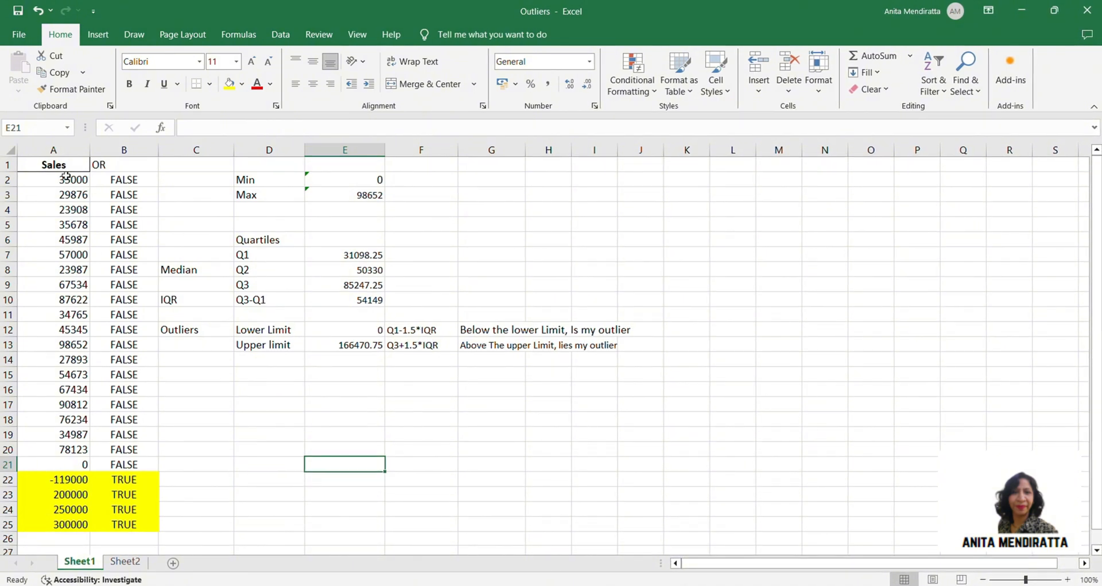
- Insert a Box & Whisker chart of the Sales values A2:A25 from Recommended Charts
{"action": "left_click", "coordinate": [53, 179]}
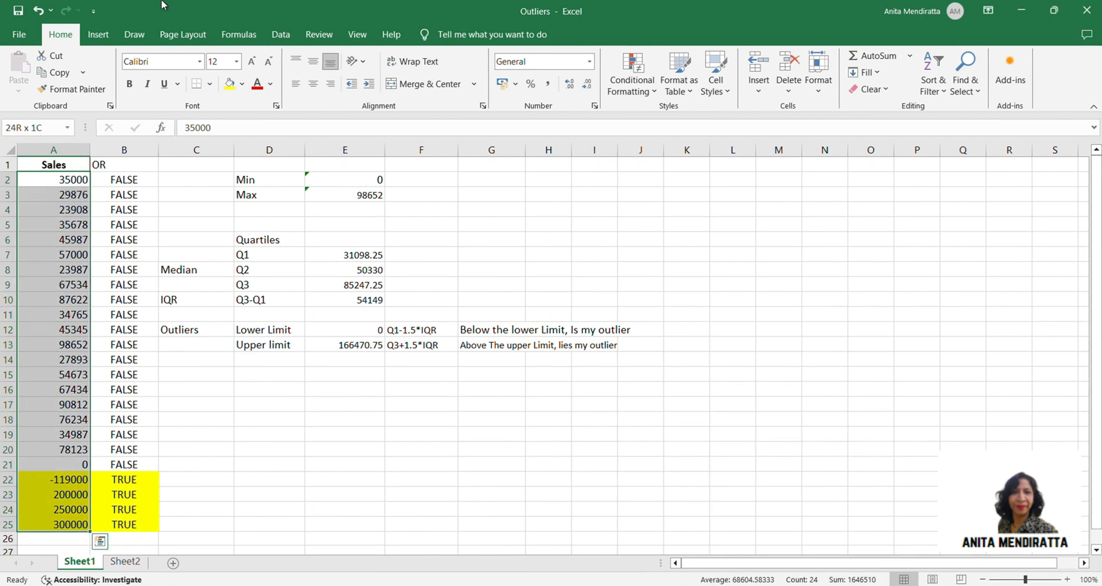
{"action": "left_click", "coordinate": [98, 34]}
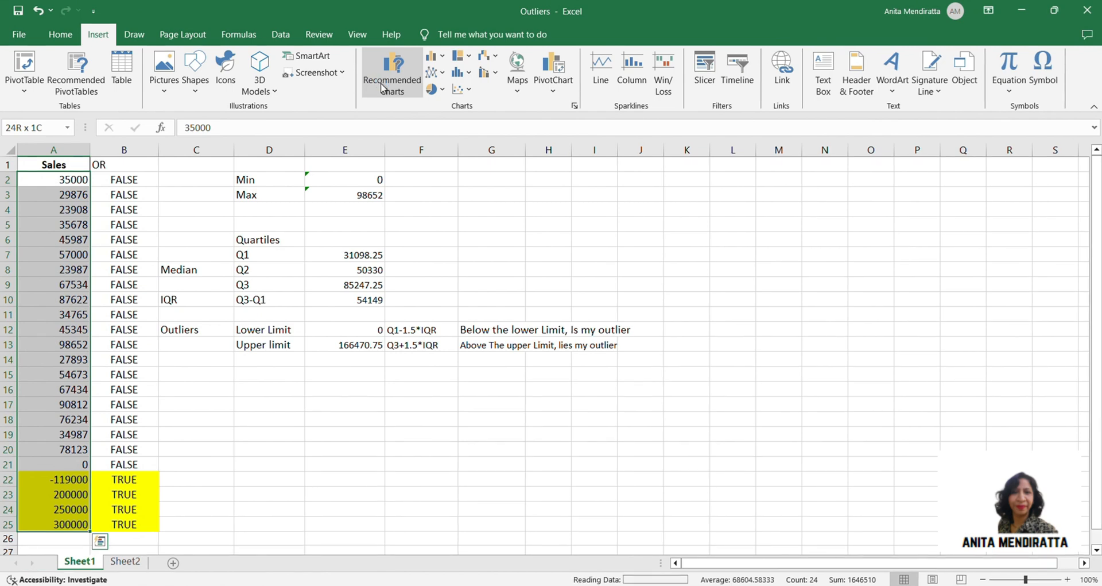
{"action": "left_click", "coordinate": [392, 70]}
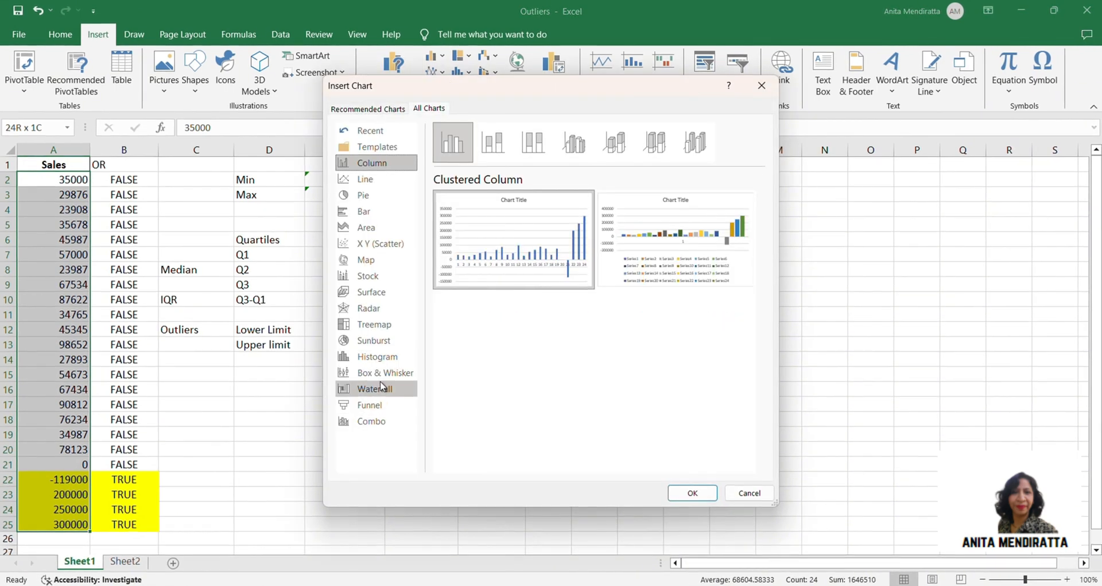
{"action": "left_click", "coordinate": [385, 373]}
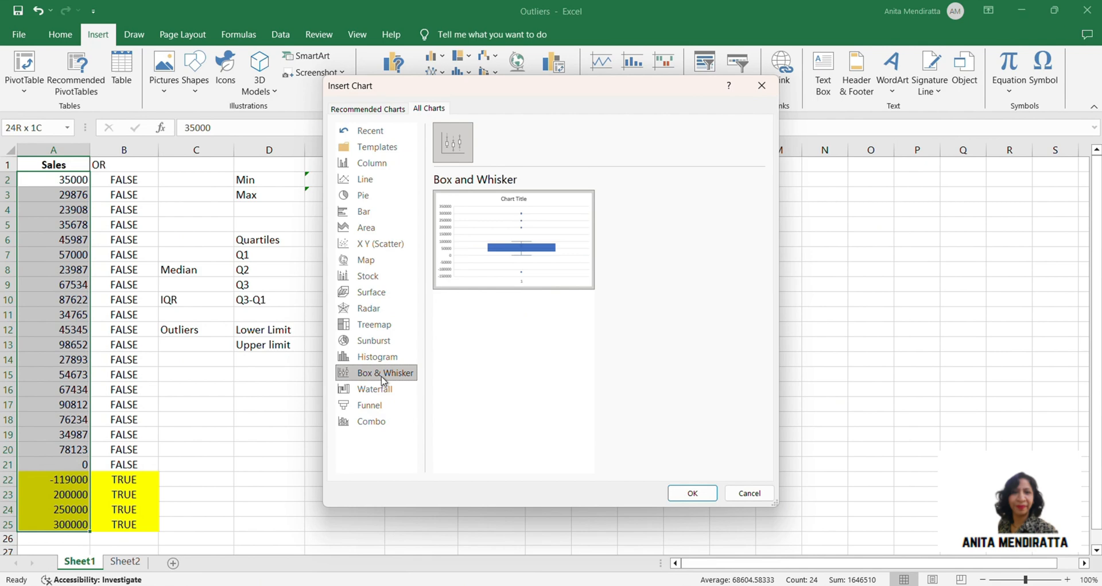
{"action": "left_click", "coordinate": [691, 492]}
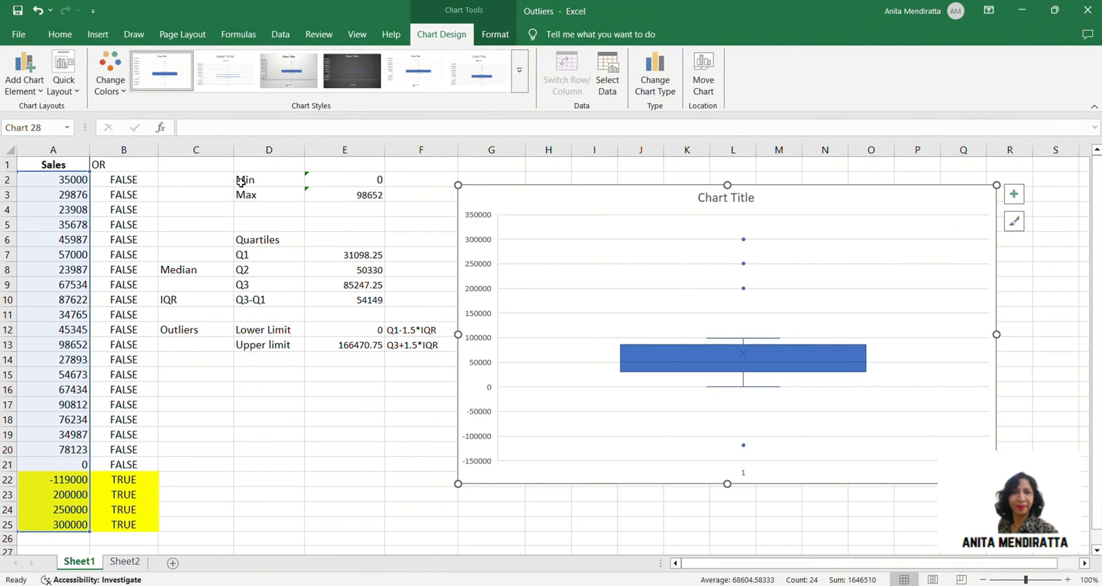
- With the black pen, circle the chart's lower whisker end and the Max value 98652
{"action": "left_click", "coordinate": [268, 406]}
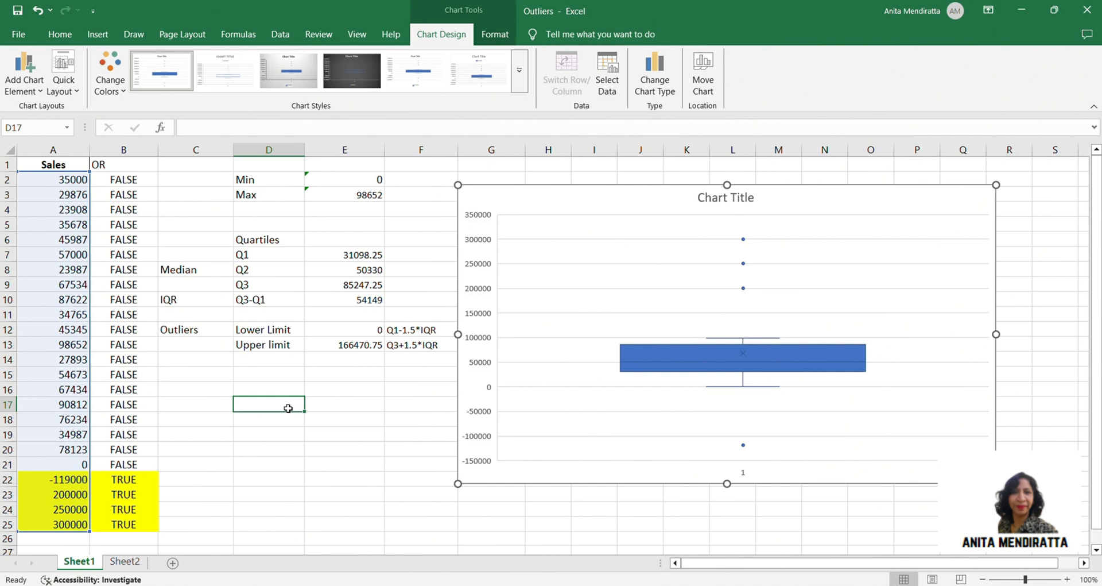
{"action": "left_click", "coordinate": [134, 34]}
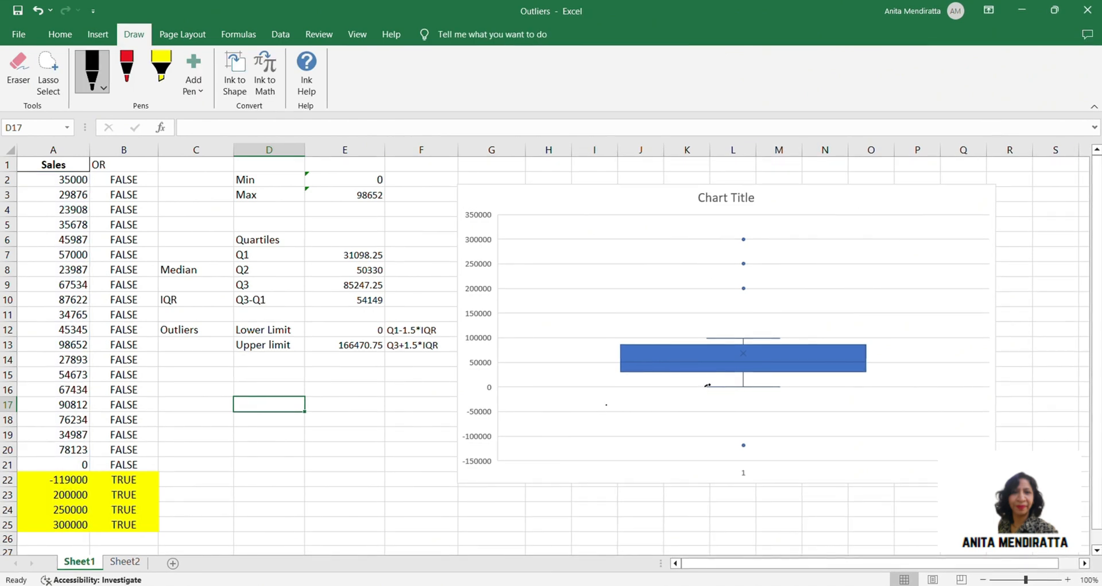
{"action": "left_click_drag", "start_coordinate": [707, 385], "coordinate": [717, 391]}
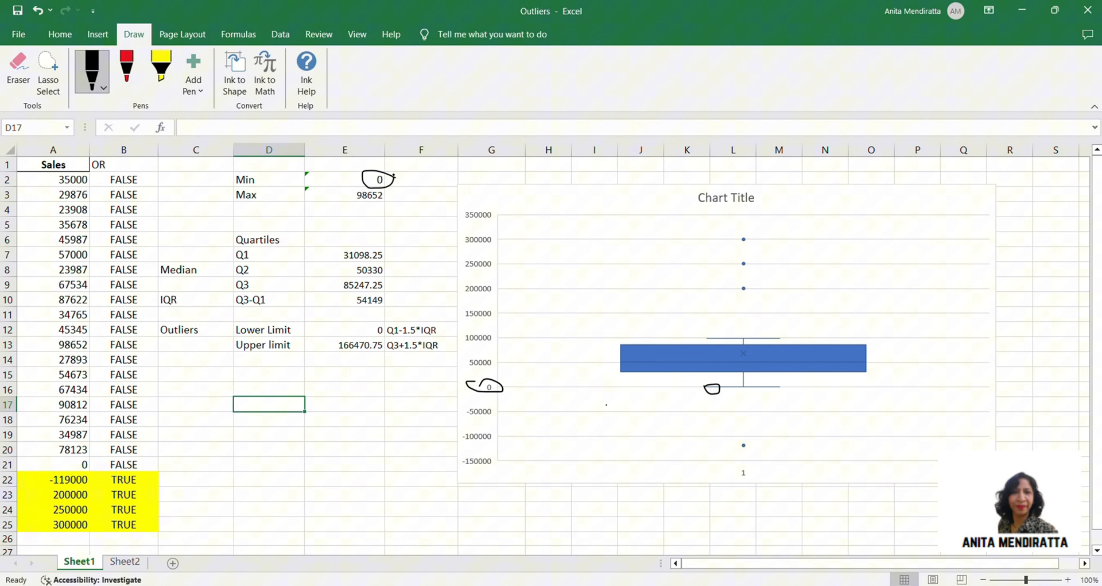
{"action": "left_click_drag", "start_coordinate": [707, 344], "coordinate": [717, 335]}
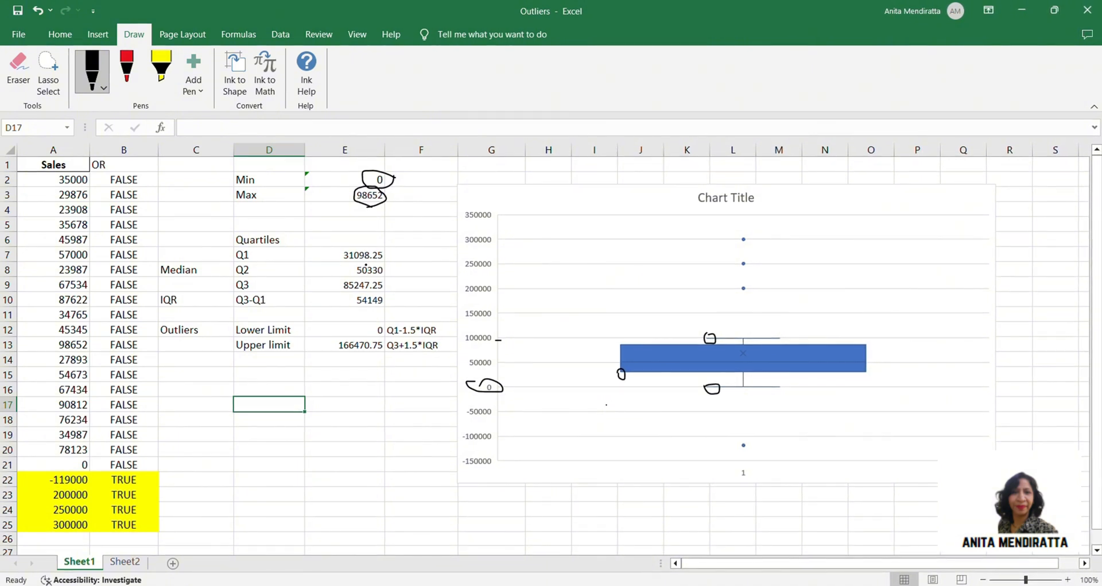
- Ink-circle Q1 (31098.25), underline the median 50330, and mark the chart's median line
{"action": "left_click_drag", "start_coordinate": [344, 263], "coordinate": [379, 246]}
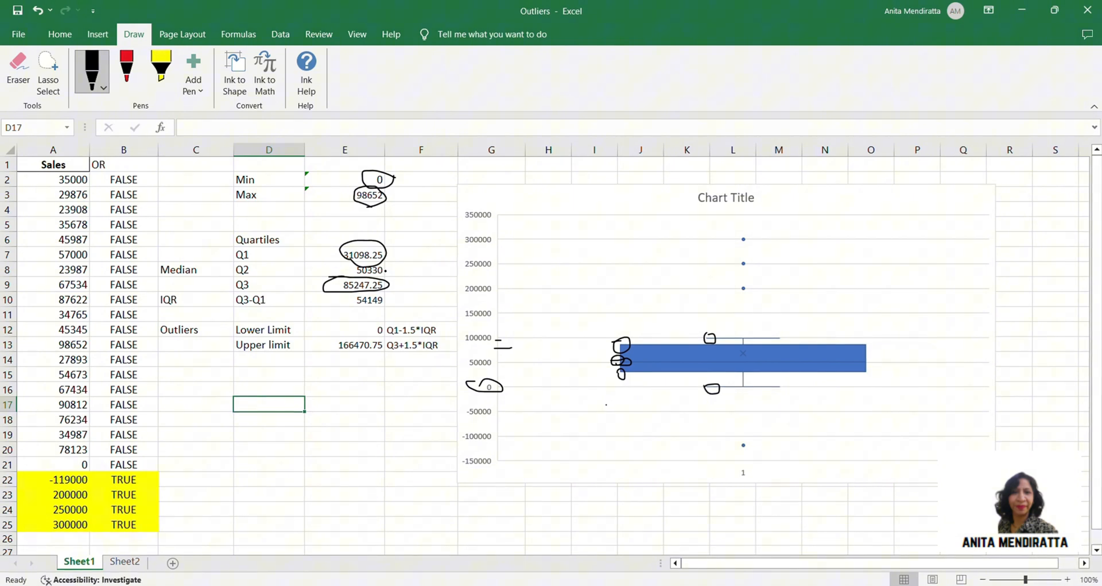
{"action": "left_click_drag", "start_coordinate": [383, 272], "coordinate": [414, 269]}
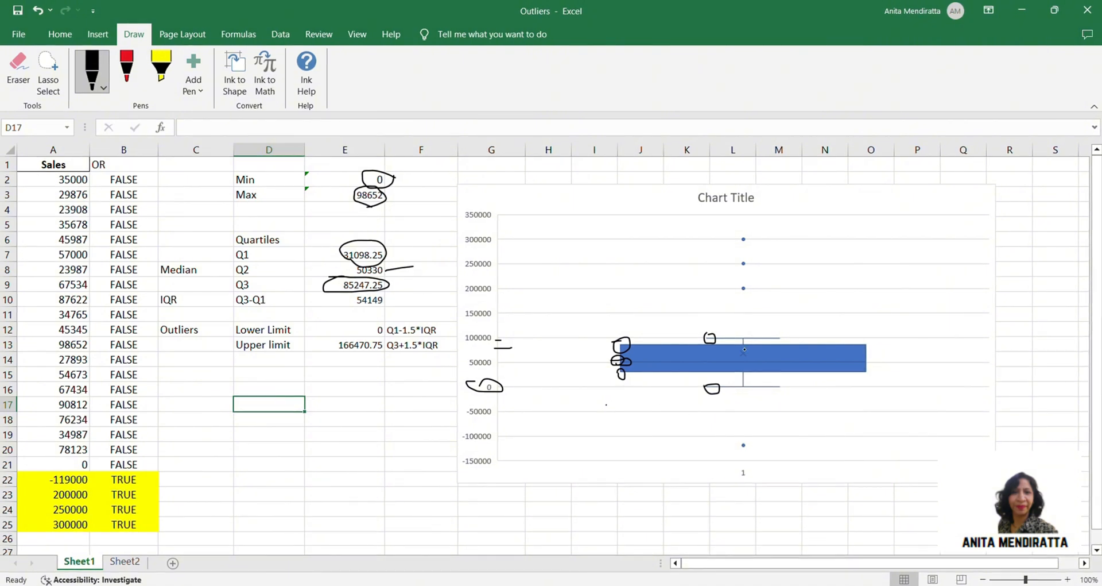
{"action": "left_click_drag", "start_coordinate": [736, 348], "coordinate": [745, 360]}
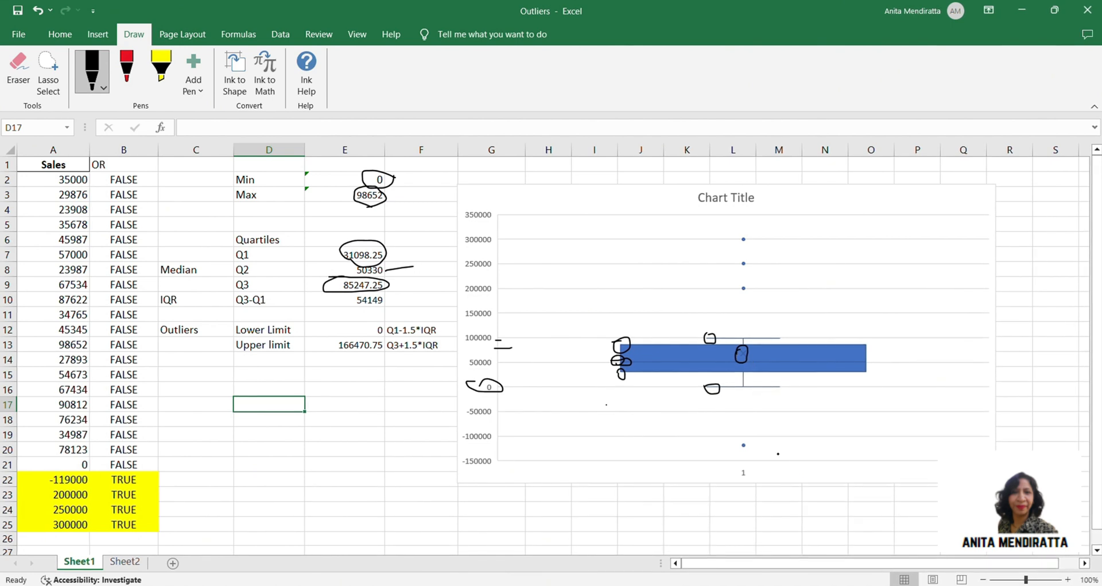
- Ink-circle the low and three high outlier points and mark the high outliers' axis labels
{"action": "left_click_drag", "start_coordinate": [754, 439], "coordinate": [741, 447]}
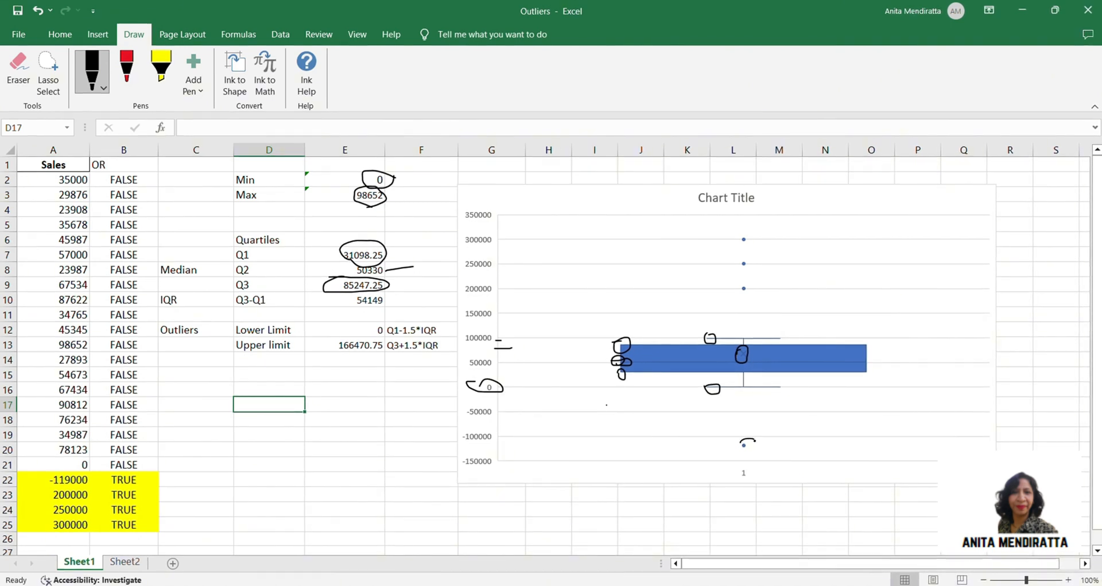
{"action": "left_click_drag", "start_coordinate": [735, 439], "coordinate": [751, 450]}
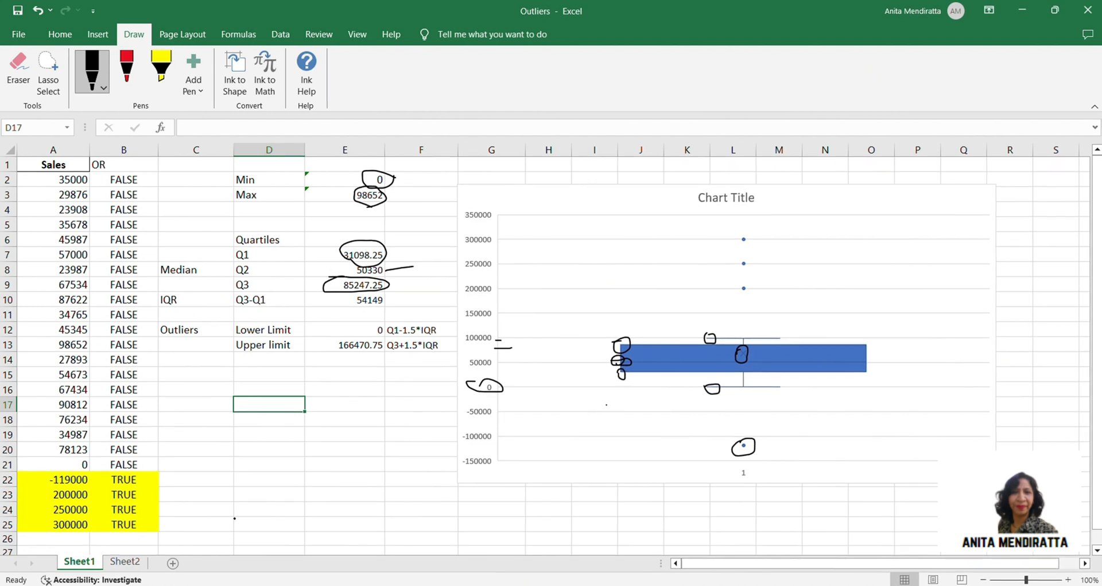
{"action": "left_click_drag", "start_coordinate": [50, 483], "coordinate": [84, 479]}
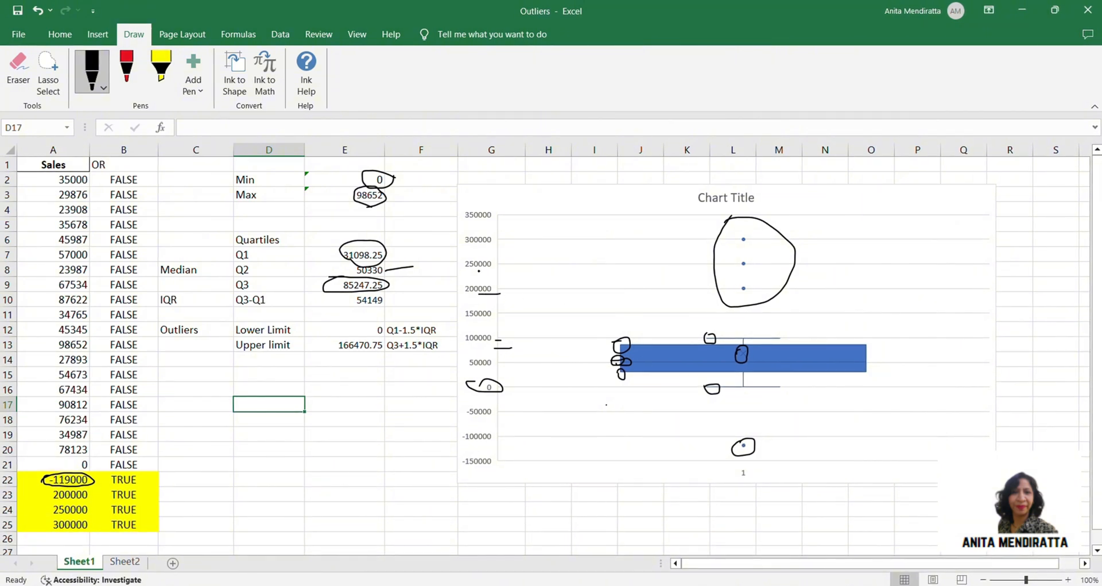
{"action": "left_click_drag", "start_coordinate": [485, 246], "coordinate": [524, 242]}
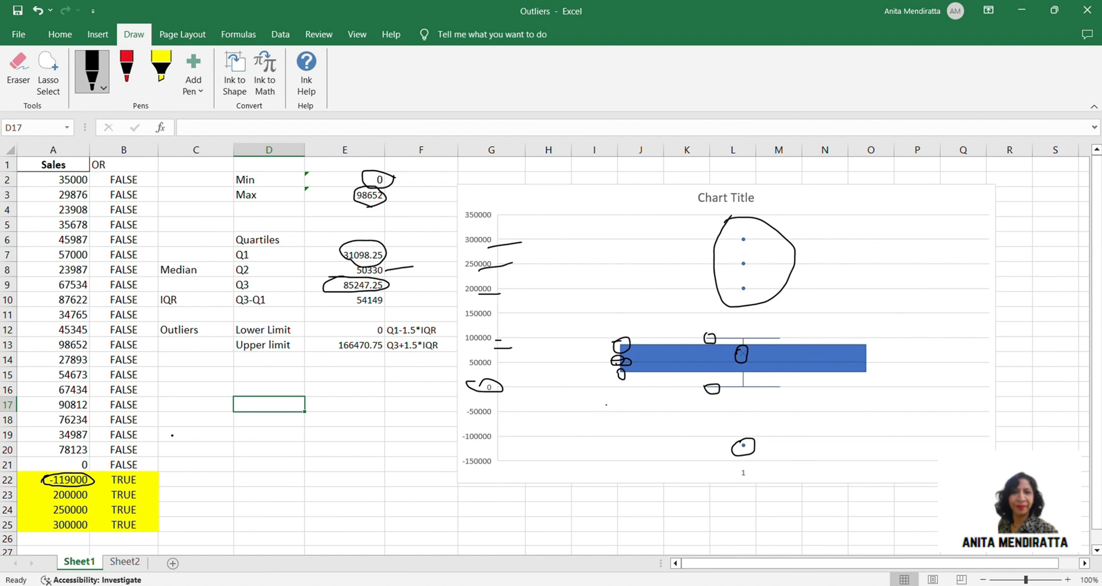